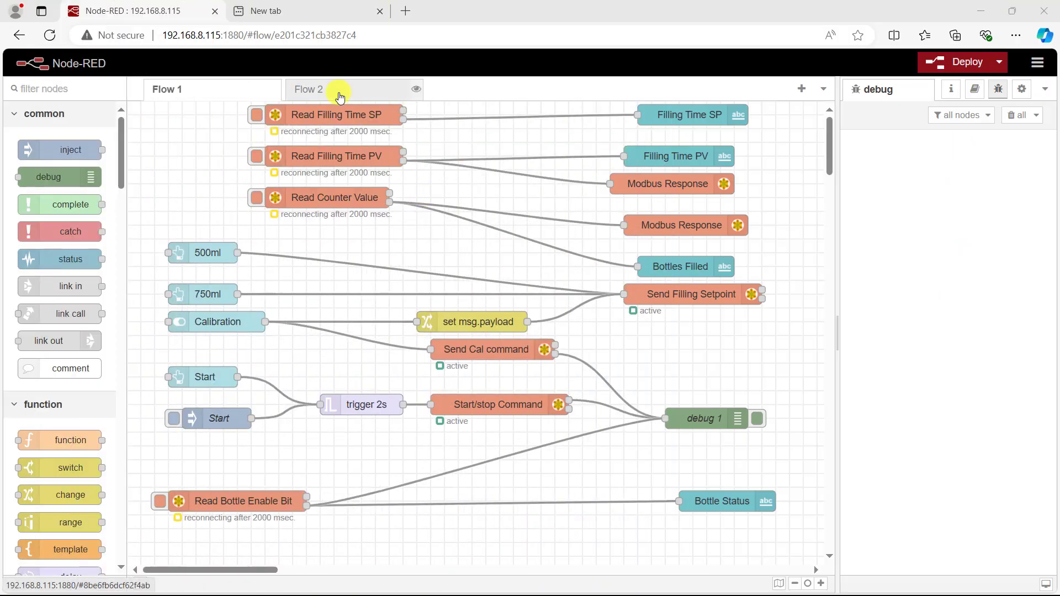
# Step: Show the empty Flow 2 tab with the palette scrolled to the network nodes
pyautogui.click(337, 89)
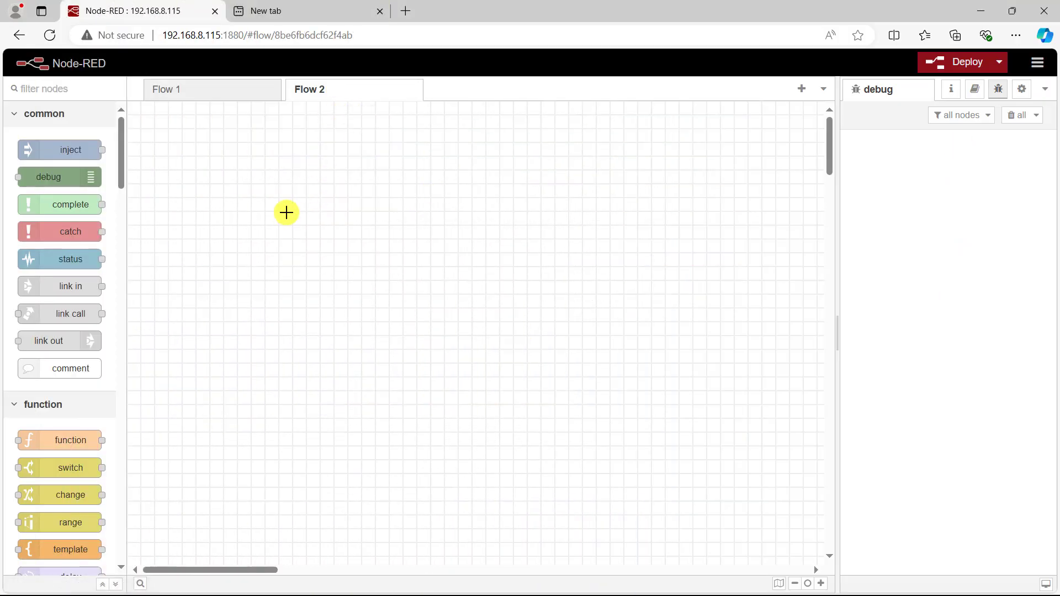
pyautogui.scroll(-3)
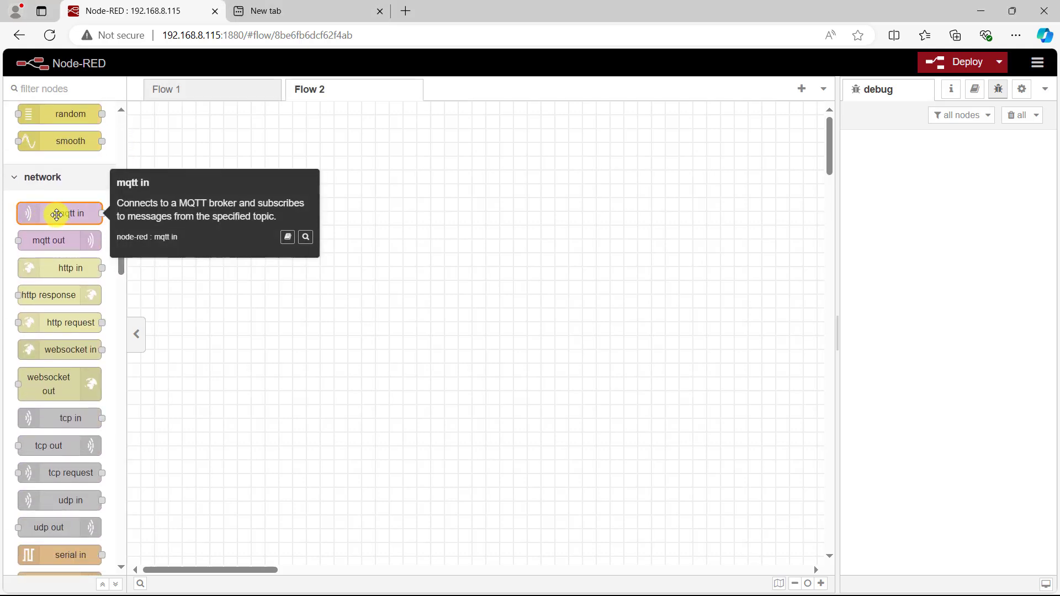
pyautogui.moveTo(60, 213); pyautogui.dragTo(214, 175)
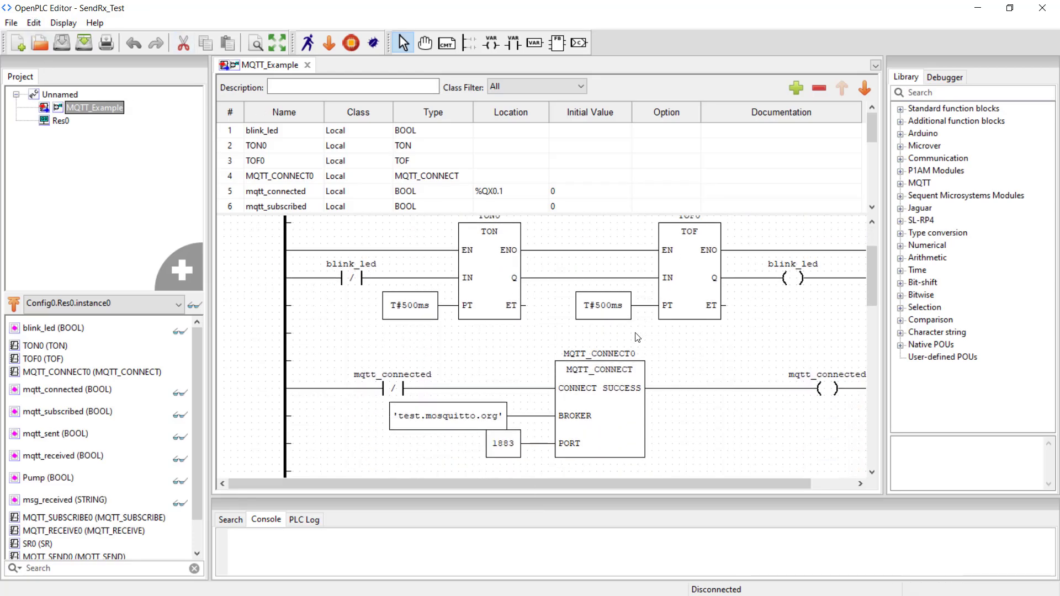
# Step: Make the Pump coil after SR0 negated and start compiling the program for the PLC
pyautogui.scroll(-3)
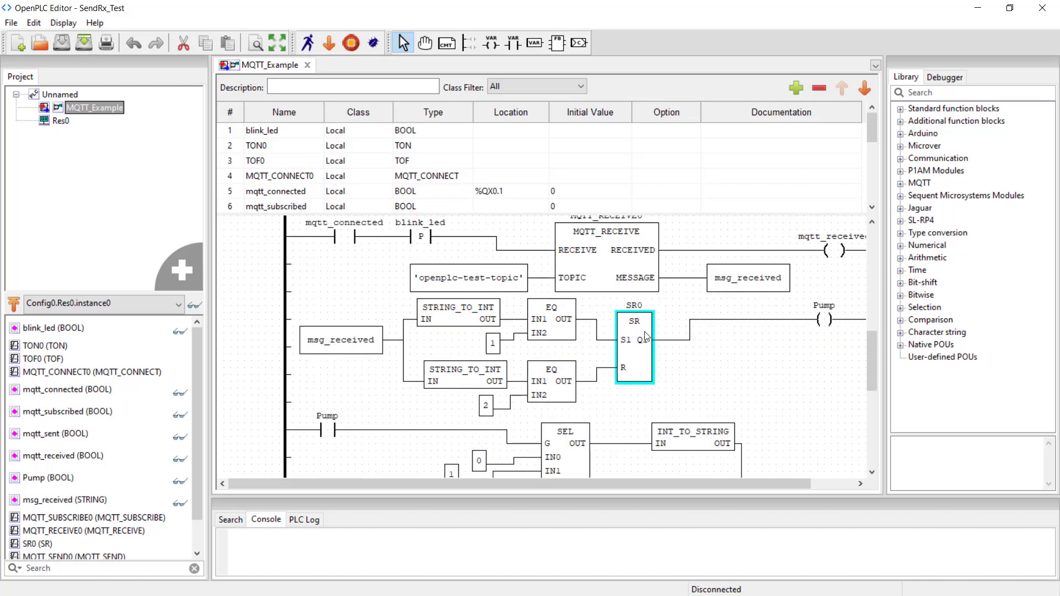
pyautogui.click(824, 318)
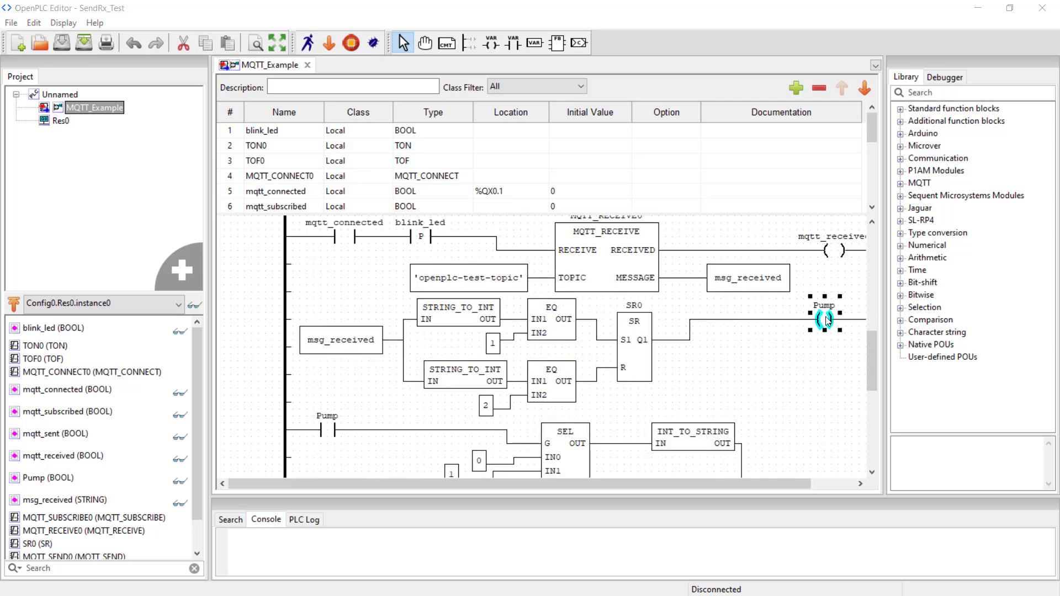
pyautogui.doubleClick(824, 319)
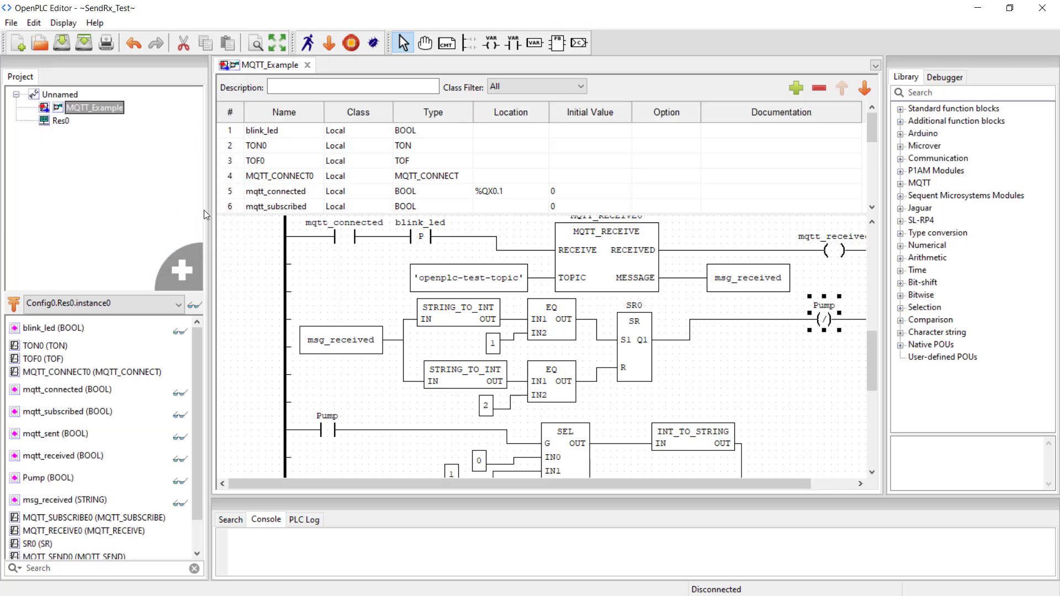
pyautogui.moveTo(350, 43)
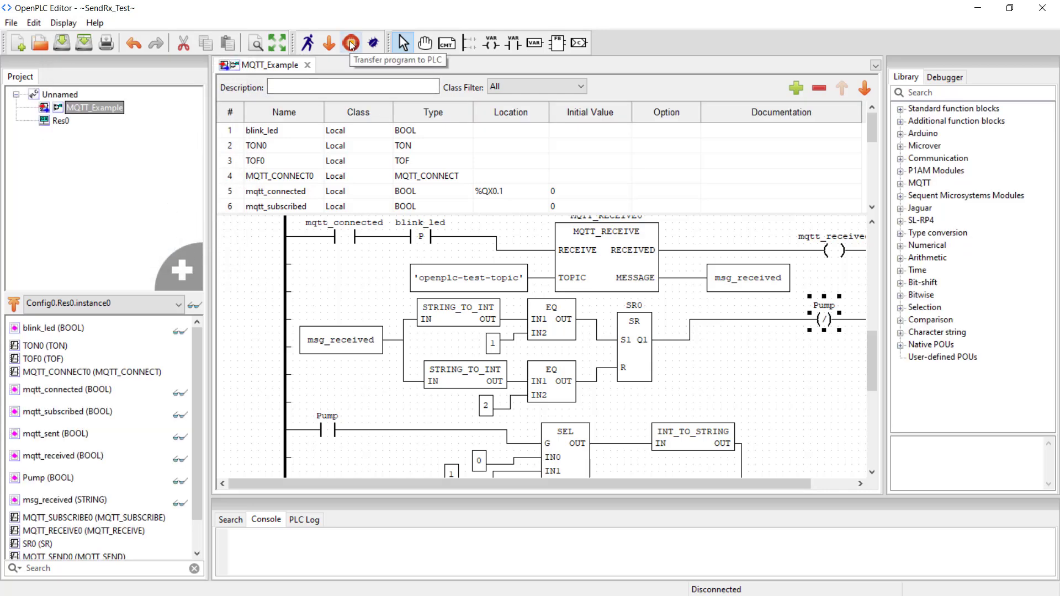
pyautogui.click(350, 42)
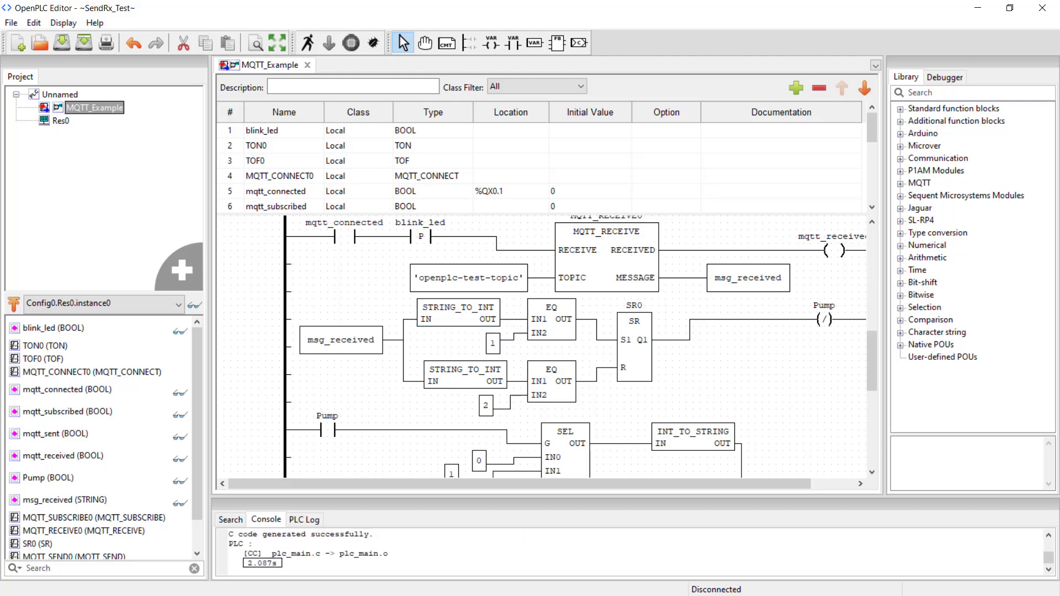
# Step: Select the USB-SERIAL CH340 (COM8) port and start transferring the program to the board
pyautogui.click(745, 204)
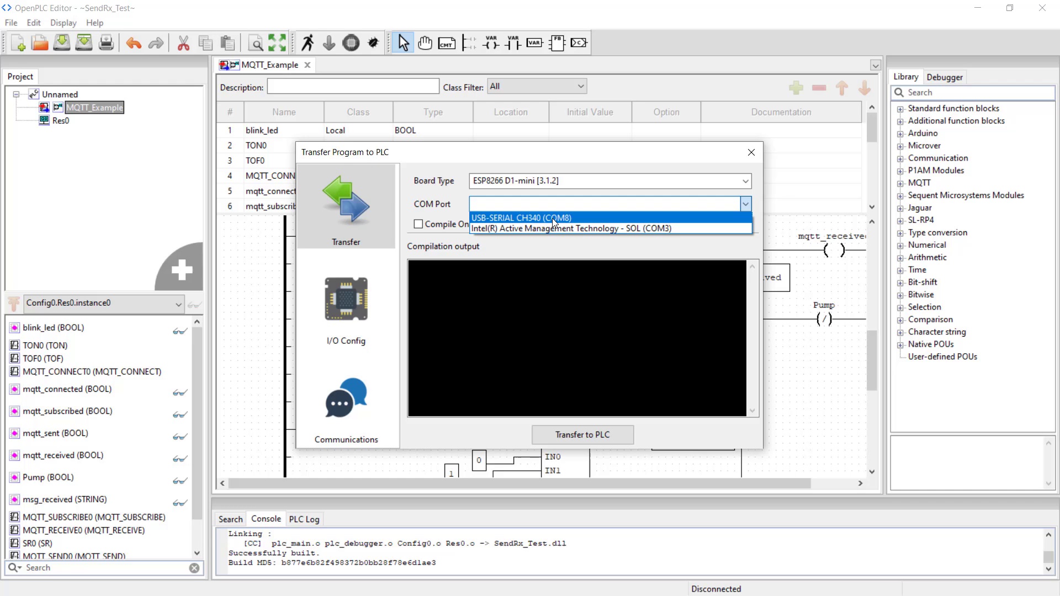
pyautogui.click(346, 406)
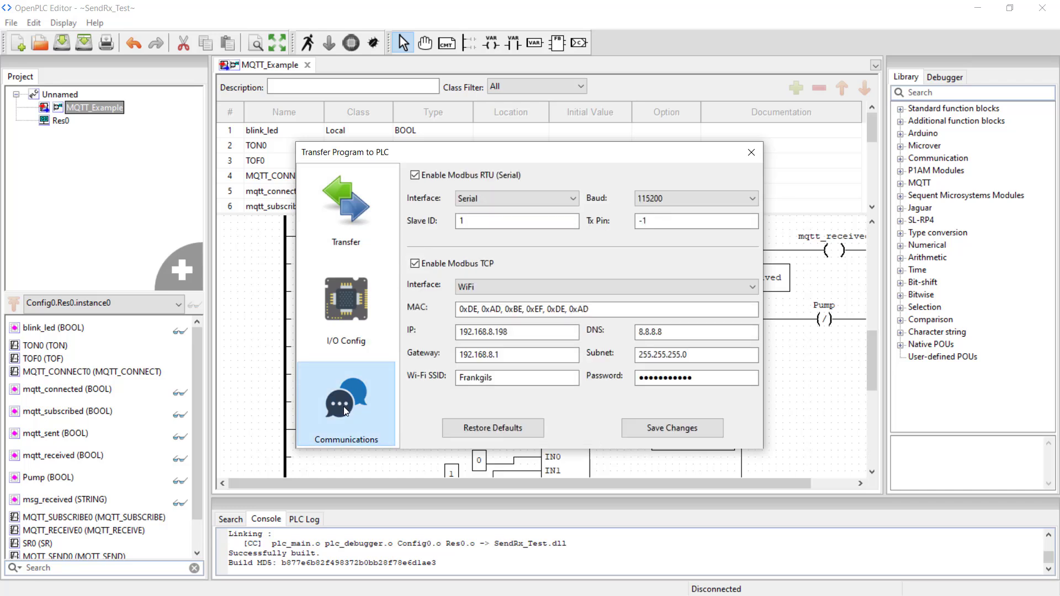
pyautogui.moveTo(671, 427)
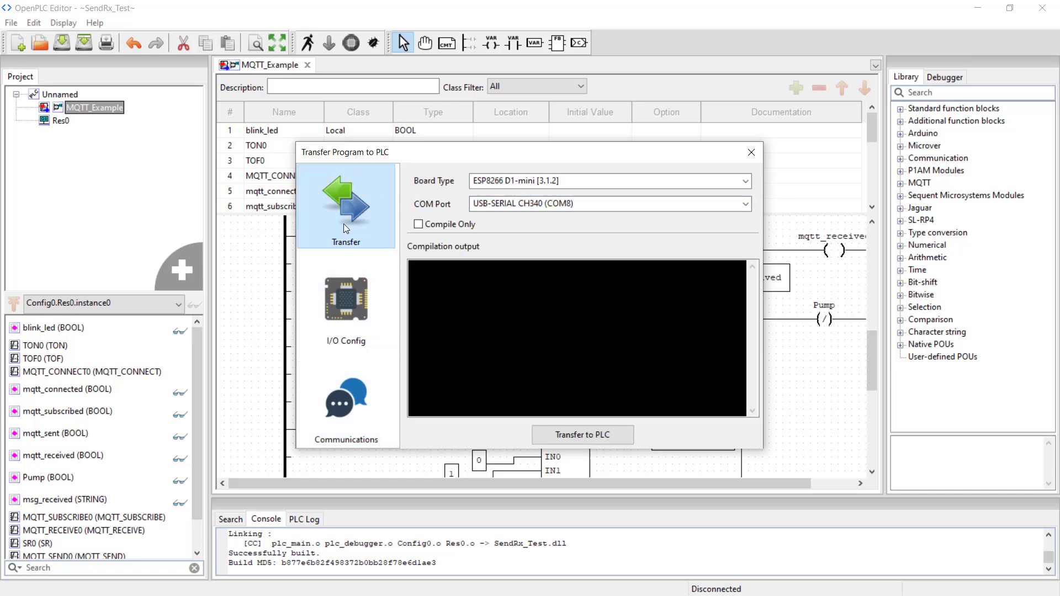
pyautogui.click(582, 435)
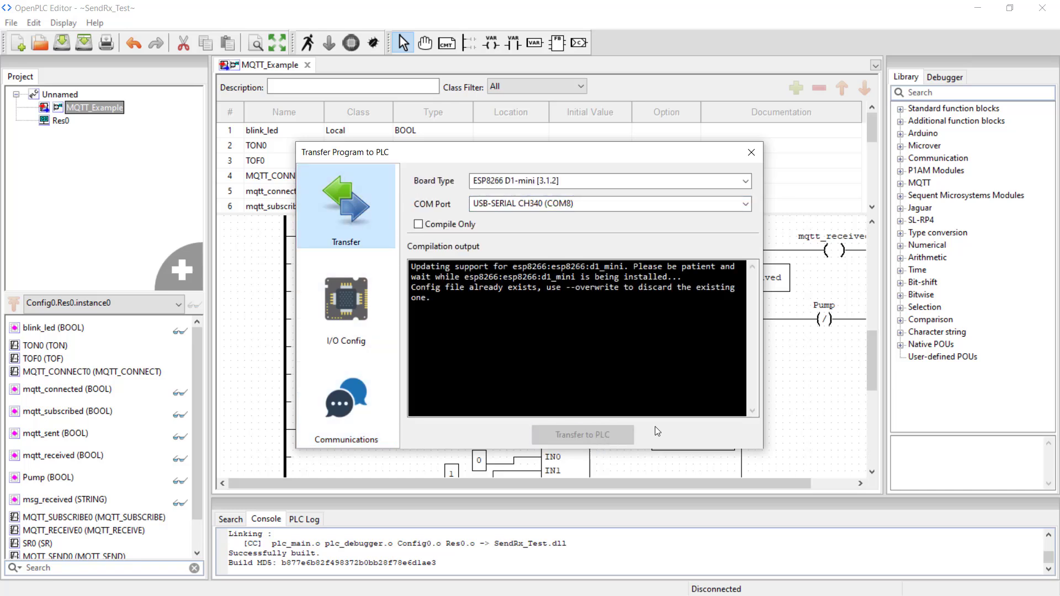
pyautogui.moveTo(661, 428)
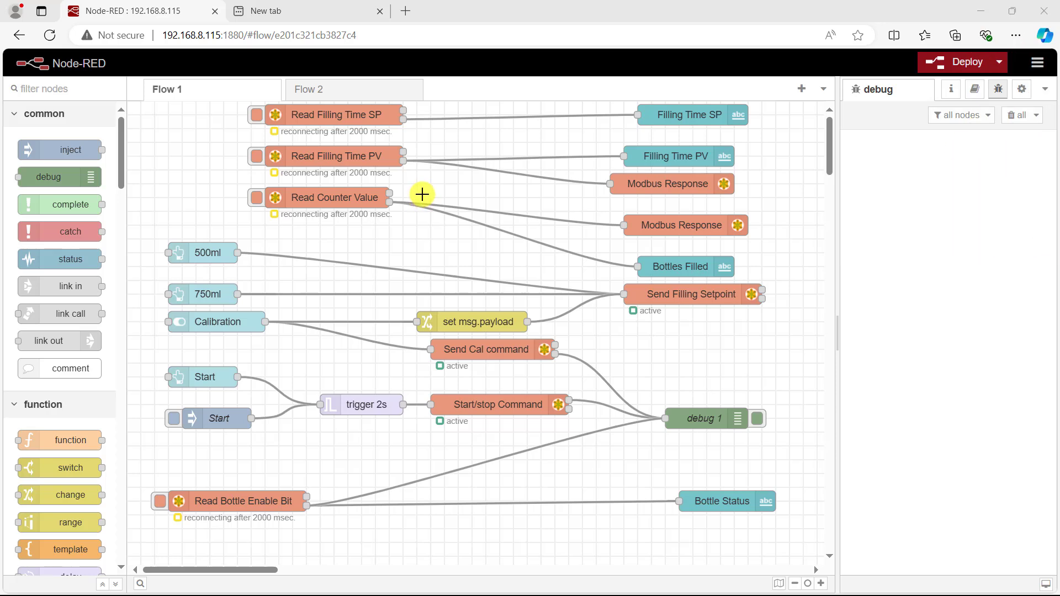
# Step: Place an mqtt in node on the Flow 2 canvas from the network palette
pyautogui.click(309, 88)
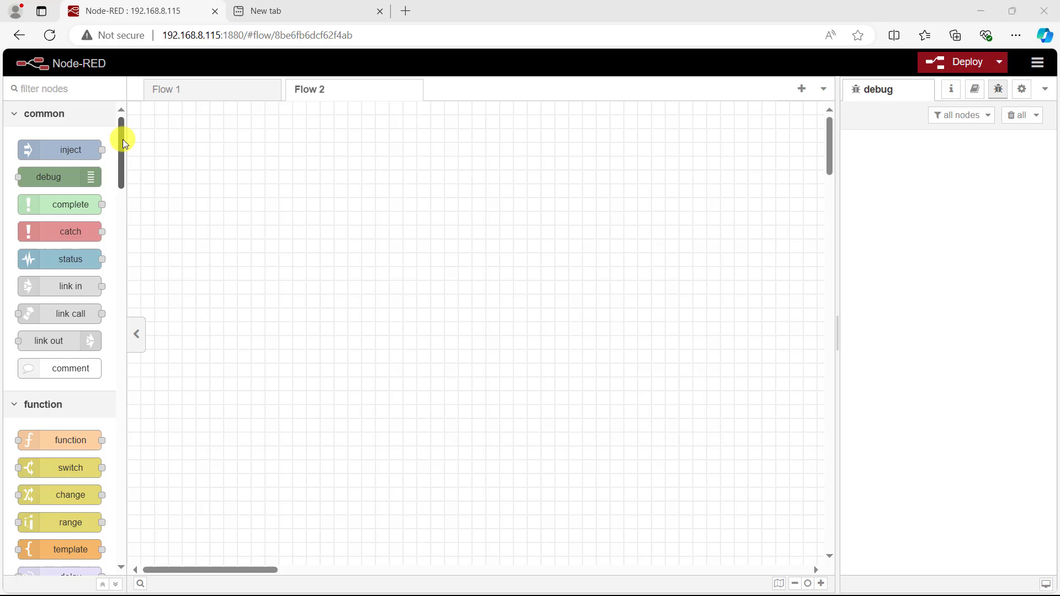
pyautogui.scroll(-3)
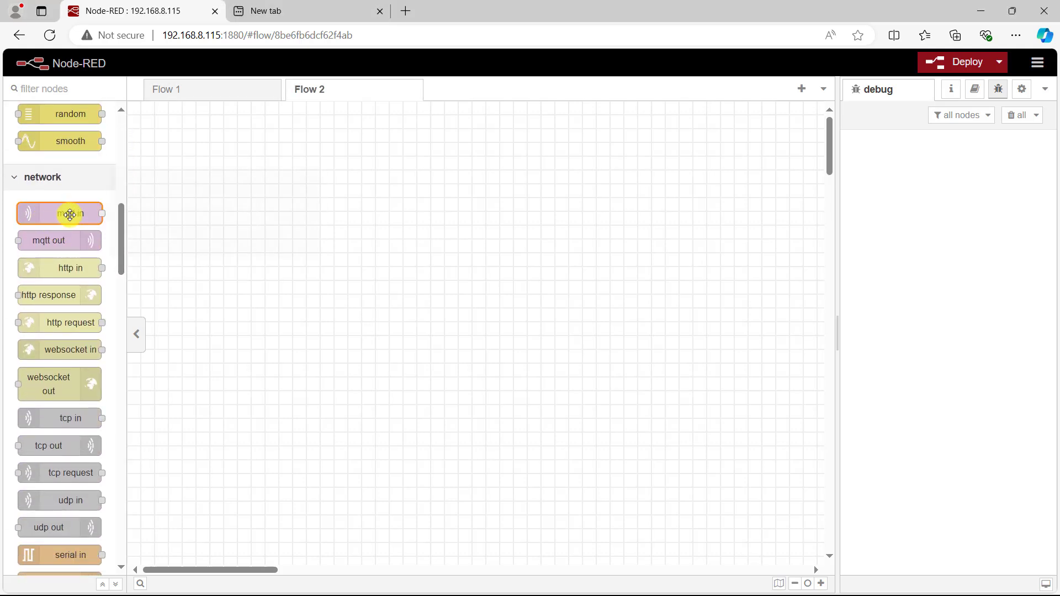
pyautogui.moveTo(59, 213); pyautogui.dragTo(217, 170)
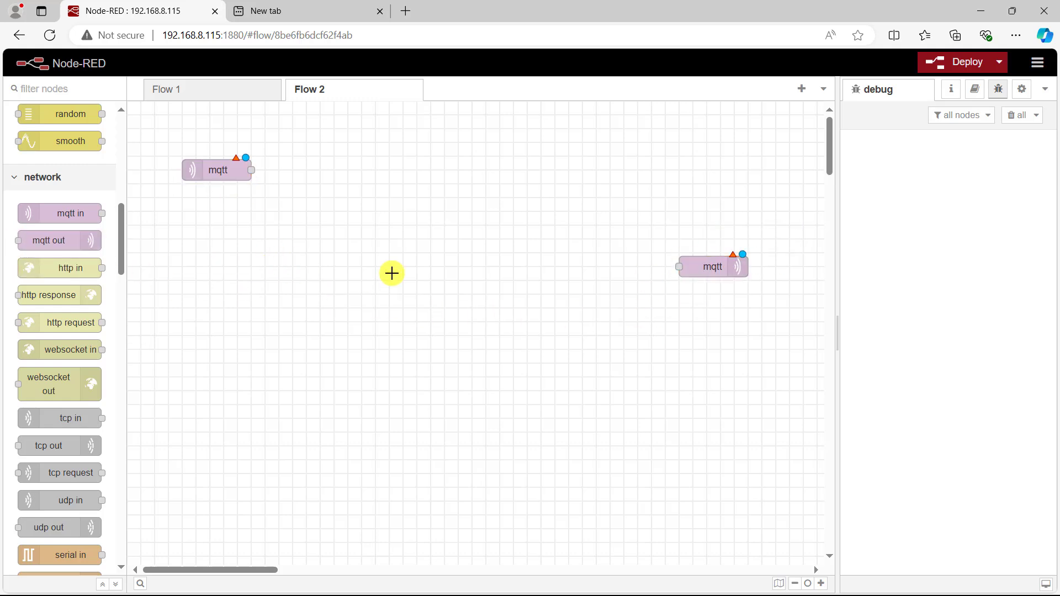
pyautogui.scroll(3)
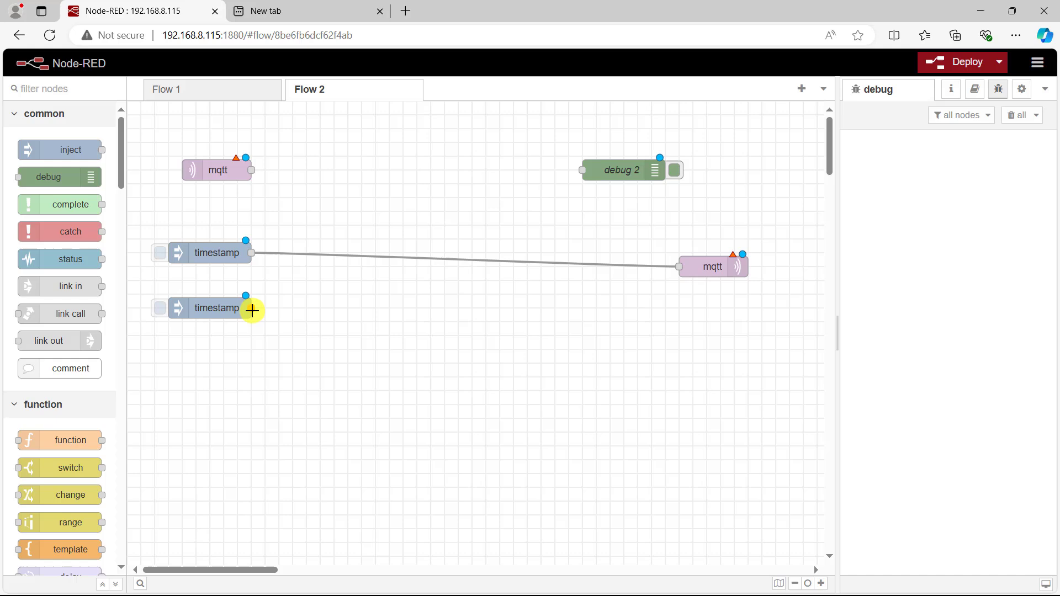
pyautogui.moveTo(357, 319)
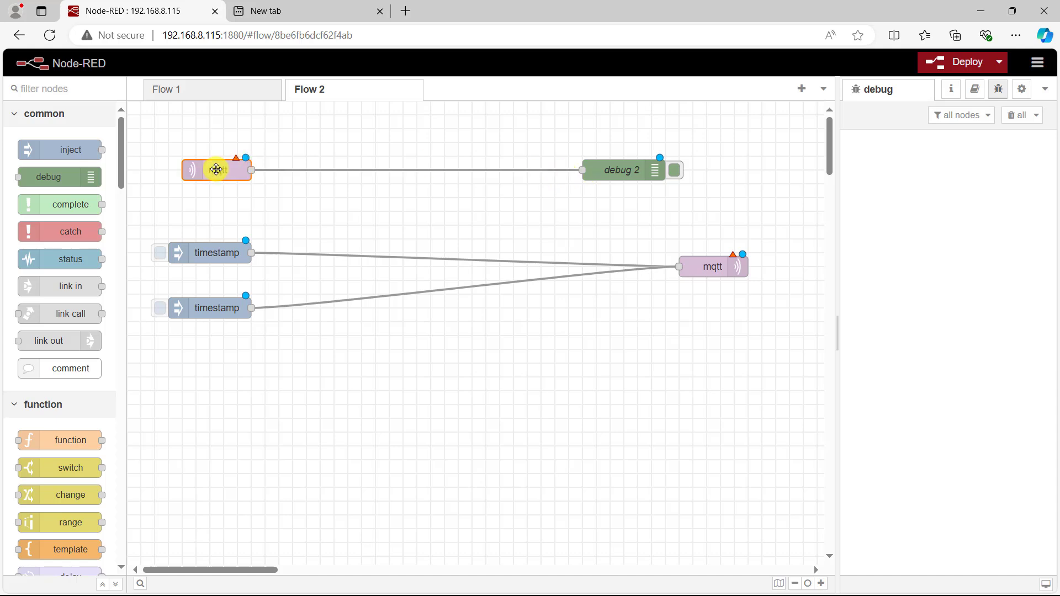
# Step: Review the mqtt in node's broker server setting in its settings panel
pyautogui.doubleClick(712, 265)
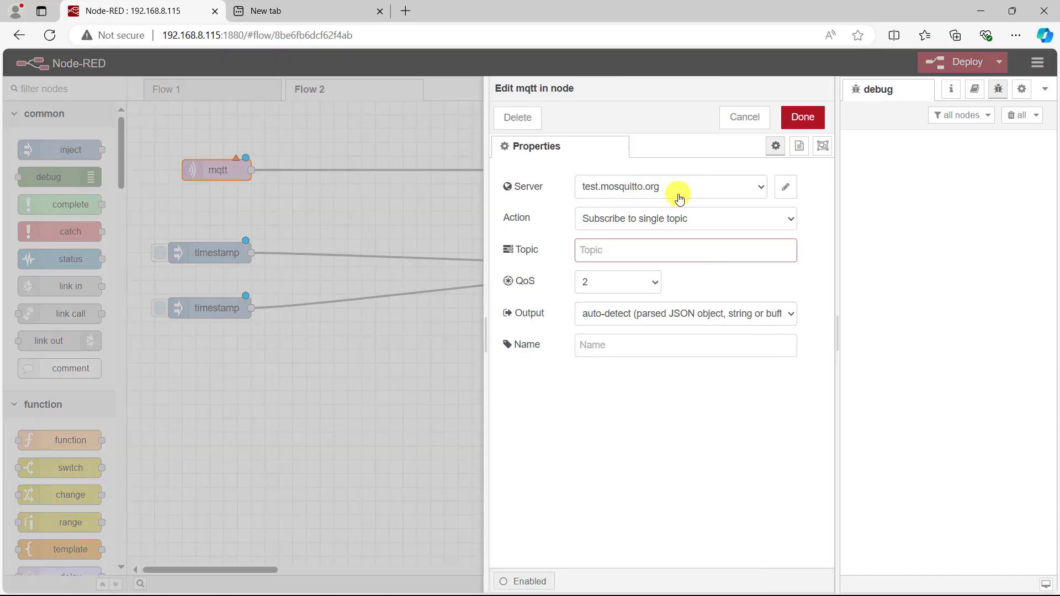
pyautogui.click(671, 186)
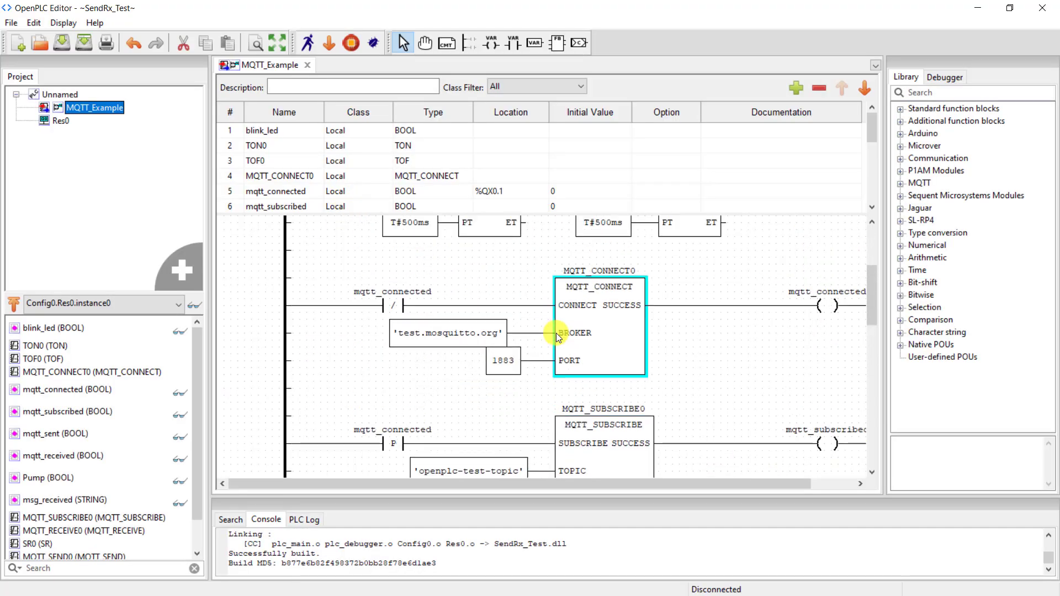
pyautogui.click(448, 332)
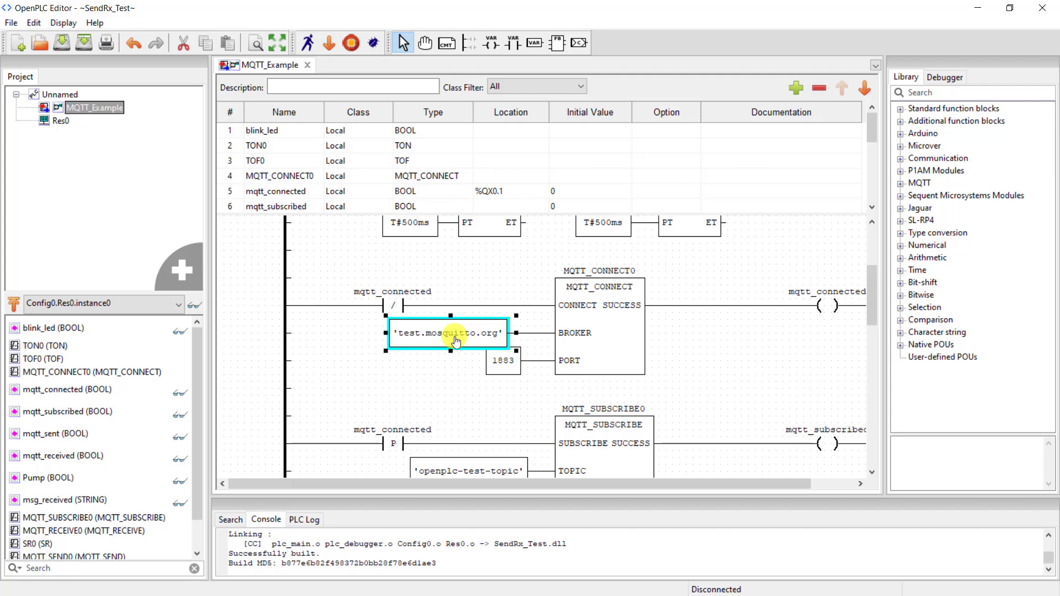
pyautogui.click(503, 361)
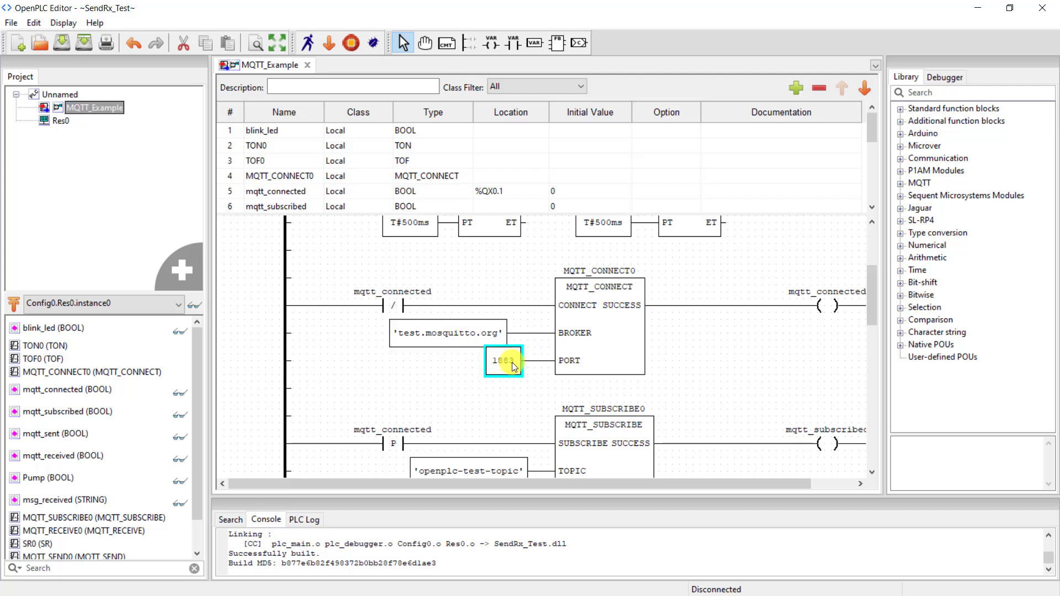
pyautogui.click(503, 361)
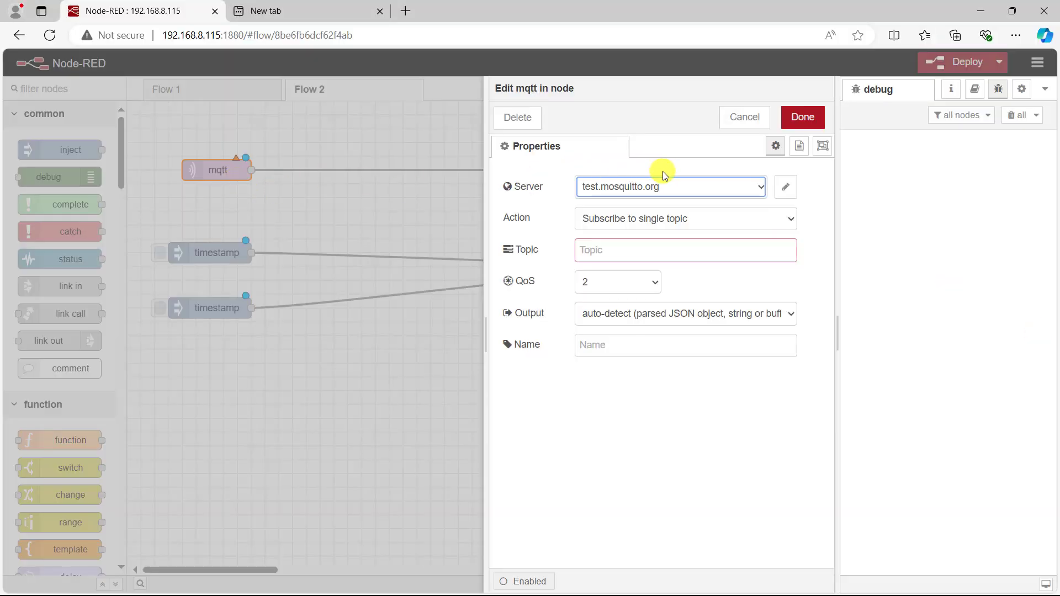
pyautogui.click(802, 117)
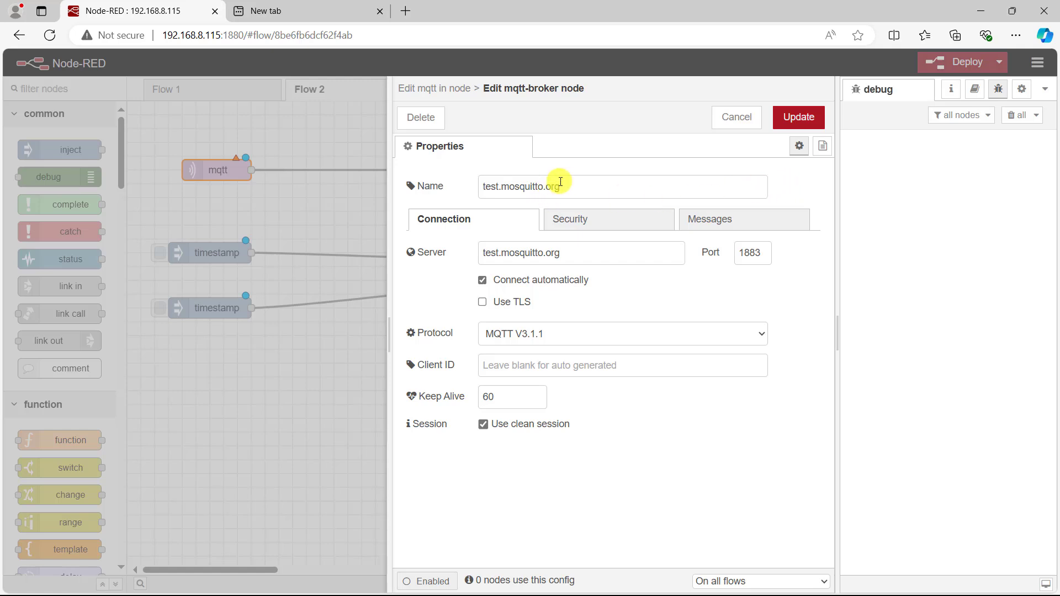
pyautogui.tripleClick(524, 186)
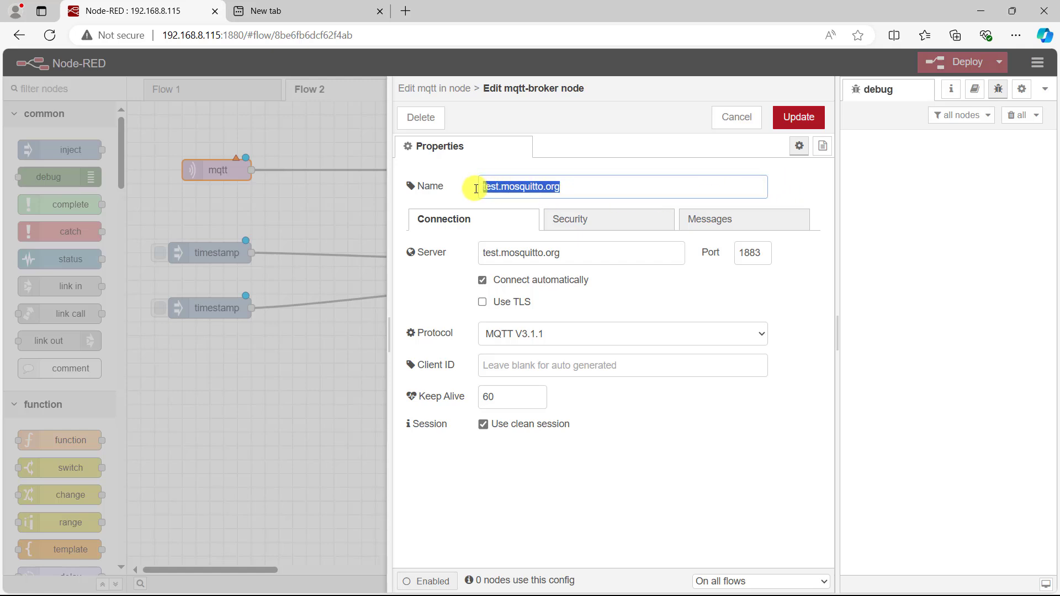
pyautogui.doubleClick(521, 252)
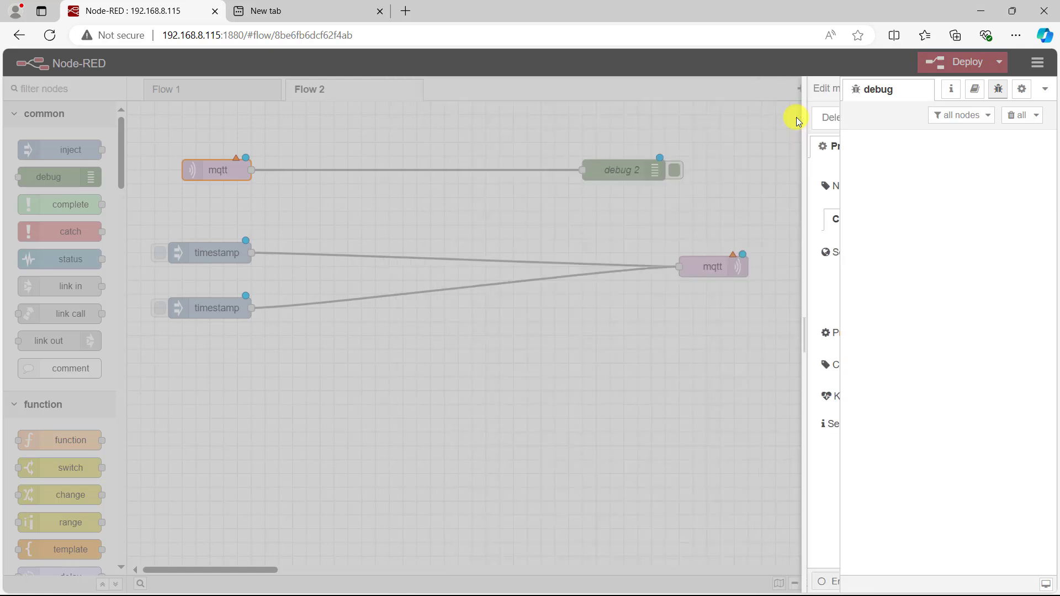
pyautogui.doubleClick(217, 170)
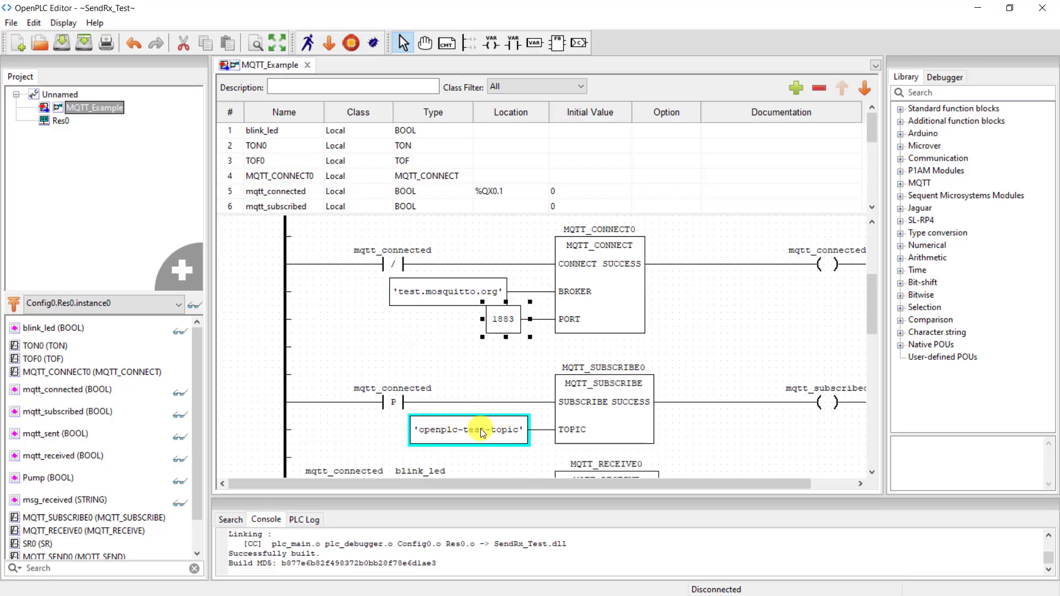
pyautogui.doubleClick(469, 430)
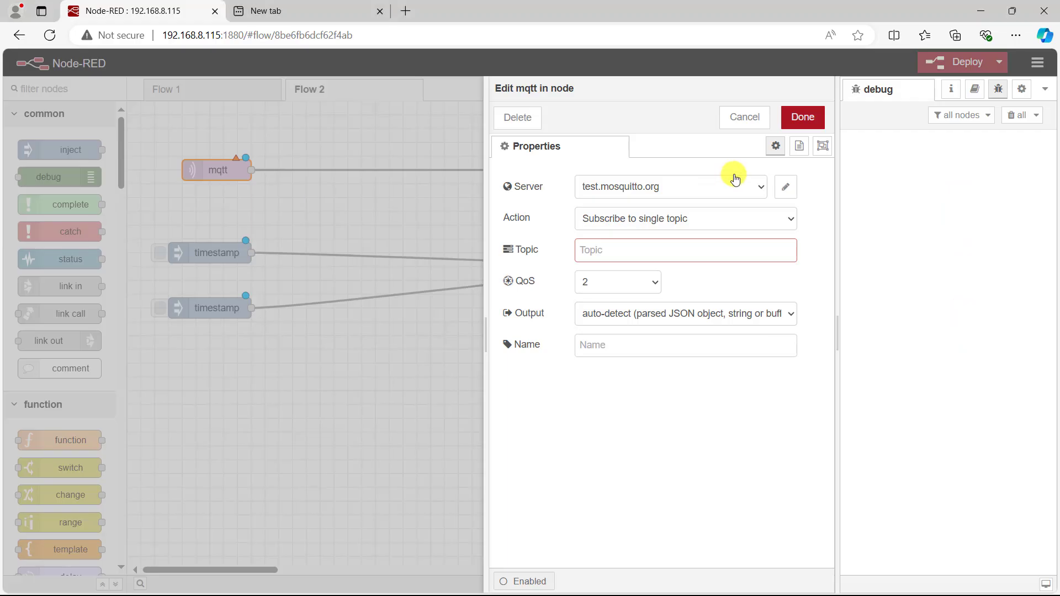
# Step: Subscribe the mqtt in node to openplc-test-topic and confirm
pyautogui.write('openplc-test-topic')
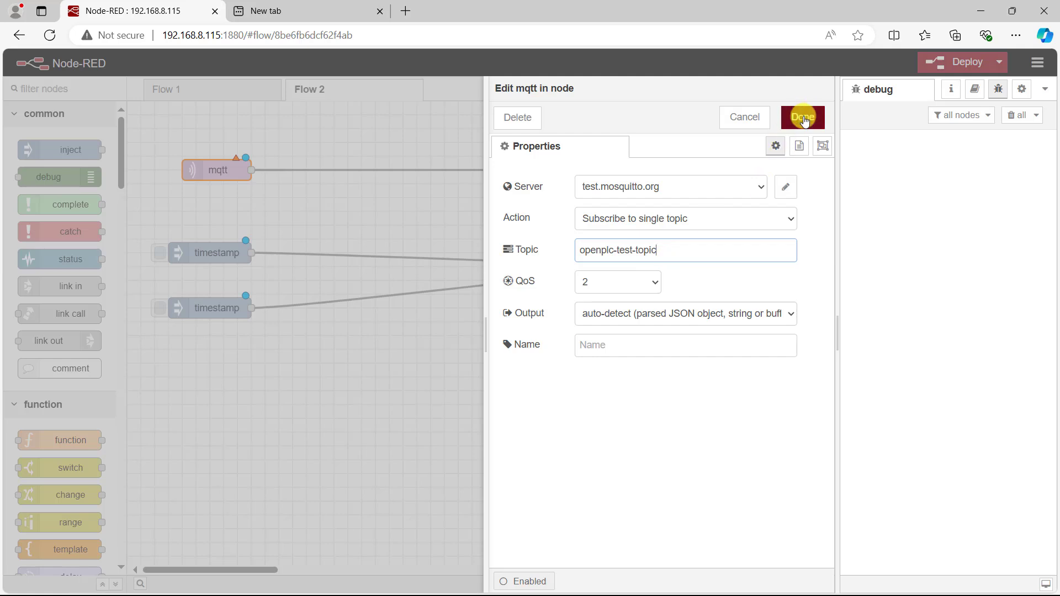
pyautogui.click(802, 117)
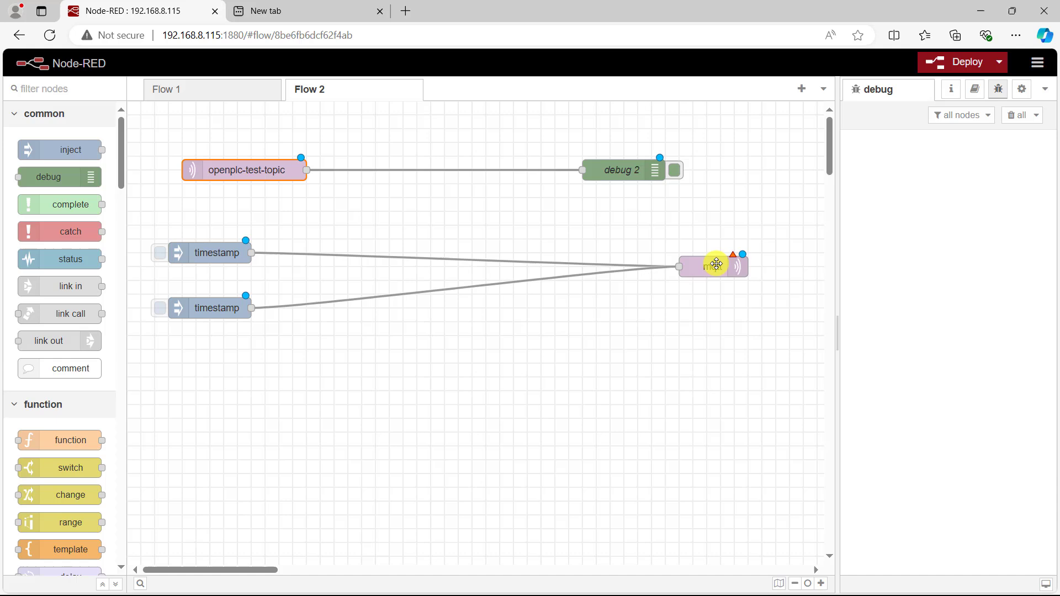
# Step: Set the mqtt out node to publish to openplc-test-topic on test.mosquitto.org
pyautogui.doubleClick(711, 265)
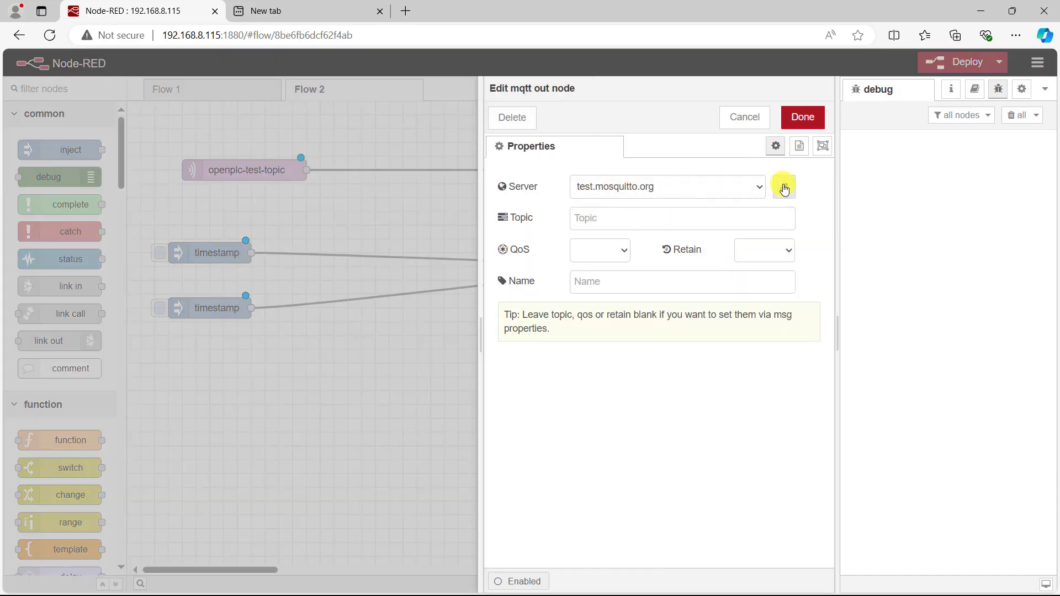
pyautogui.click(783, 187)
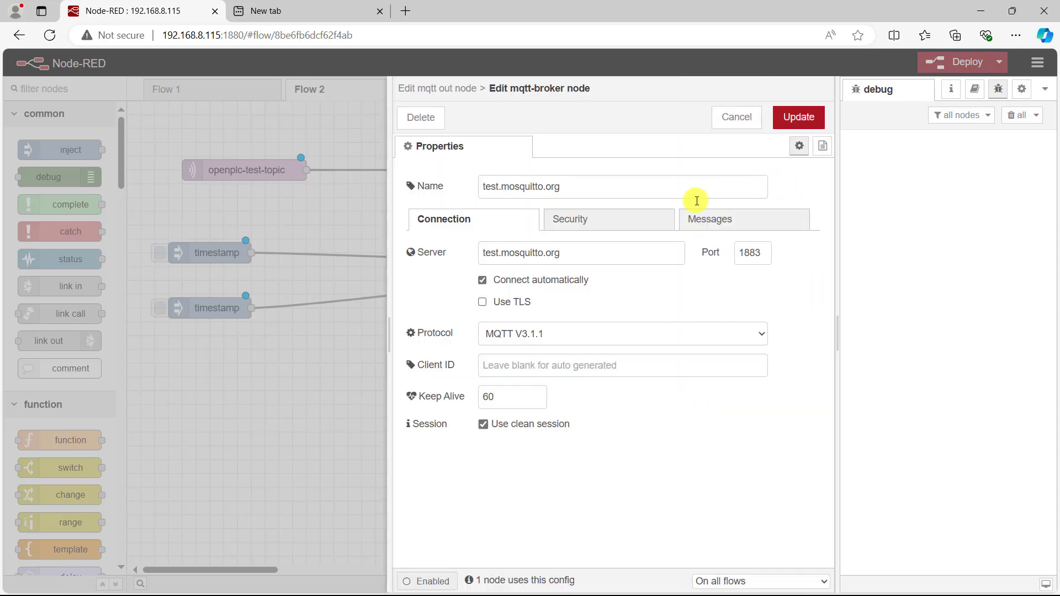
pyautogui.moveTo(594, 297)
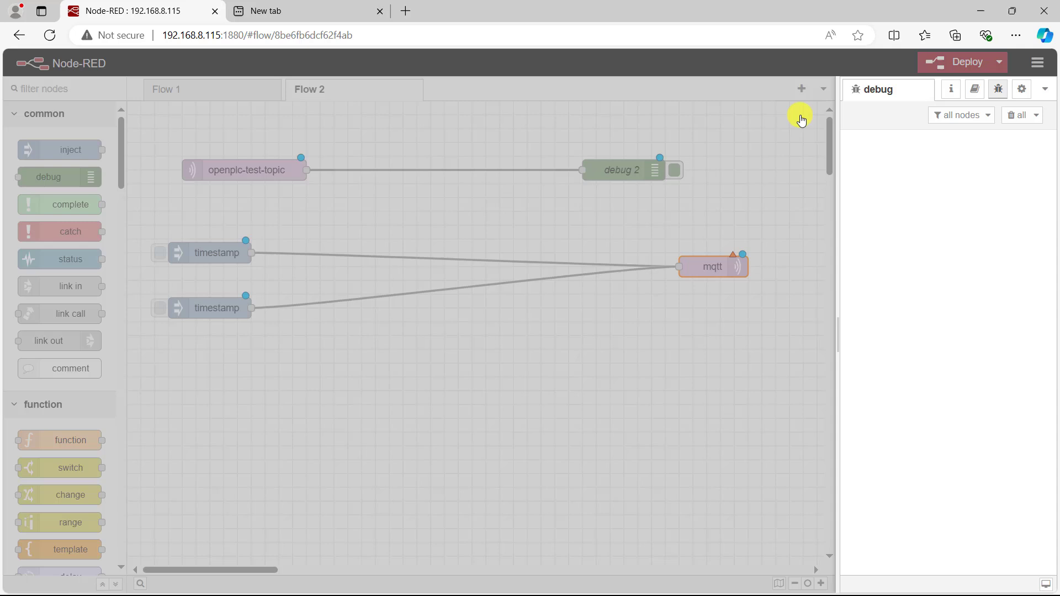
pyautogui.doubleClick(712, 266)
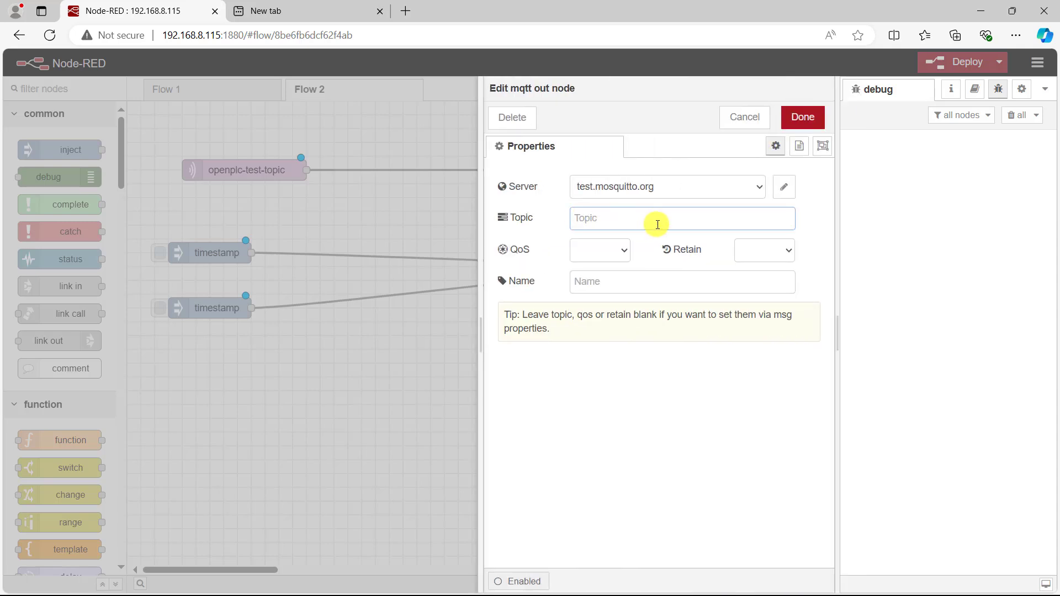
pyautogui.write('openplc-test-topic')
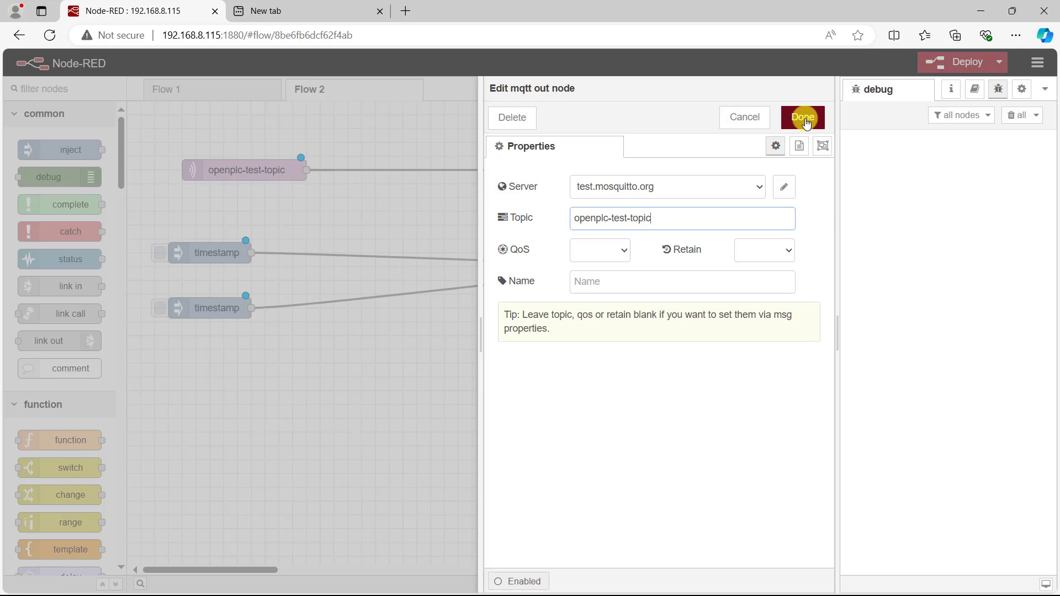
pyautogui.click(803, 117)
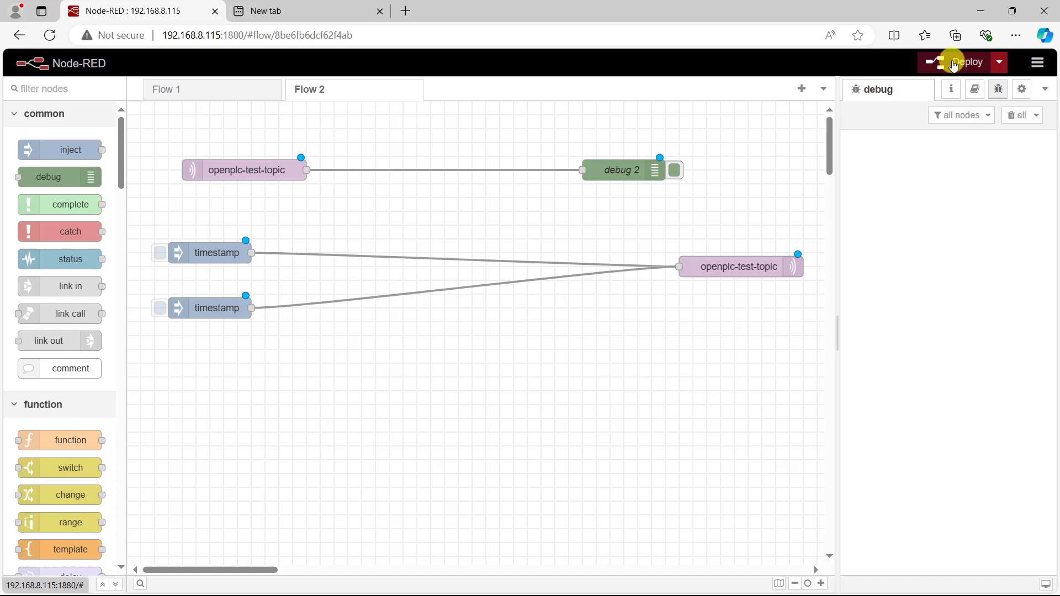
# Step: Deploy Flow 2 with both MQTT nodes and dismiss the success notice
pyautogui.click(963, 62)
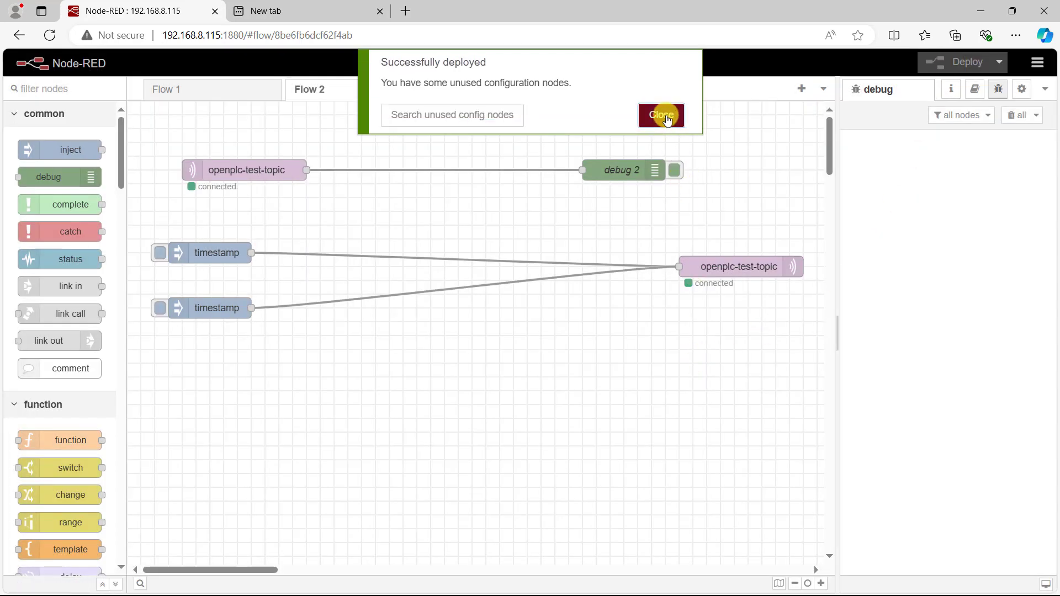
pyautogui.click(660, 114)
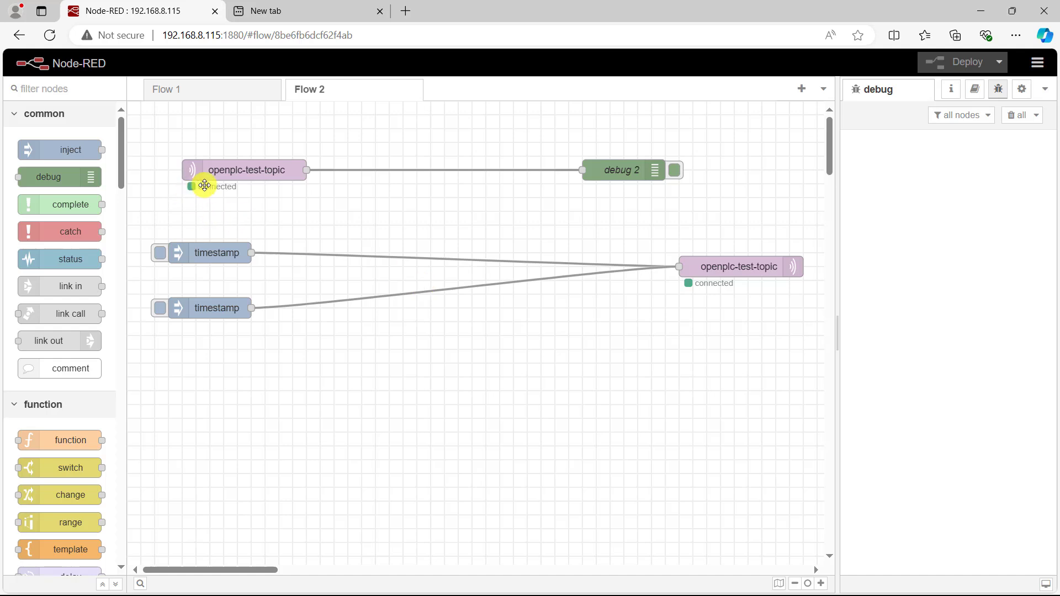
pyautogui.moveTo(522, 386)
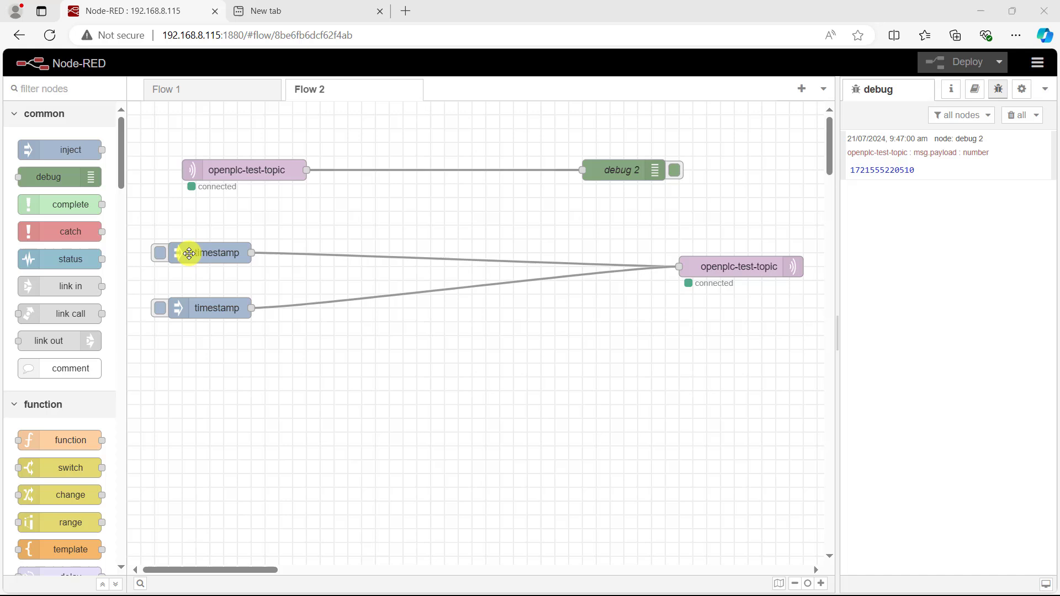
# Step: Make the upper inject node send the string payload 1
pyautogui.doubleClick(217, 253)
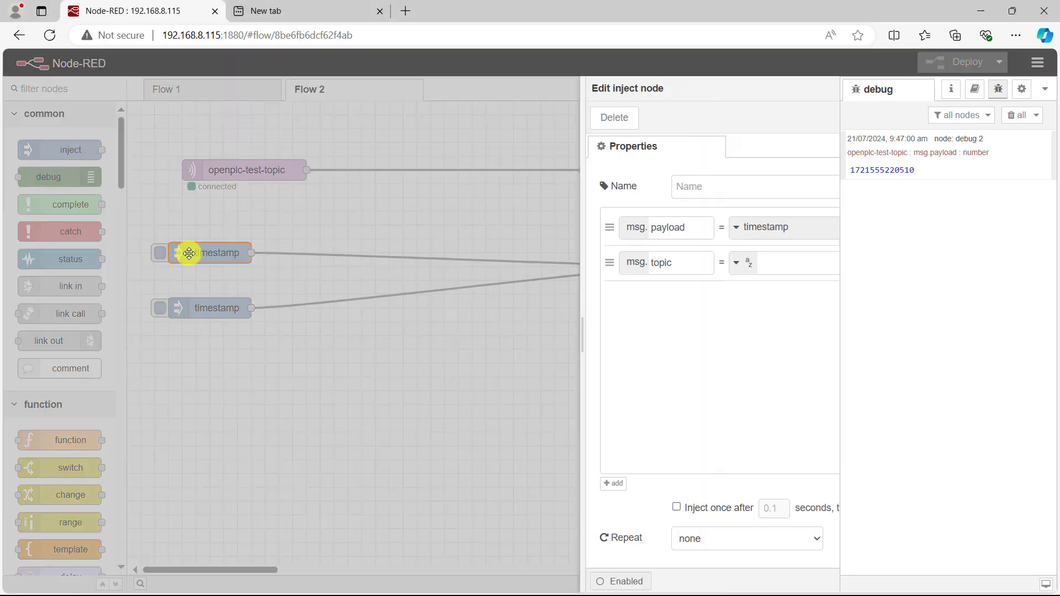
pyautogui.click(760, 227)
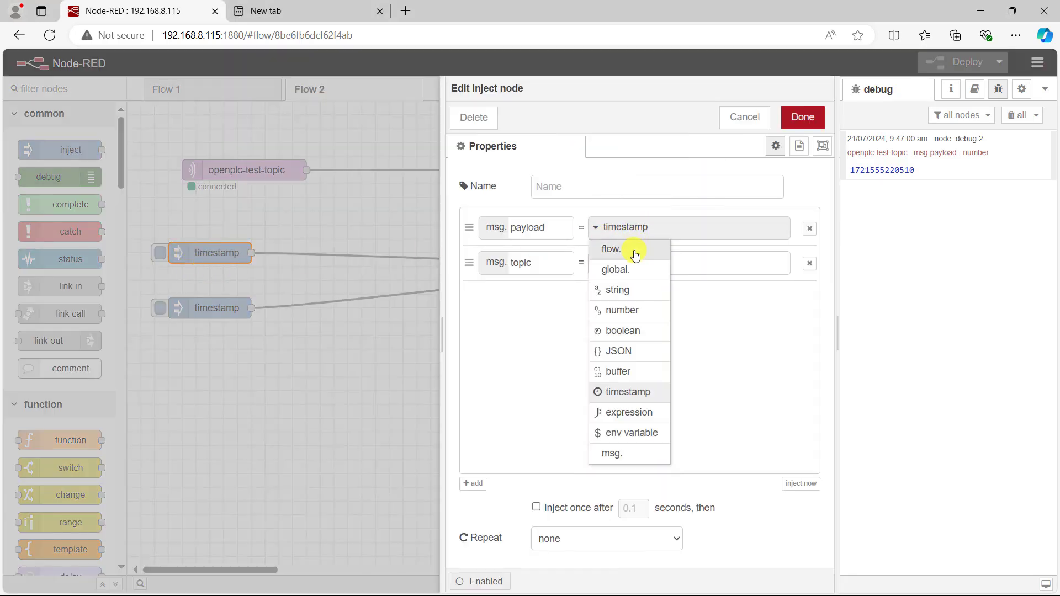
pyautogui.click(616, 289)
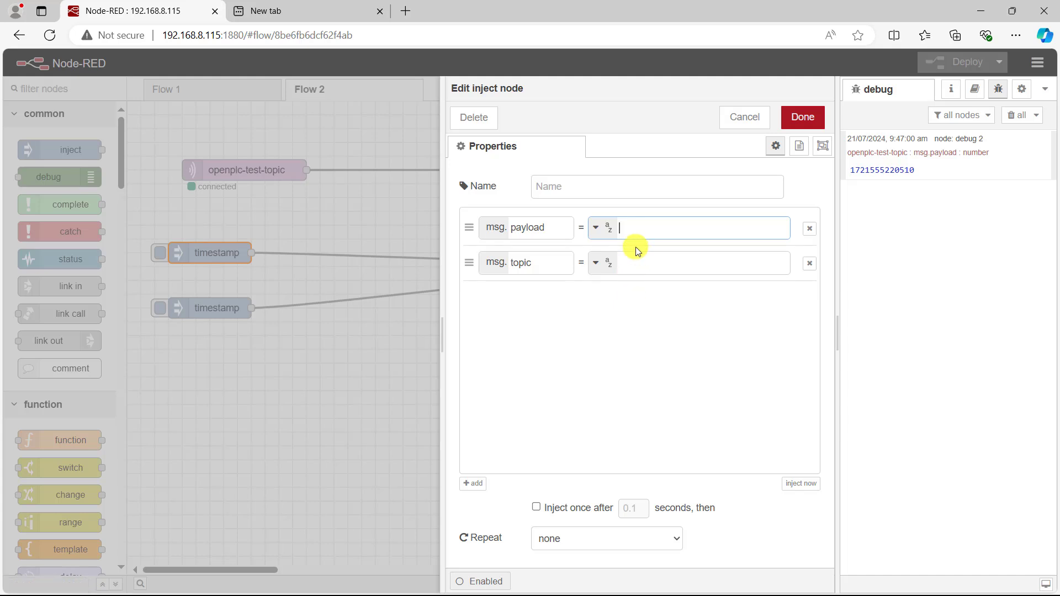
pyautogui.write('1')
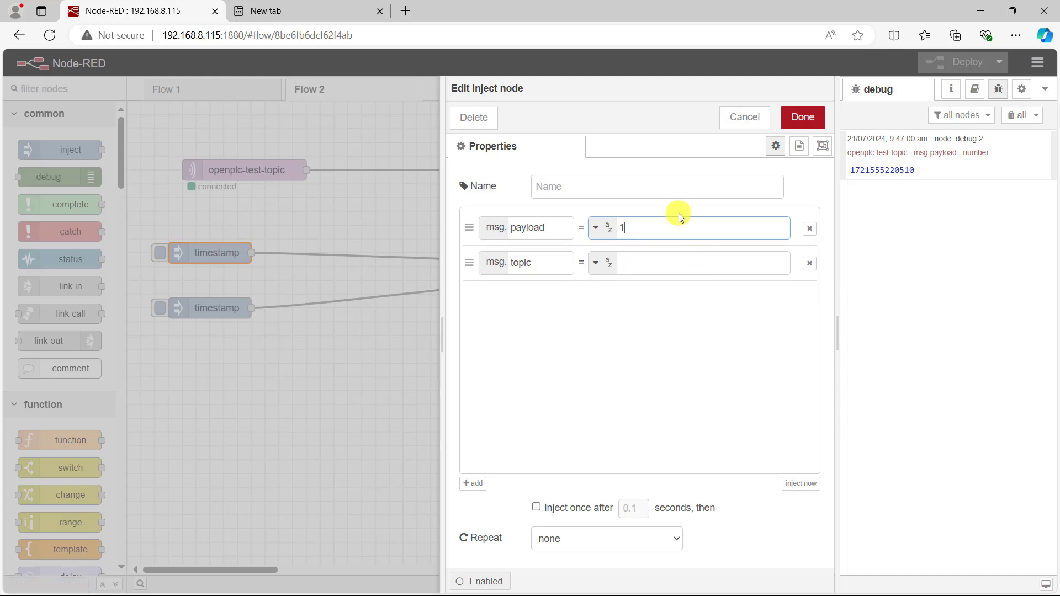
pyautogui.click(801, 117)
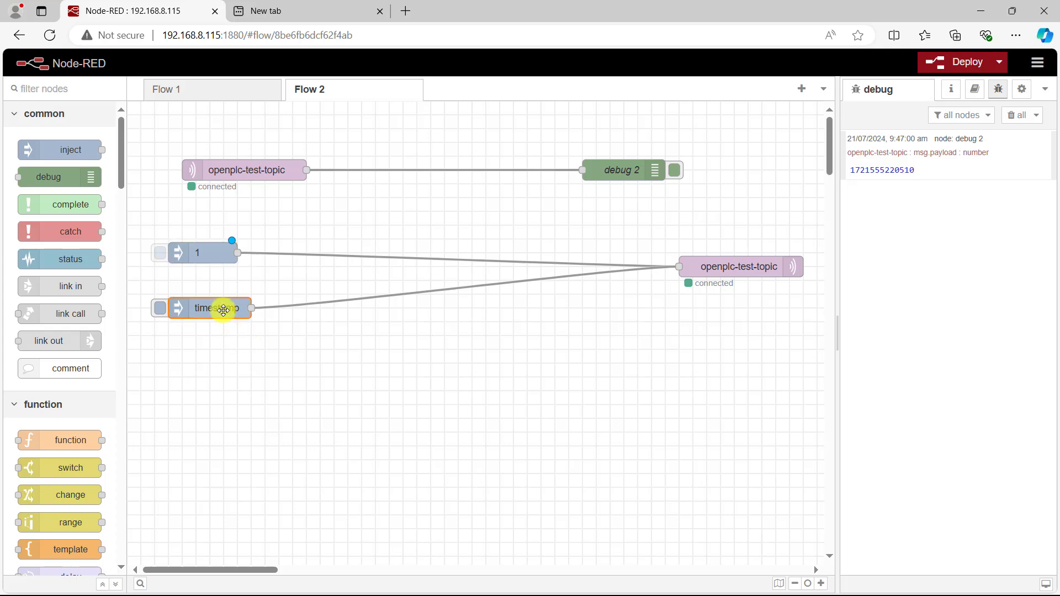
# Step: Make the lower inject node send the string payload 2
pyautogui.doubleClick(209, 308)
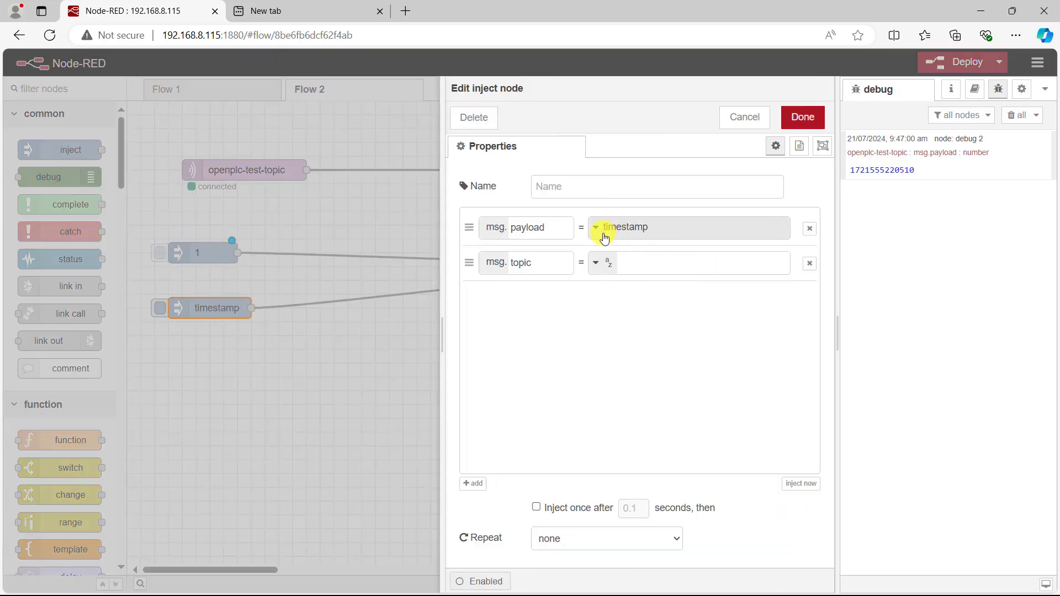
pyautogui.click(597, 227)
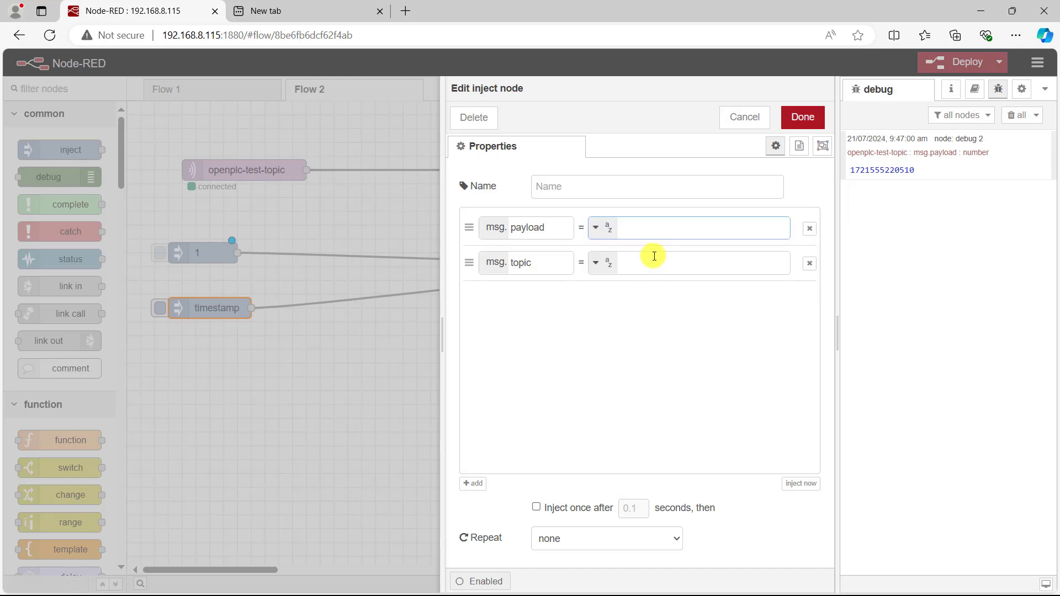
pyautogui.write('2')
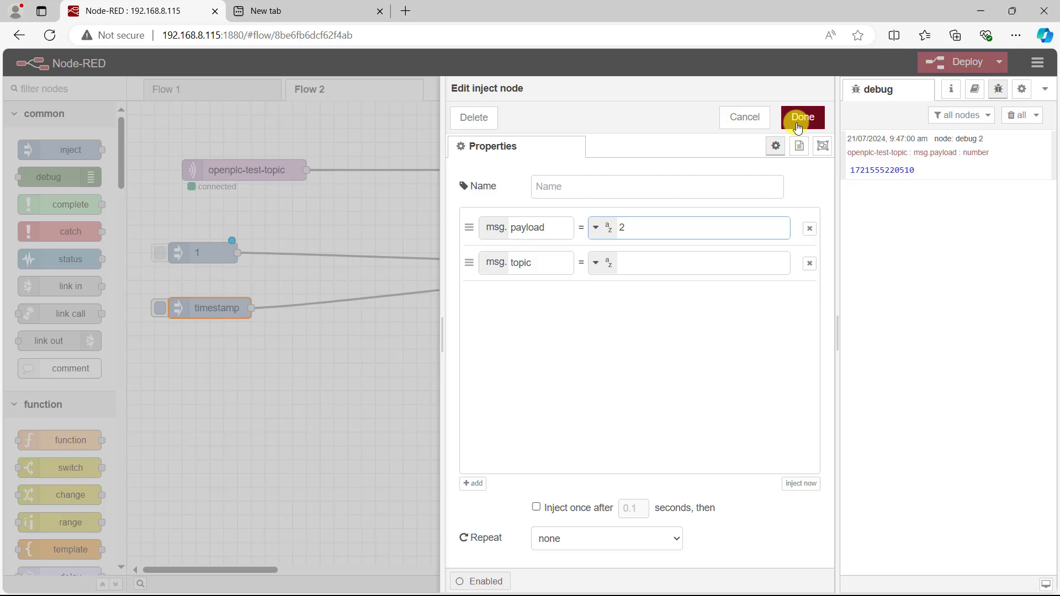
pyautogui.click(802, 117)
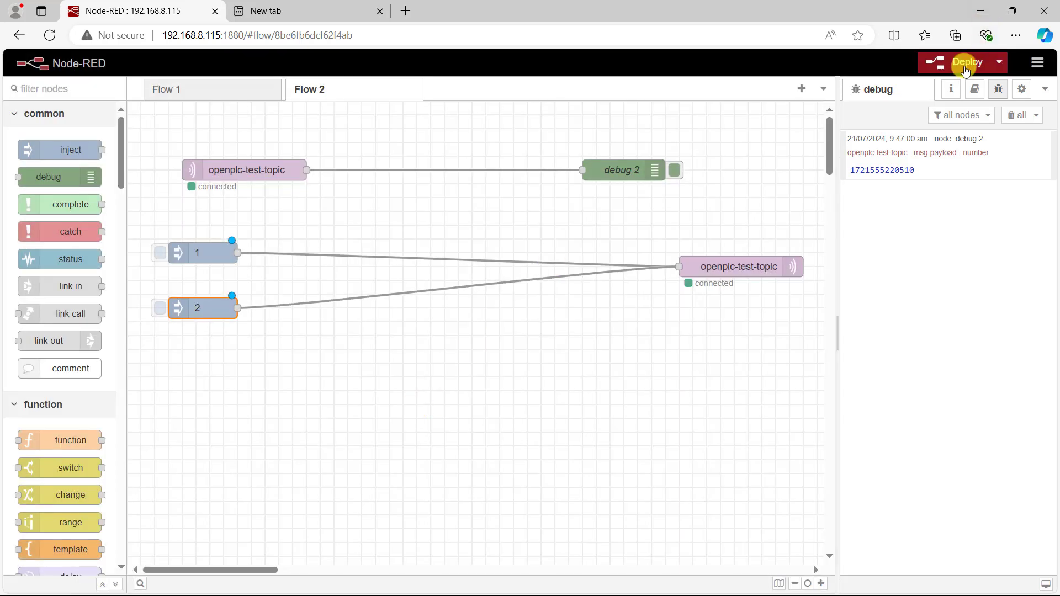
# Step: Deploy the inject changes and send payload 1 to openplc-test-topic
pyautogui.click(966, 62)
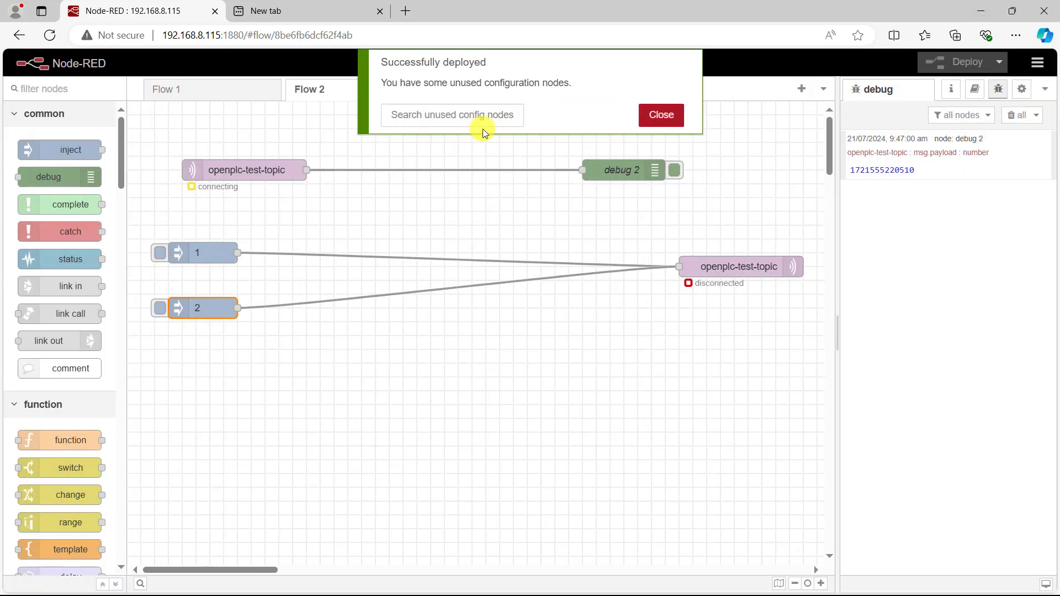
pyautogui.click(660, 115)
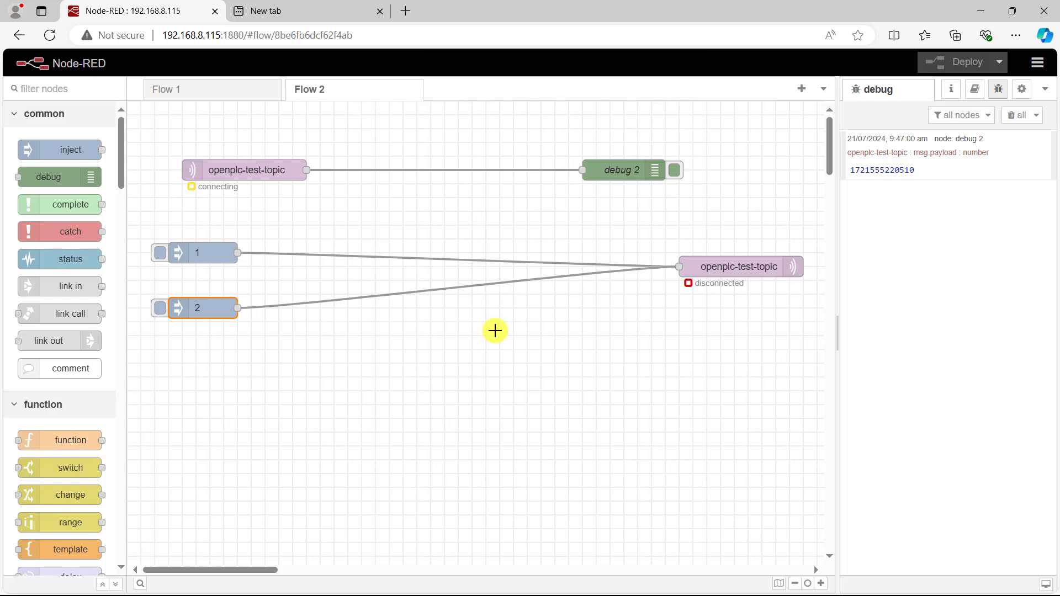
pyautogui.moveTo(494, 350)
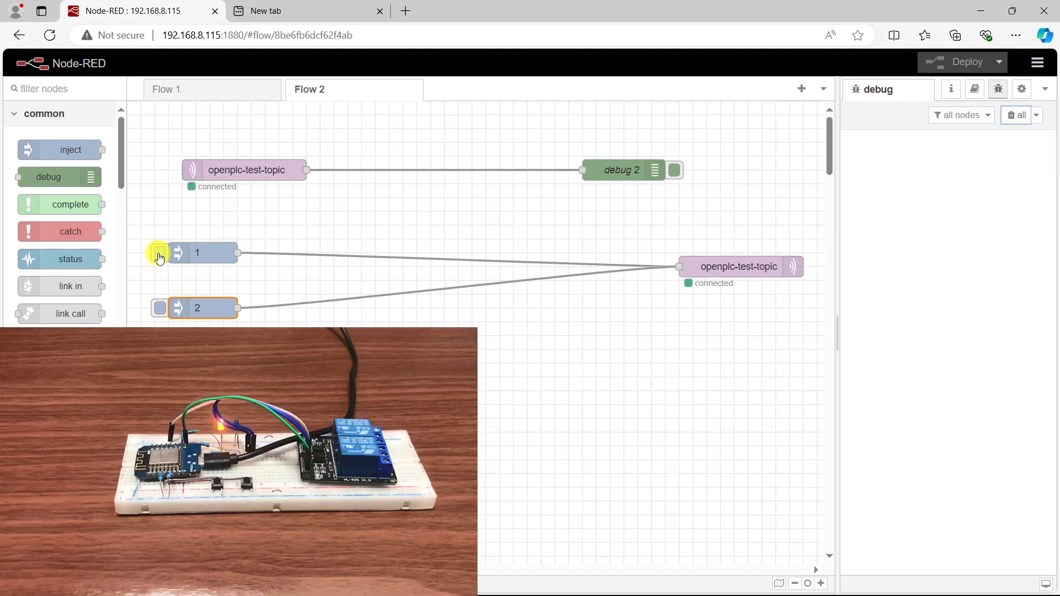
pyautogui.click(159, 252)
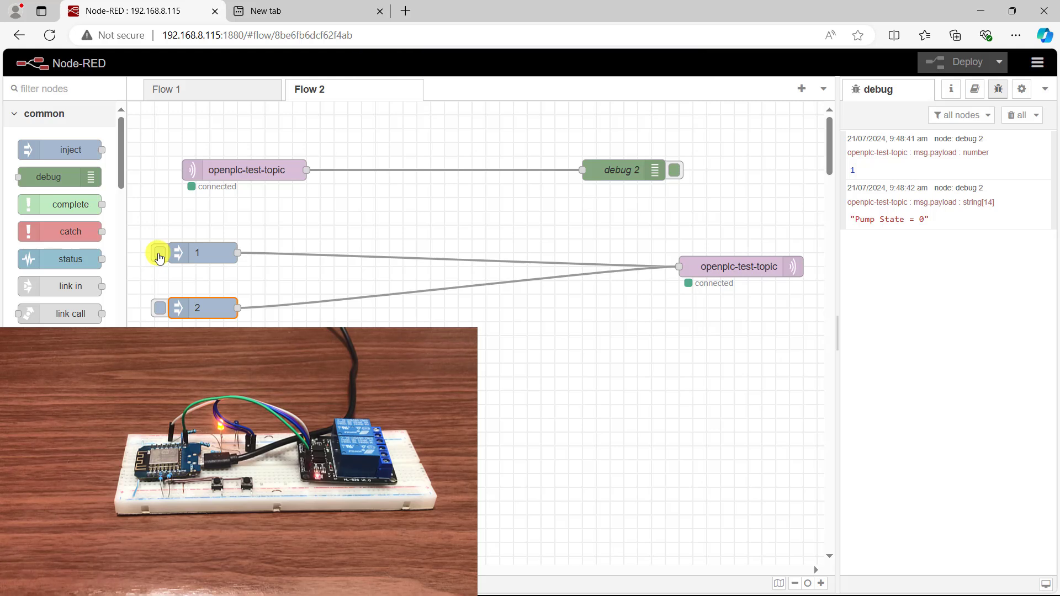
pyautogui.moveTo(157, 316)
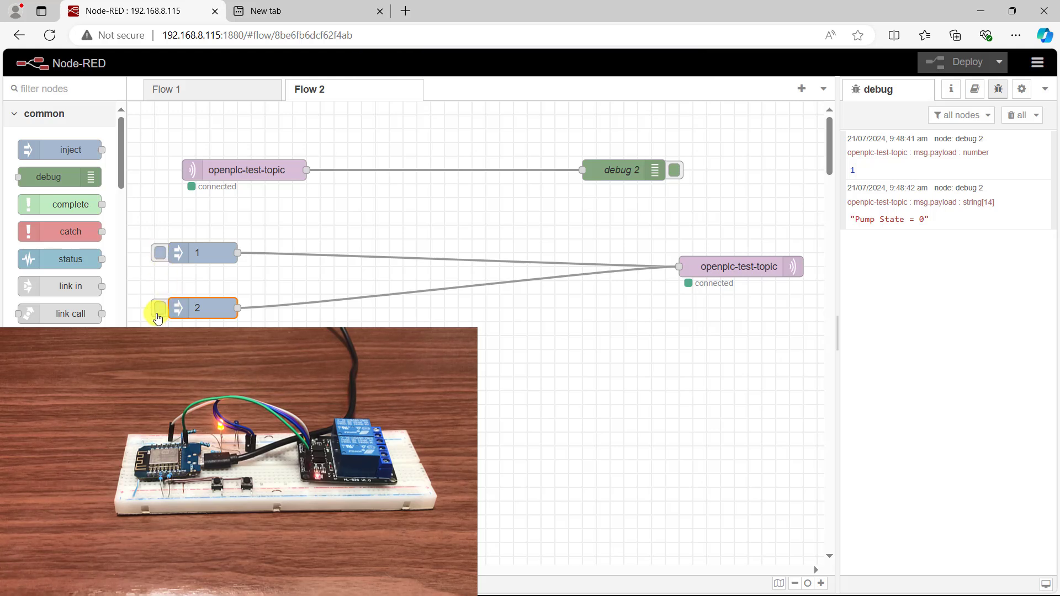
# Step: Send payloads 2 and 1 alternately and watch Pump State = 1 and 0 responses in debug
pyautogui.click(160, 308)
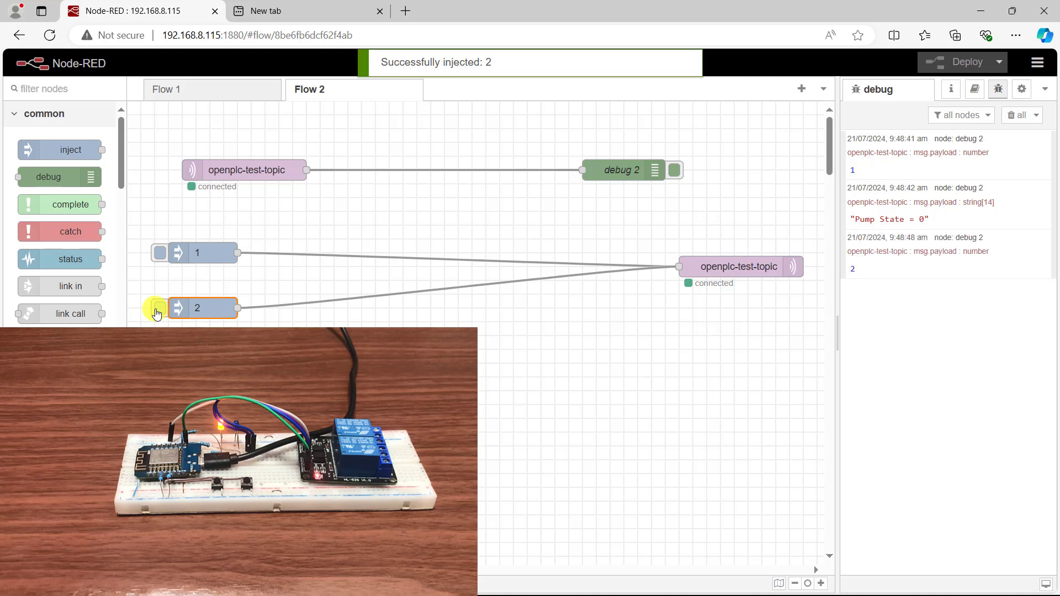
pyautogui.click(160, 308)
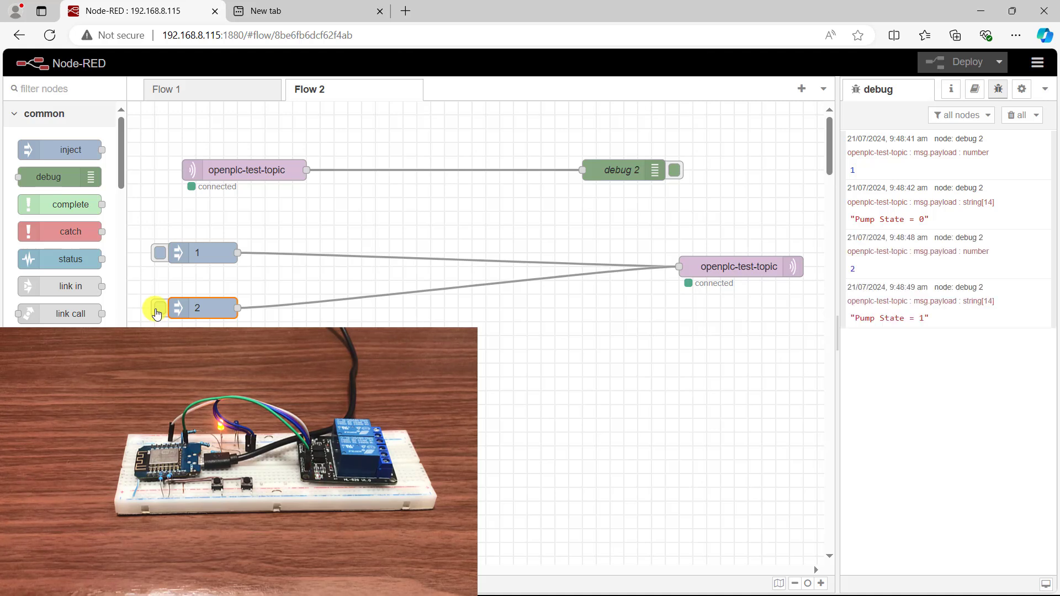
pyautogui.click(159, 253)
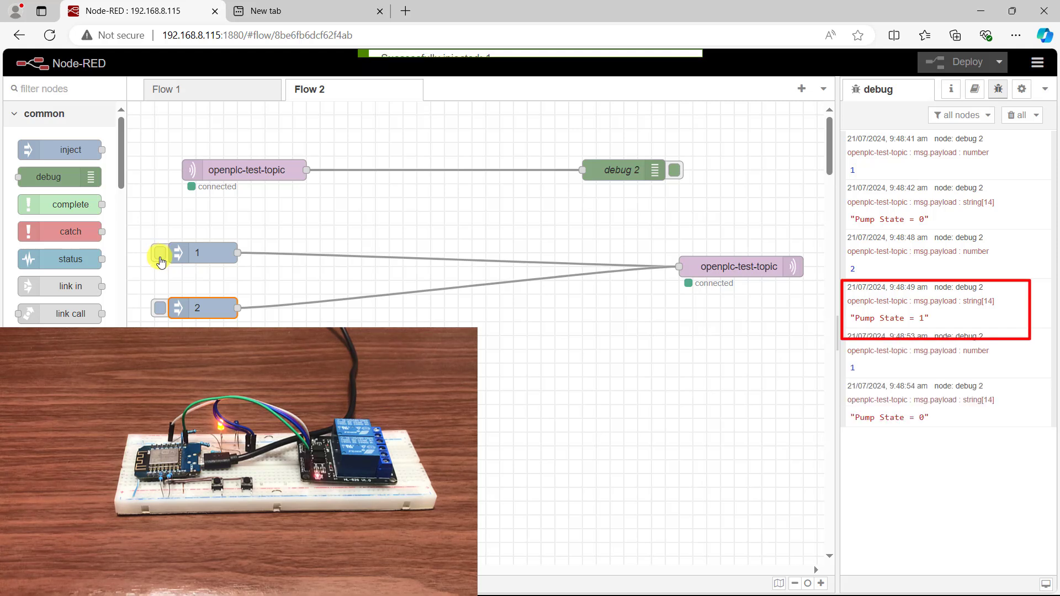
pyautogui.moveTo(160, 310)
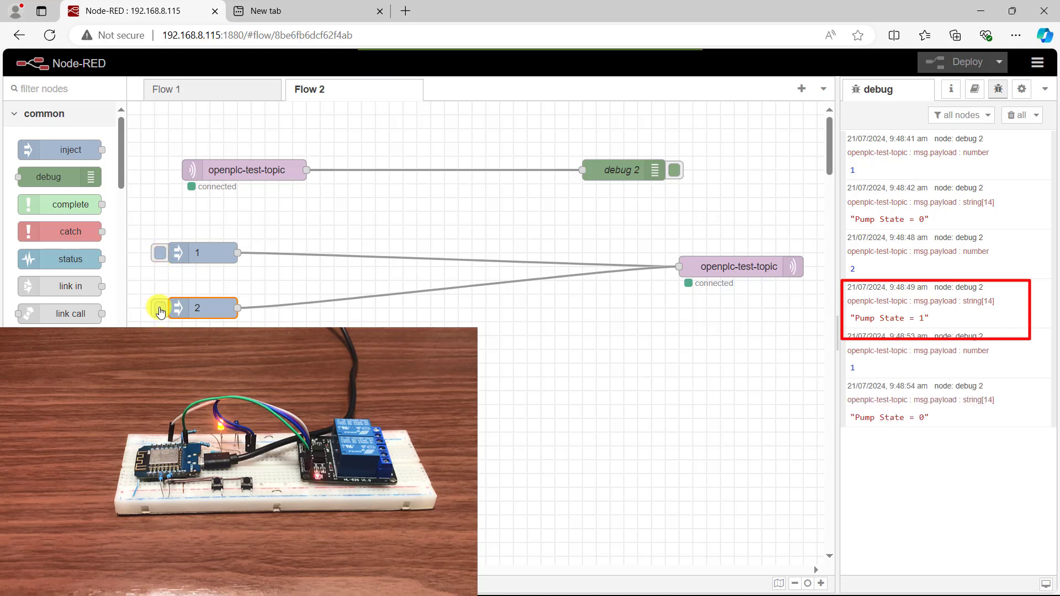
pyautogui.click(160, 308)
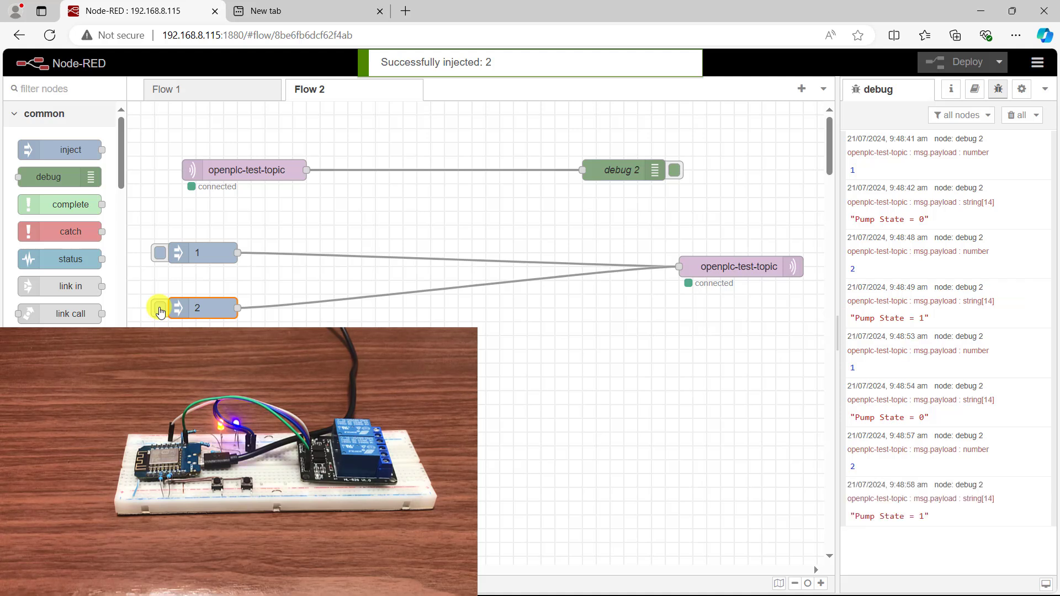
pyautogui.click(160, 308)
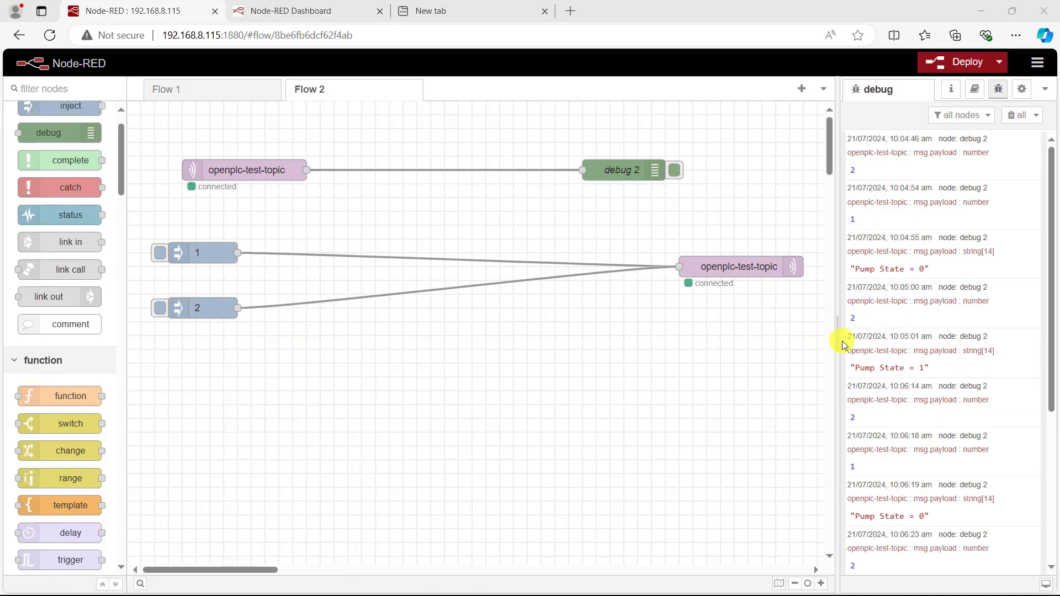
pyautogui.moveTo(124, 289)
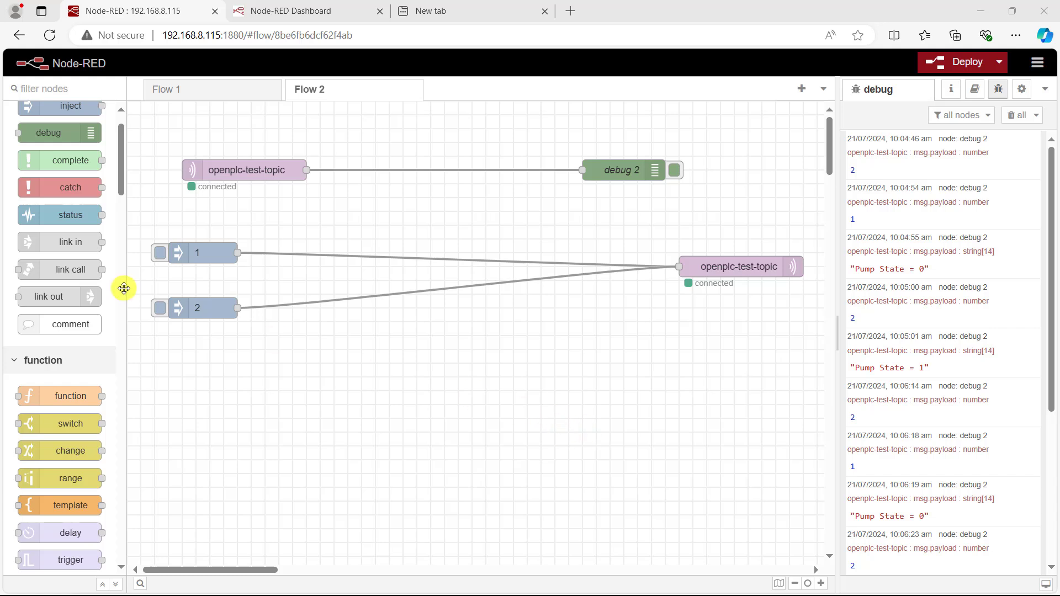
# Step: Scroll the palette down to the dashboard button nodes
pyautogui.scroll(-3)
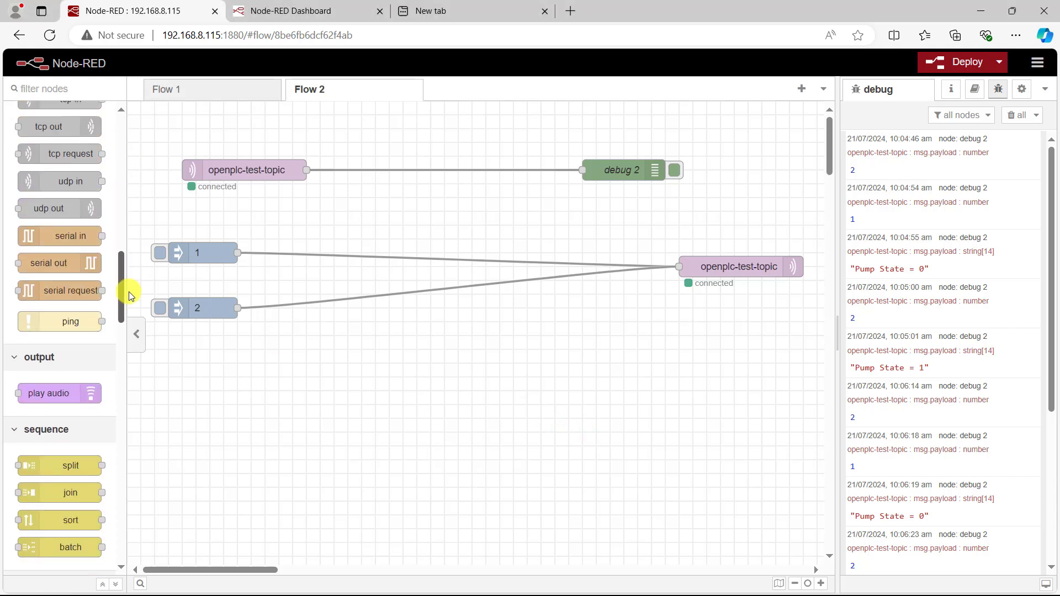
pyautogui.scroll(-3)
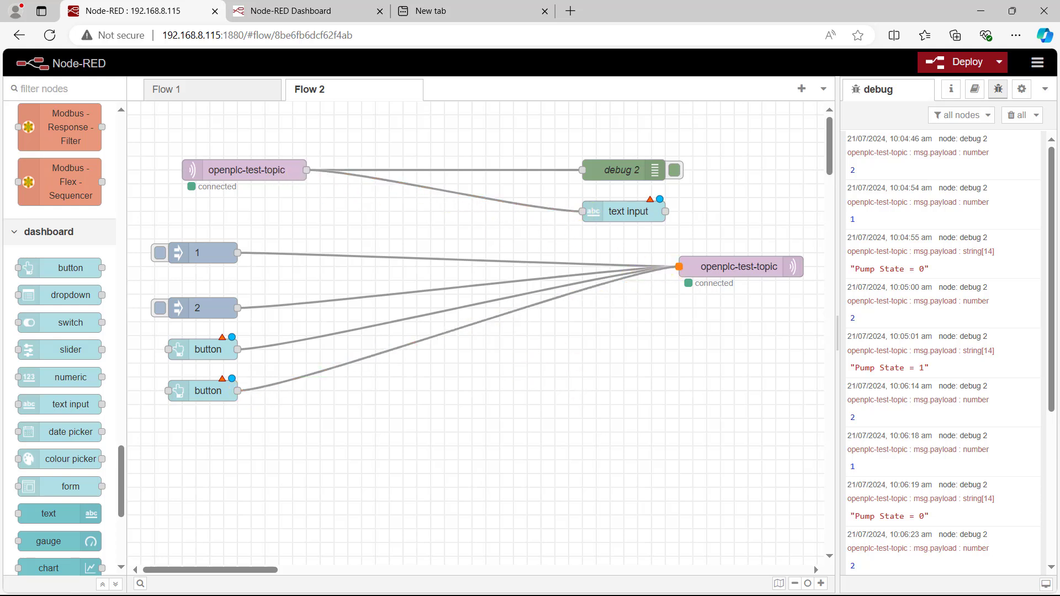
# Step: Add a dashboard tab in the Layout panel and rename it from Tab 2 to MQTT
pyautogui.click(1044, 89)
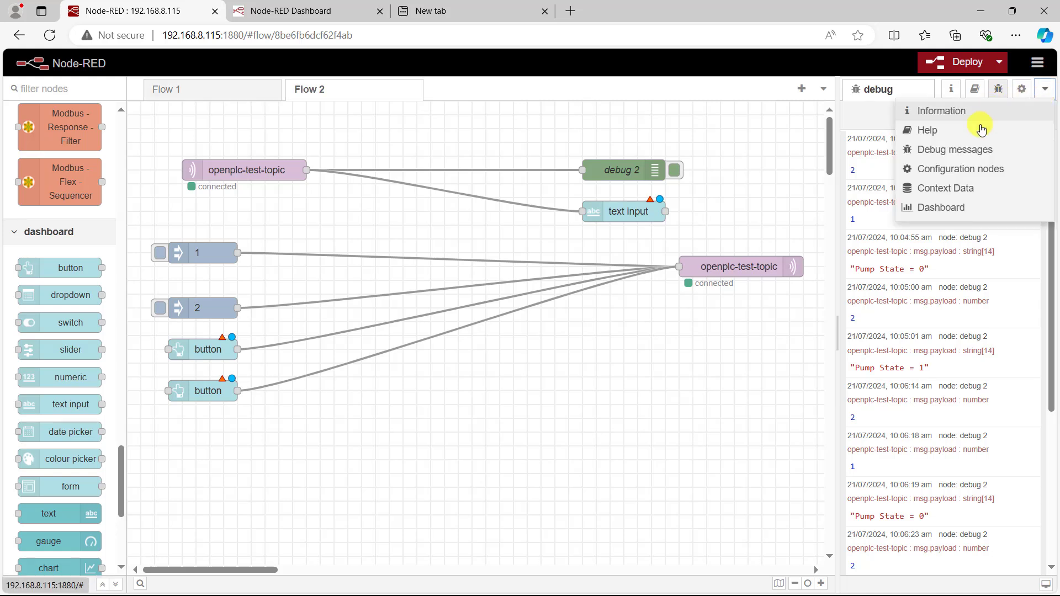
pyautogui.click(940, 207)
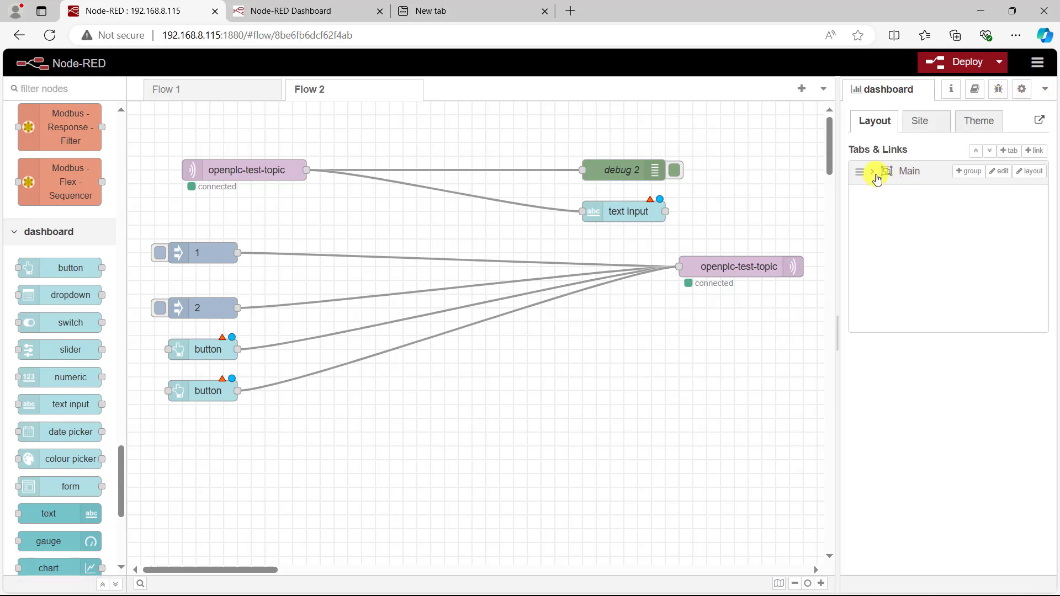
pyautogui.click(873, 171)
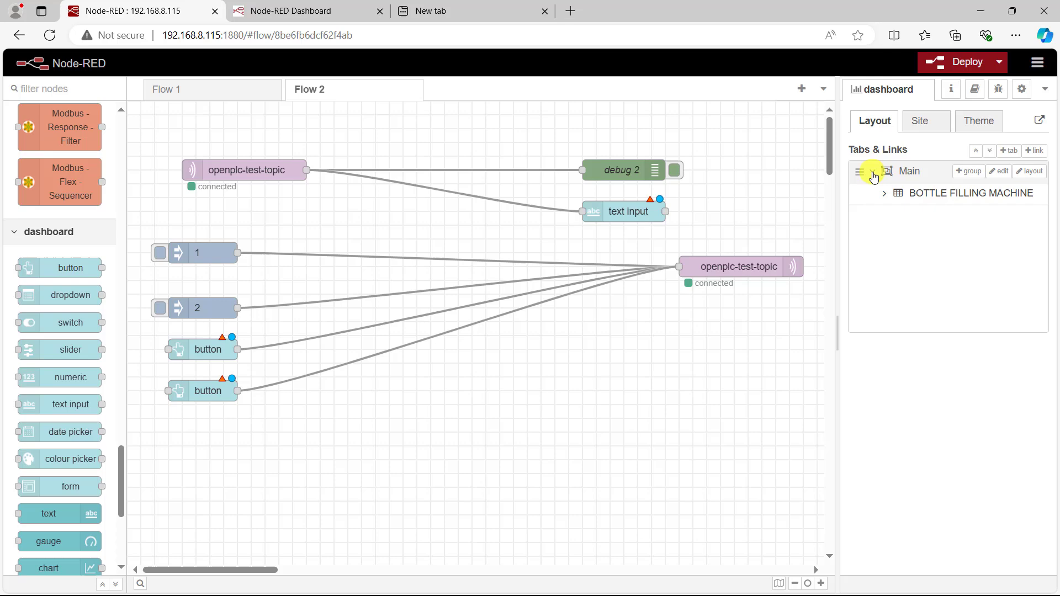
pyautogui.click(1007, 151)
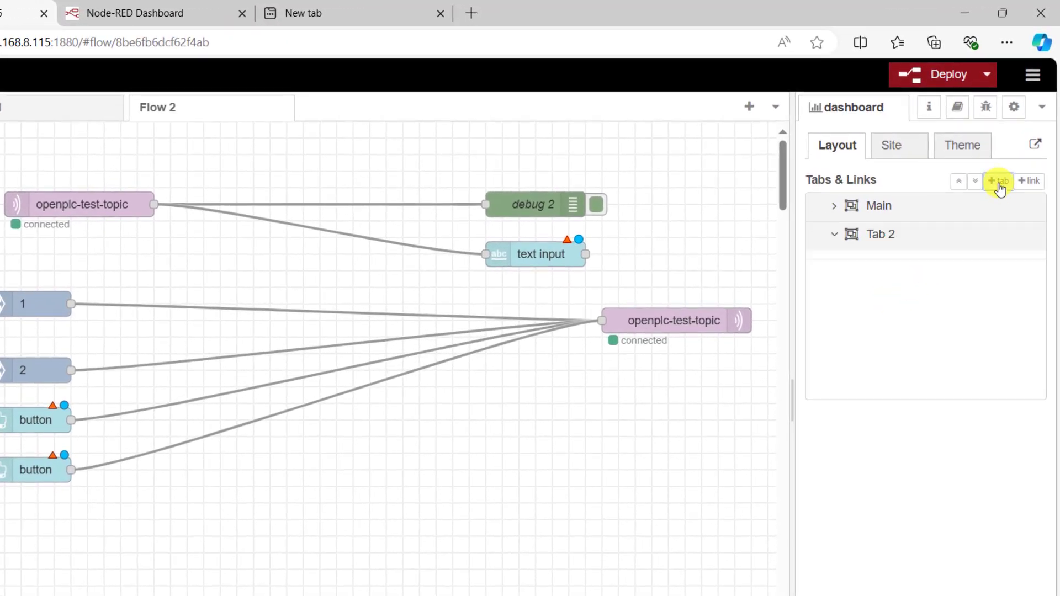
pyautogui.doubleClick(880, 234)
pyautogui.write('M')
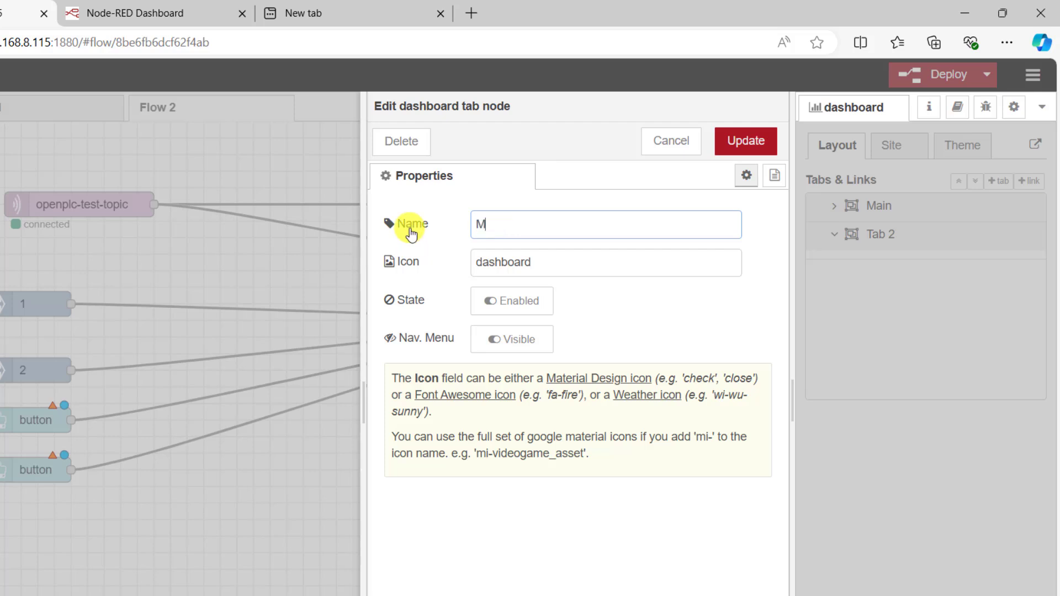
pyautogui.write('QTT')
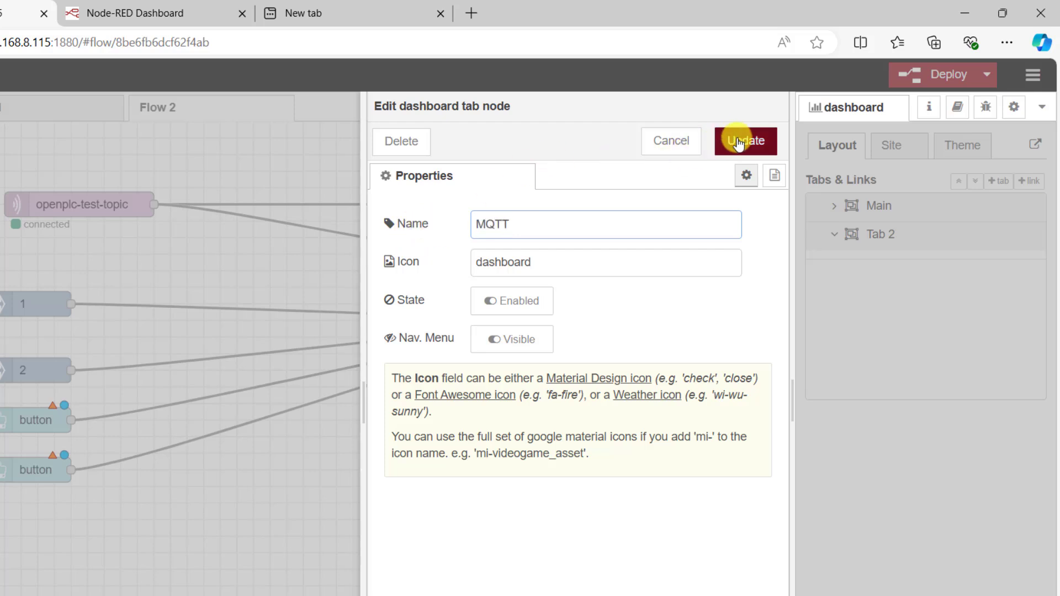
pyautogui.click(744, 142)
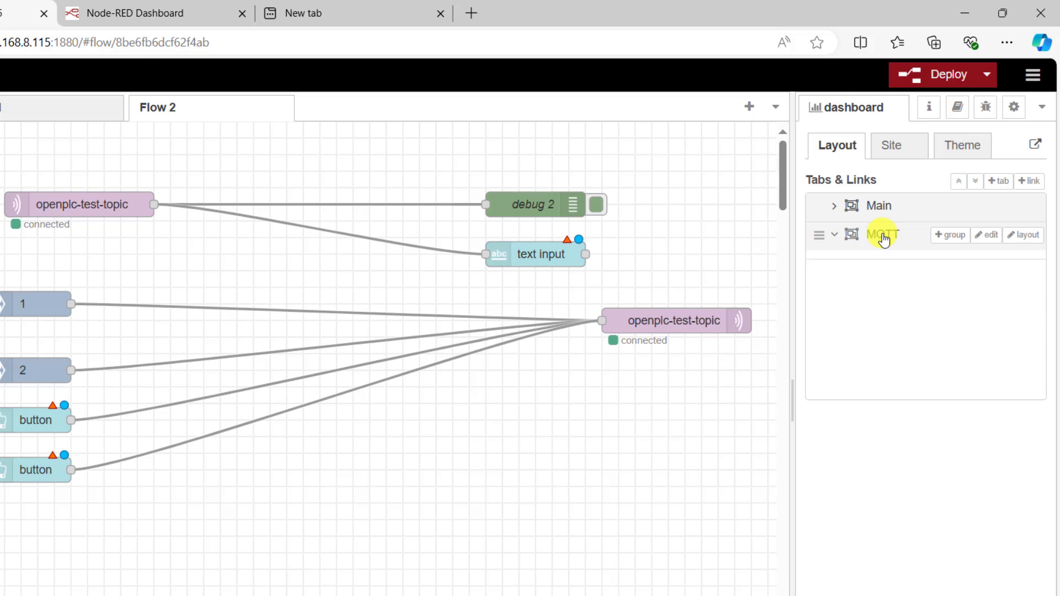
# Step: Add a group to the MQTT tab and rename Group 1 to MQTT Pump Control
pyautogui.click(834, 234)
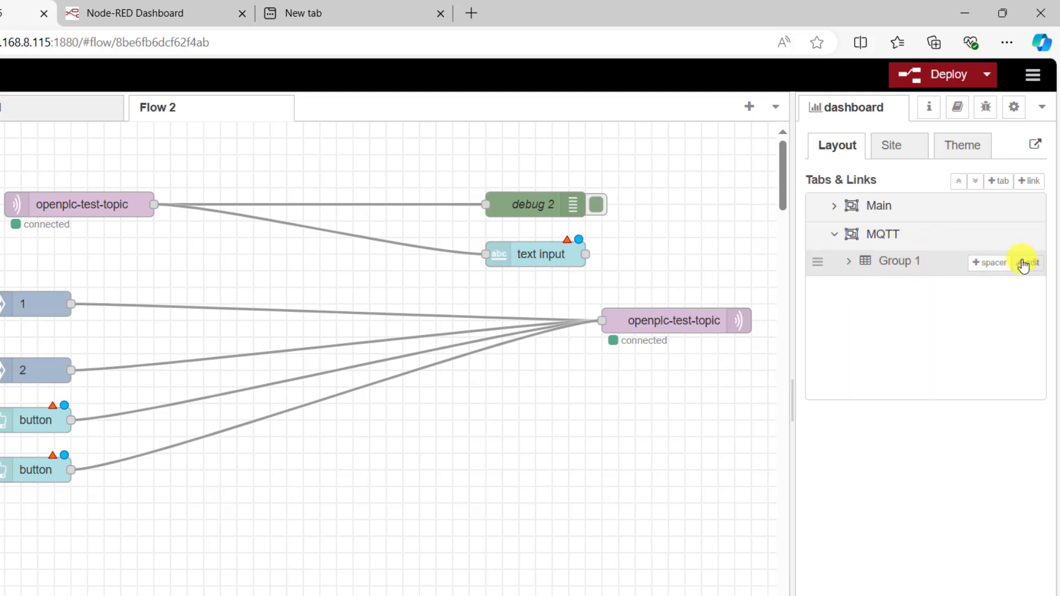
pyautogui.click(1024, 262)
pyautogui.write('MQ')
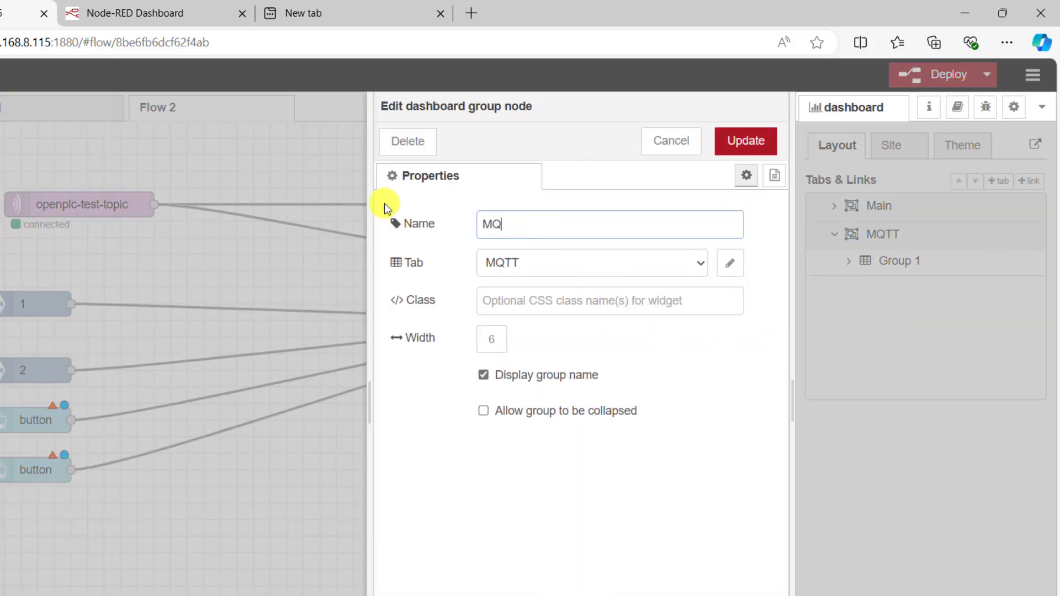
pyautogui.write('TT Pump Control')
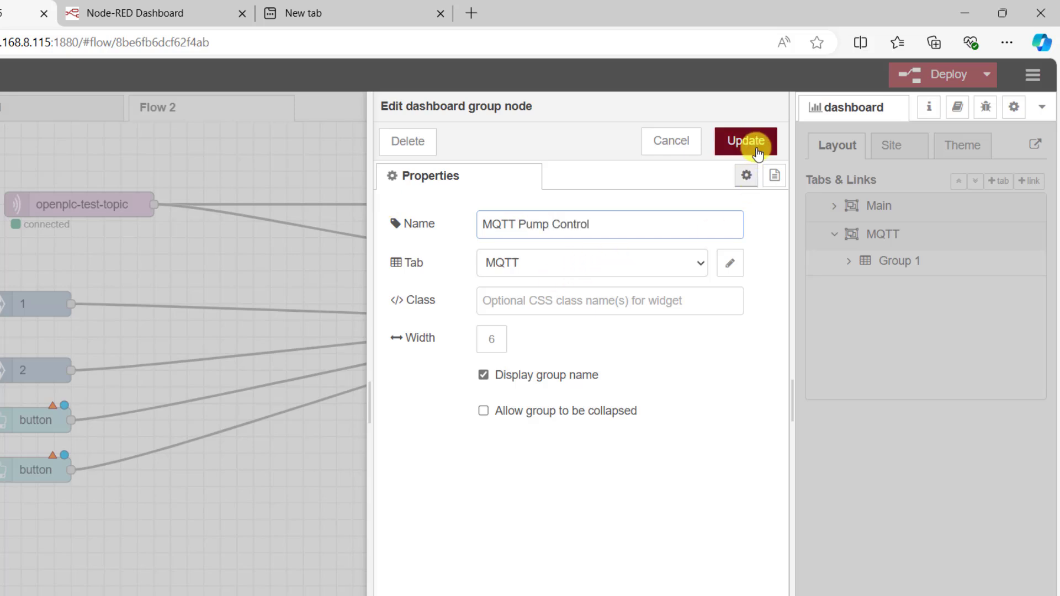
pyautogui.click(745, 142)
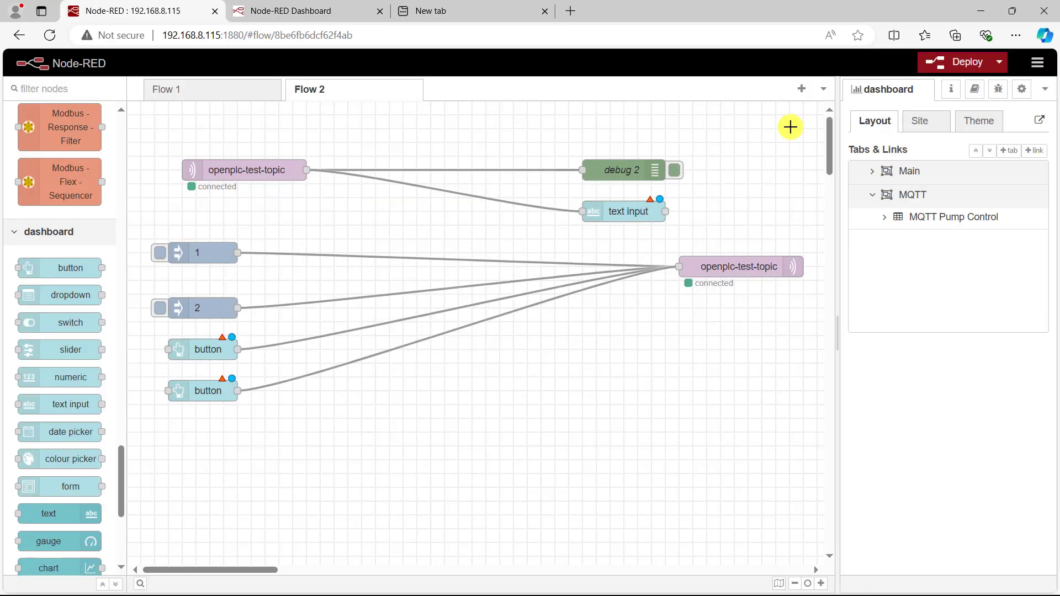
pyautogui.moveTo(908, 245)
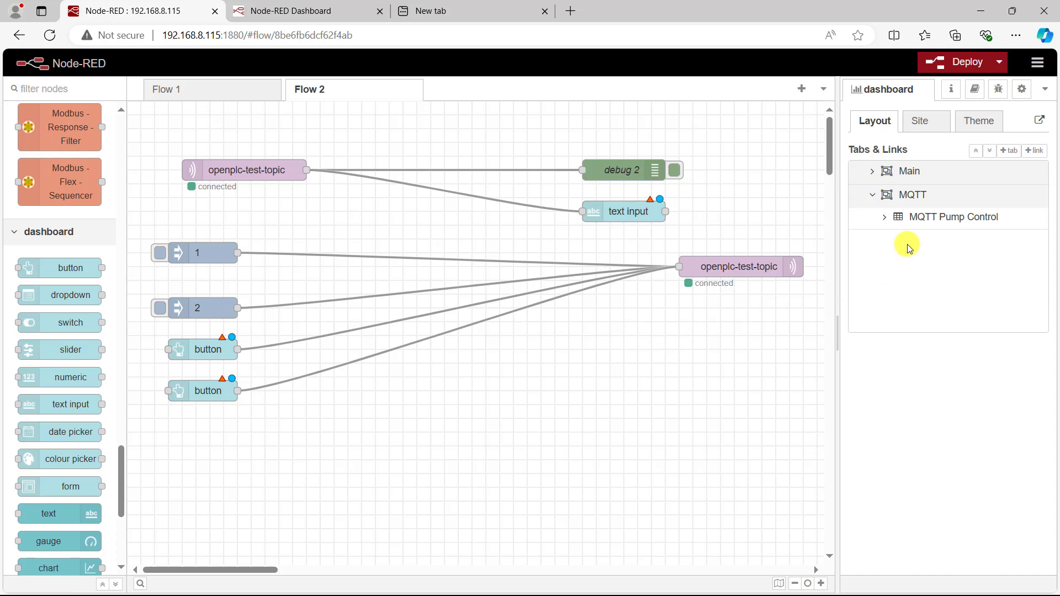
pyautogui.moveTo(565, 431)
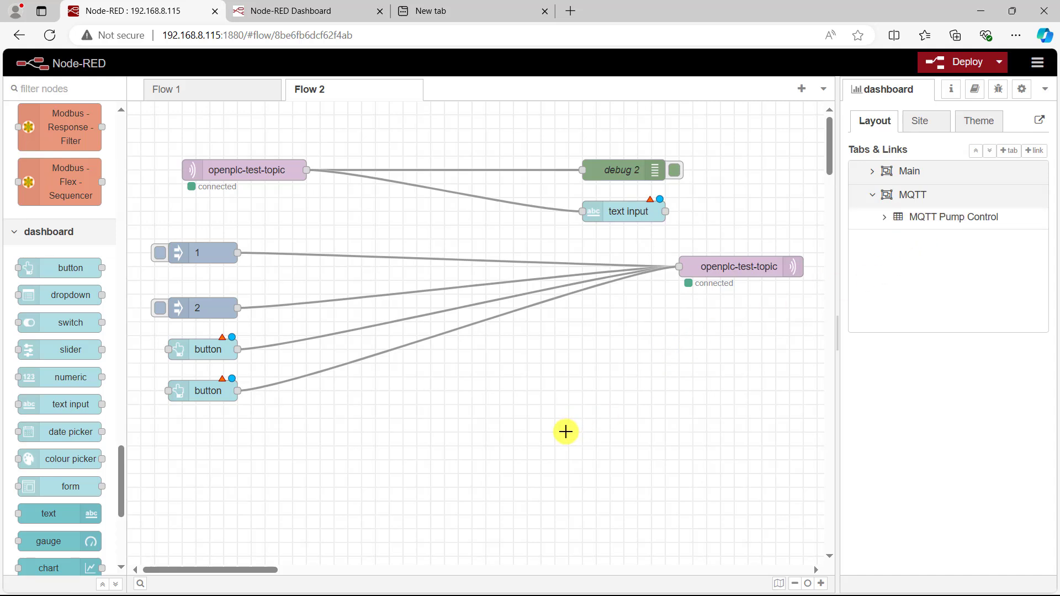
# Step: Configure the first button: group MQTT Pump Control, label Pump ON, payload 1
pyautogui.click(208, 350)
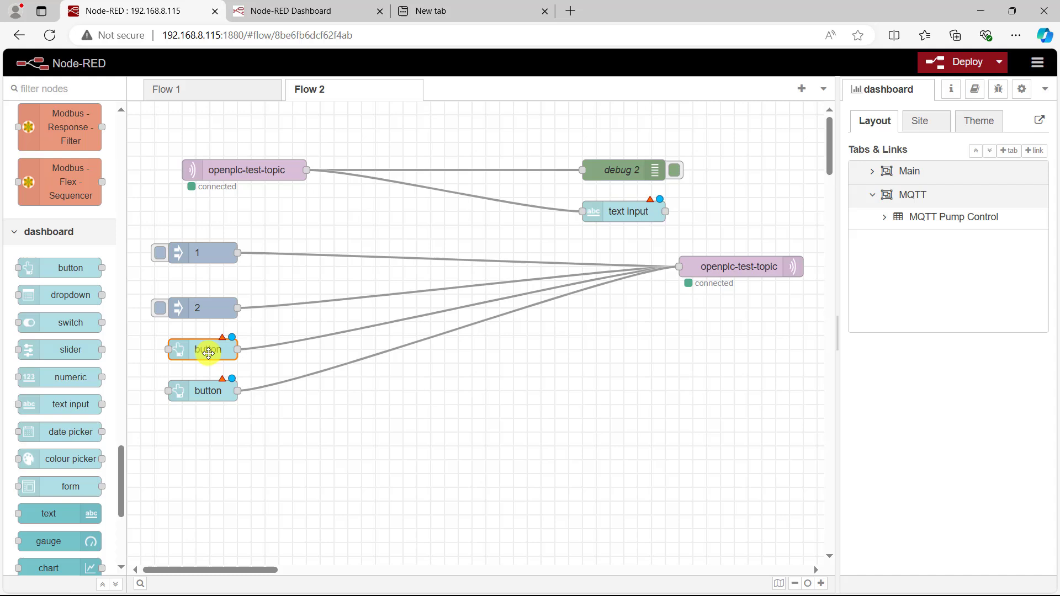
pyautogui.doubleClick(208, 349)
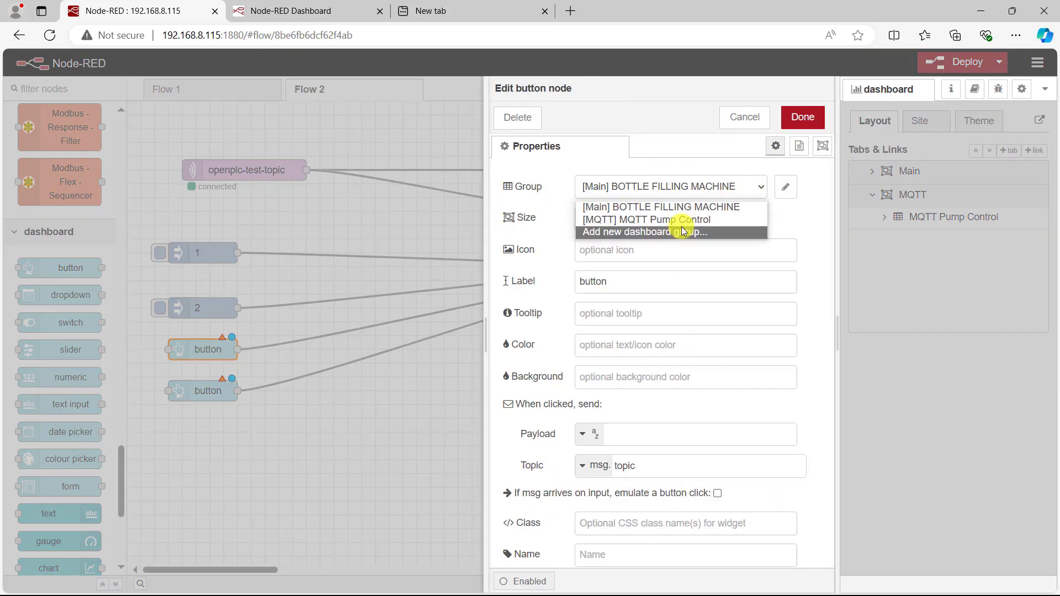
pyautogui.click(647, 219)
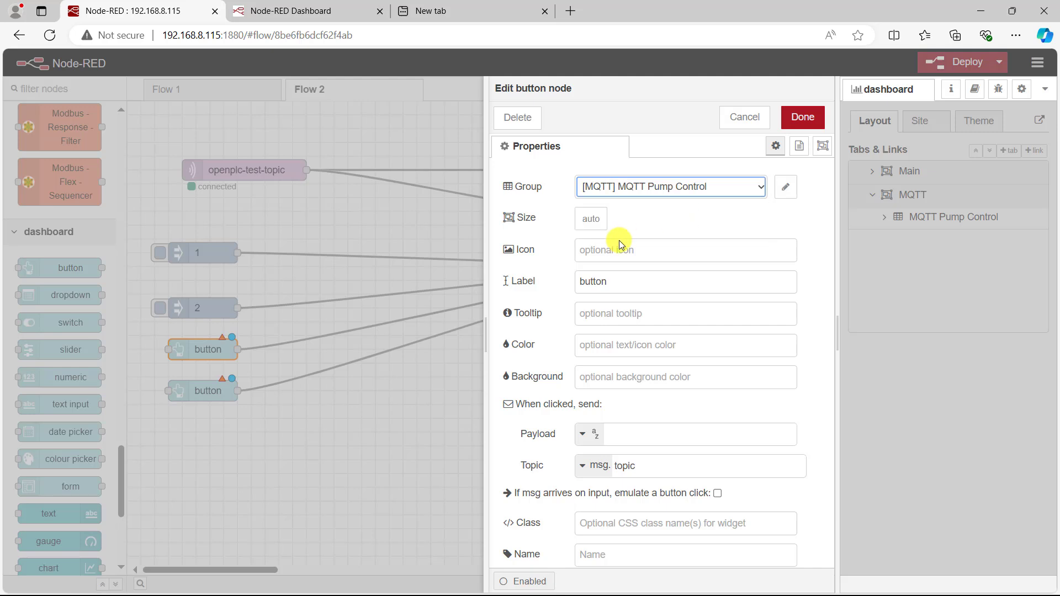
pyautogui.moveTo(624, 281)
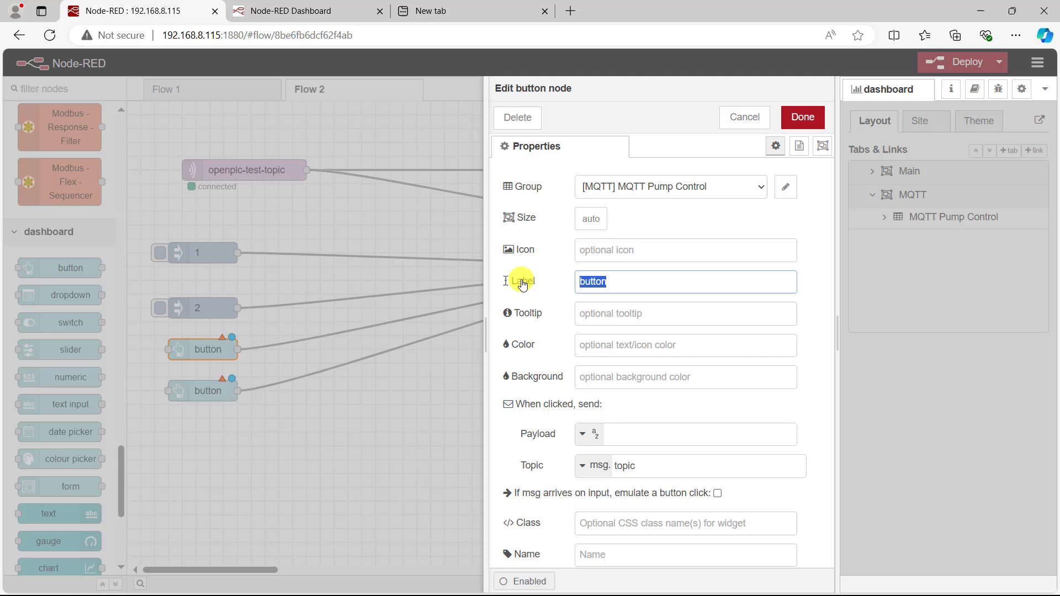
pyautogui.write('P')
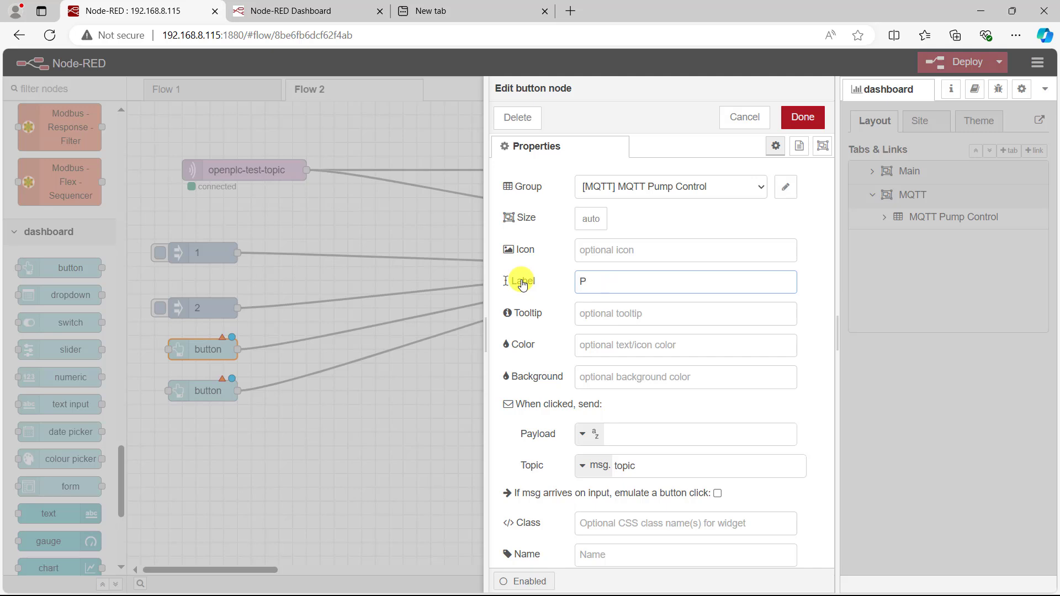
pyautogui.write('ump')
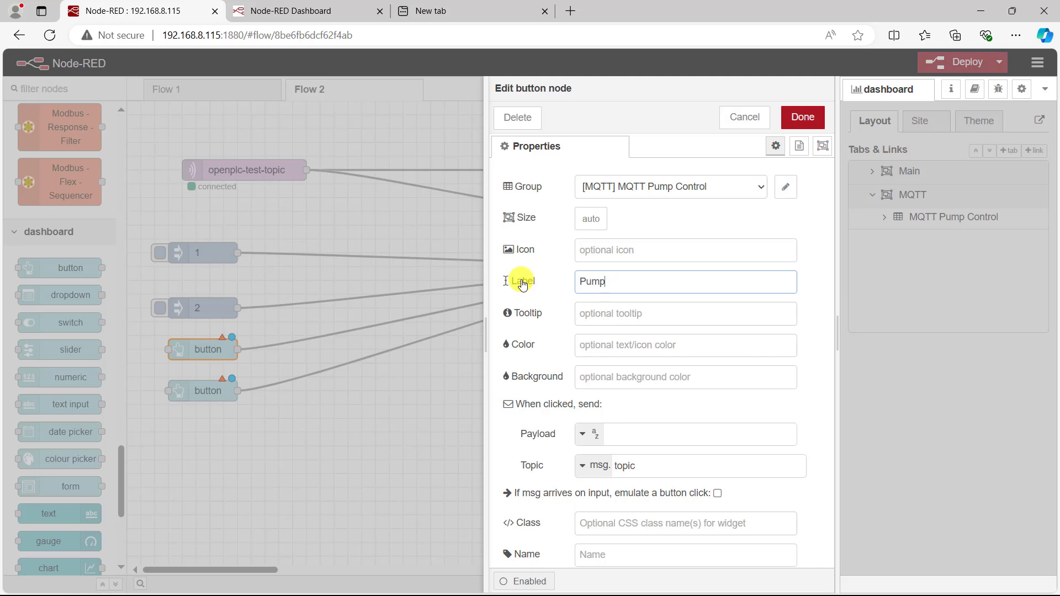
pyautogui.write('O')
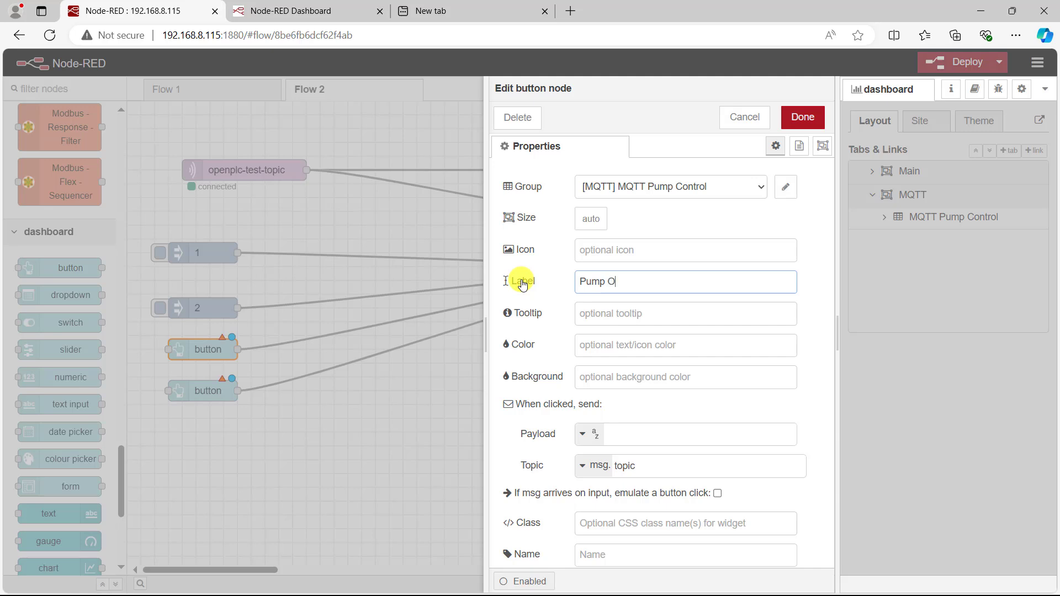
pyautogui.write('N')
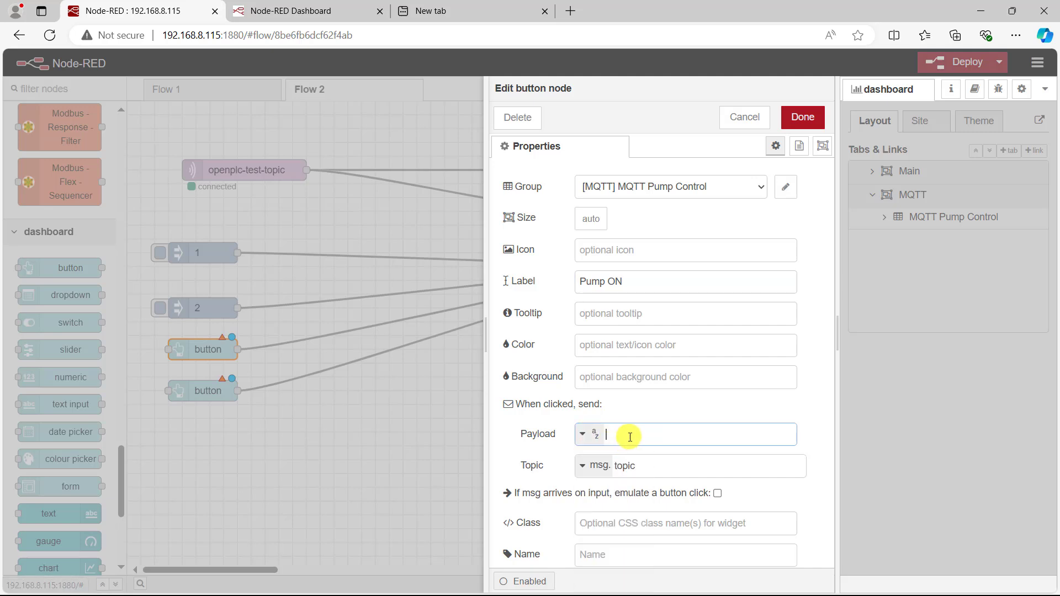
pyautogui.write('1')
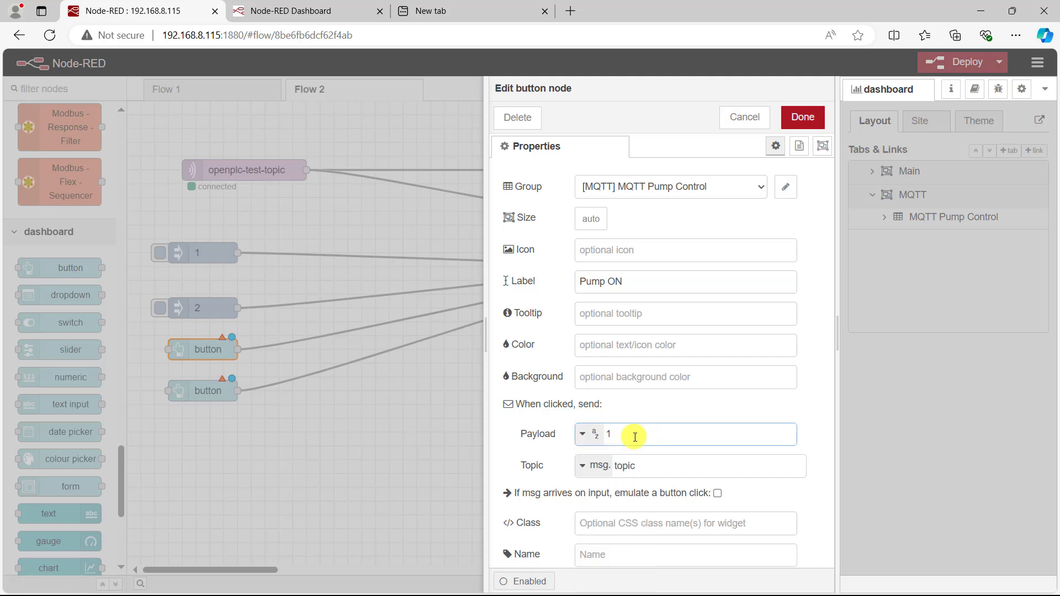
pyautogui.moveTo(802, 117)
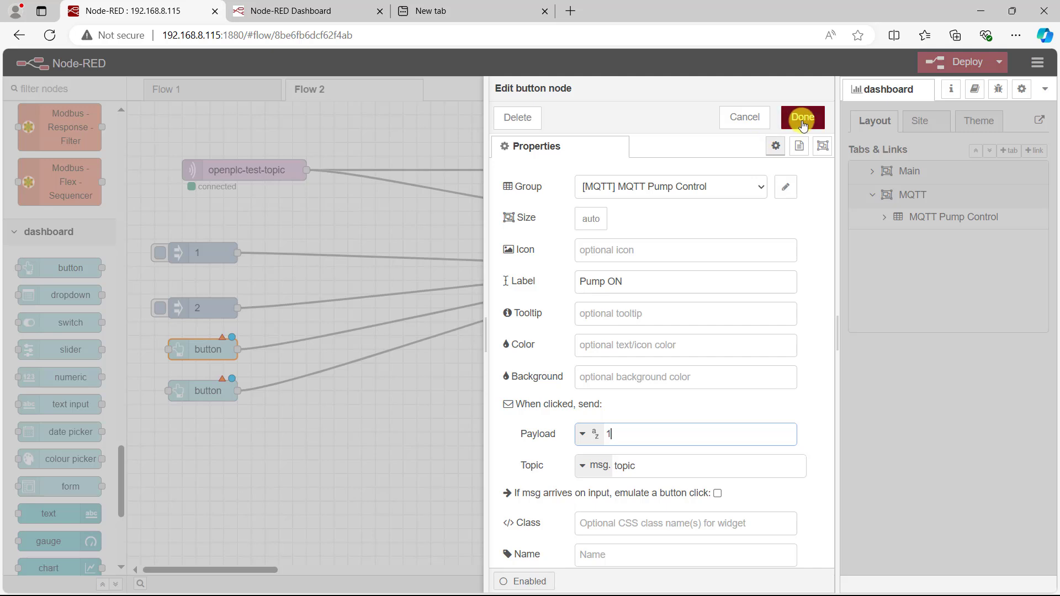
pyautogui.click(801, 117)
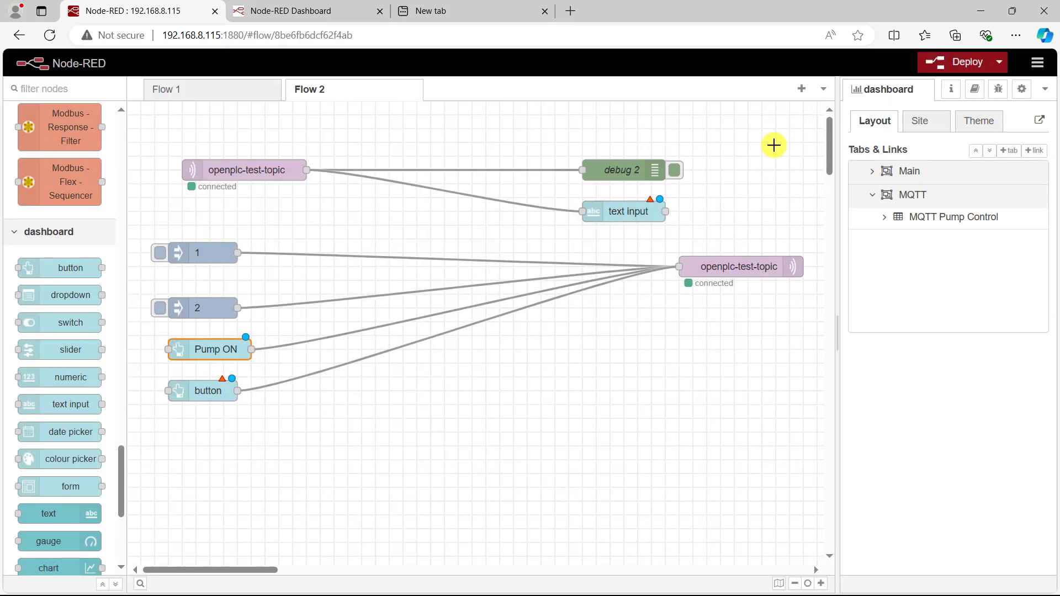
# Step: Configure the second button: group MQTT Pump Control, label Pump OFF, payload 2
pyautogui.click(208, 391)
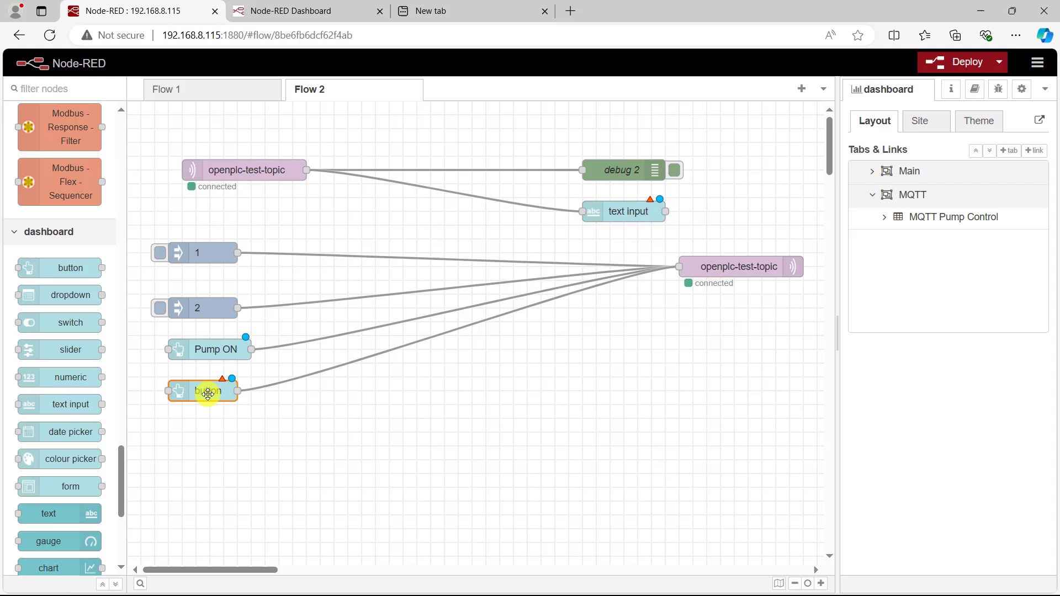
pyautogui.doubleClick(202, 391)
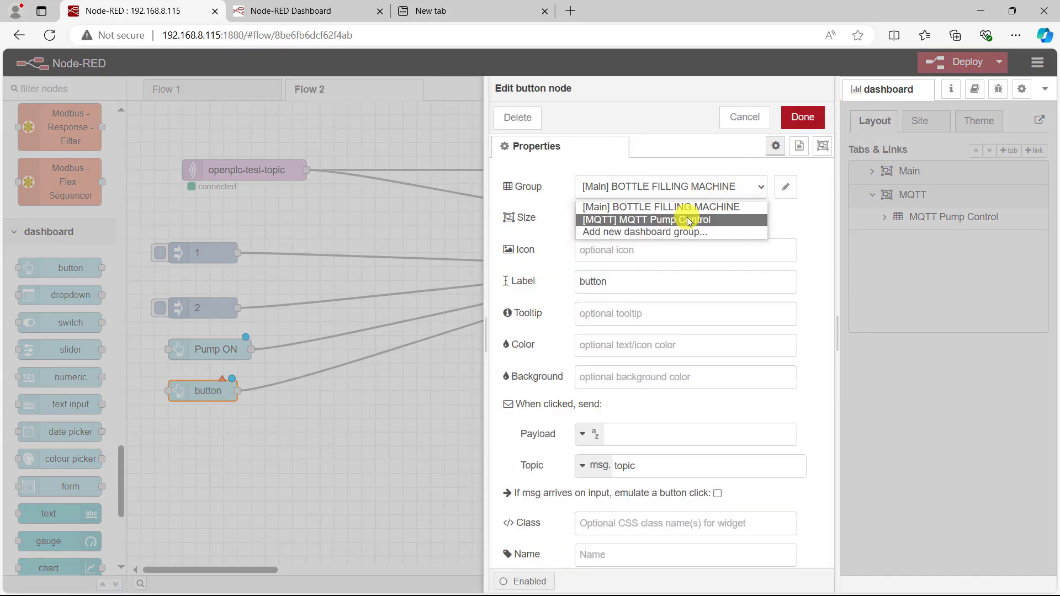
pyautogui.click(645, 219)
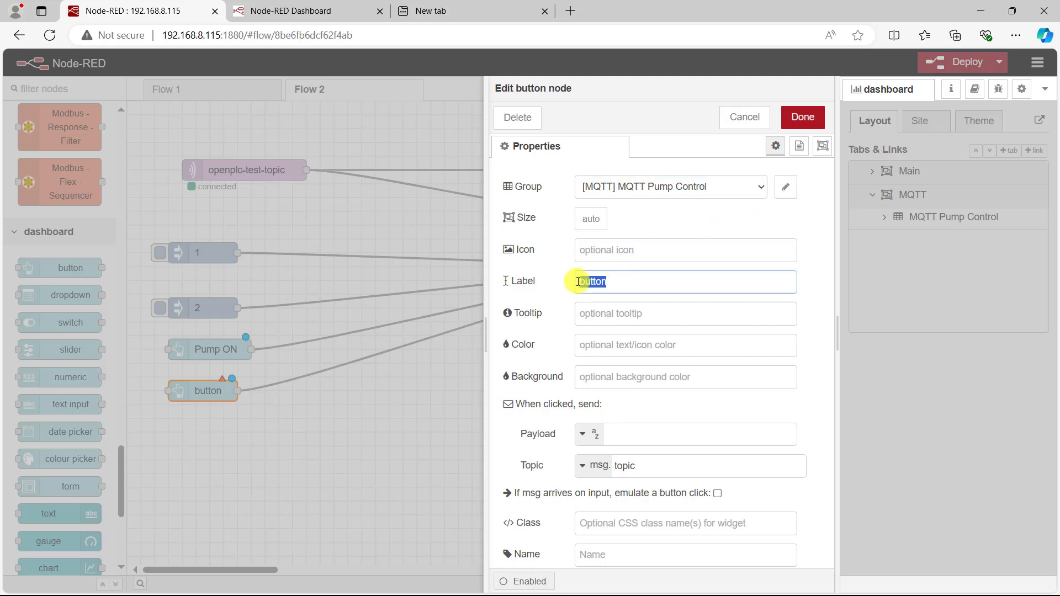
pyautogui.write('Pump O')
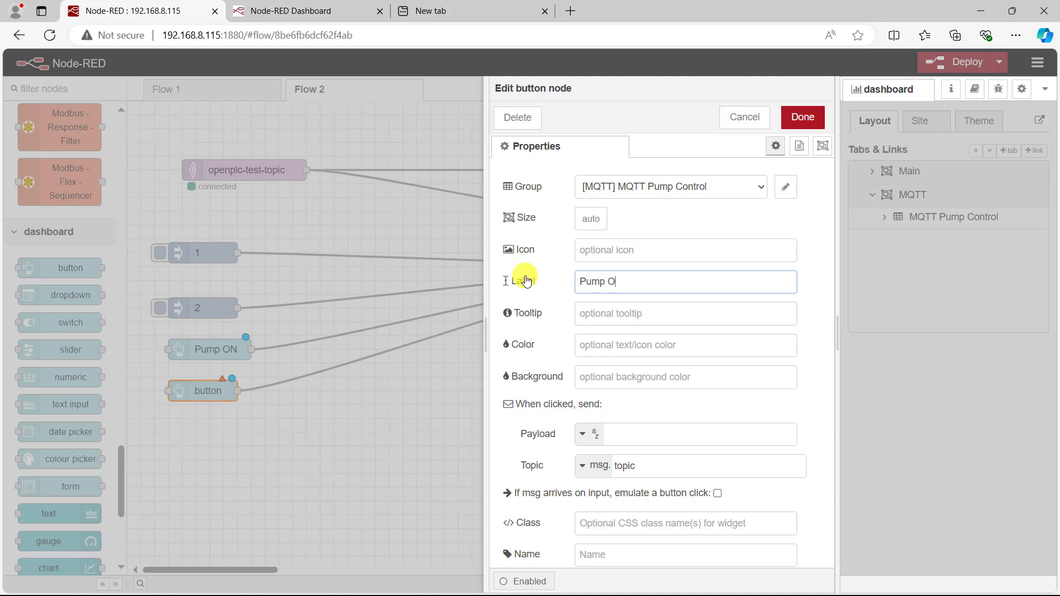
pyautogui.write('FF')
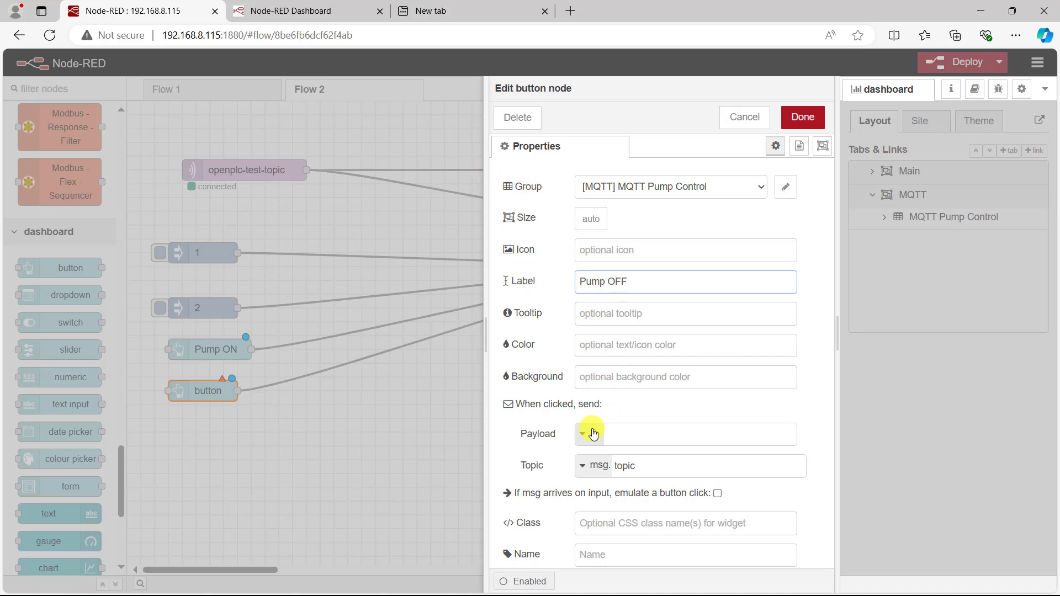
pyautogui.click(591, 433)
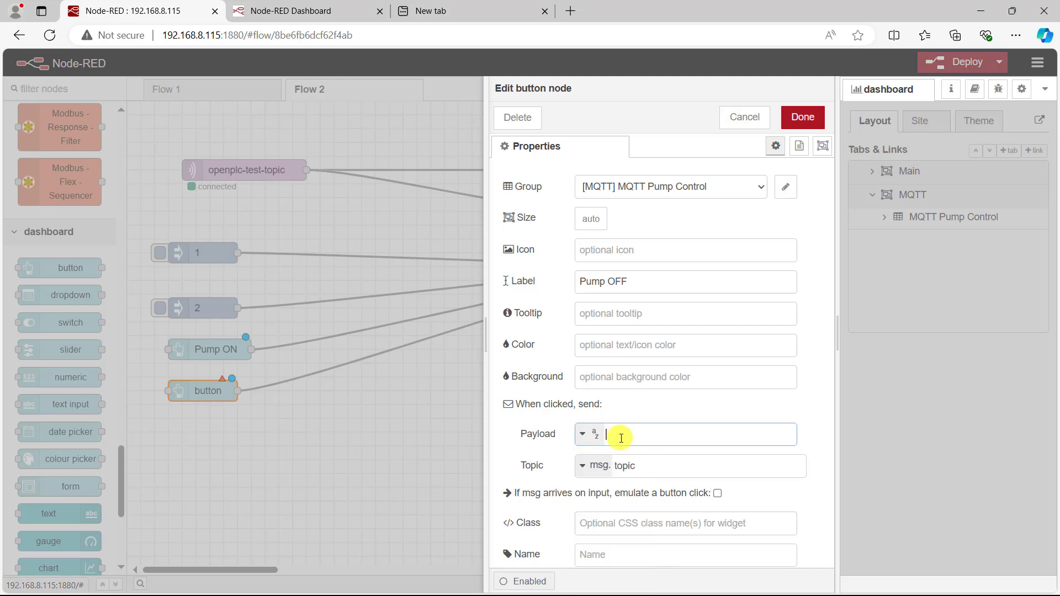
pyautogui.write('2')
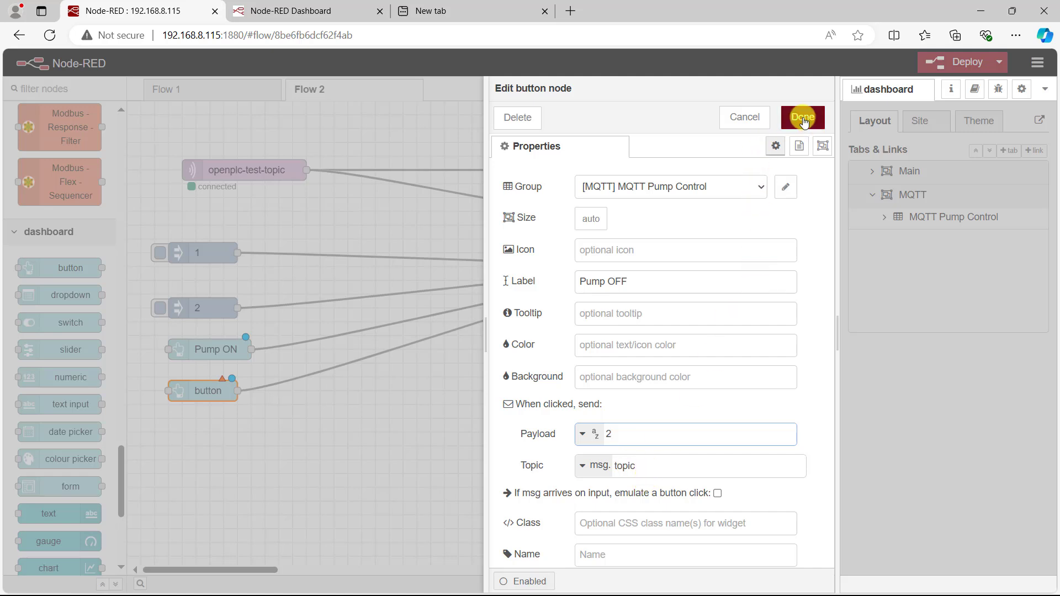
pyautogui.click(802, 117)
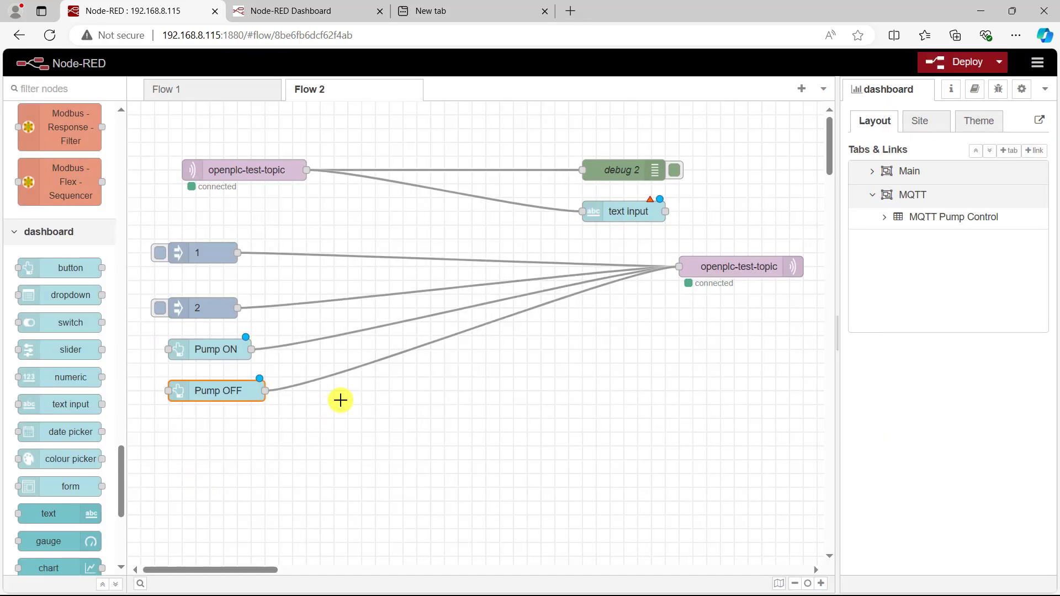
# Step: Select the text input node fed by openplc-test-topic so it can be replaced
pyautogui.doubleClick(623, 210)
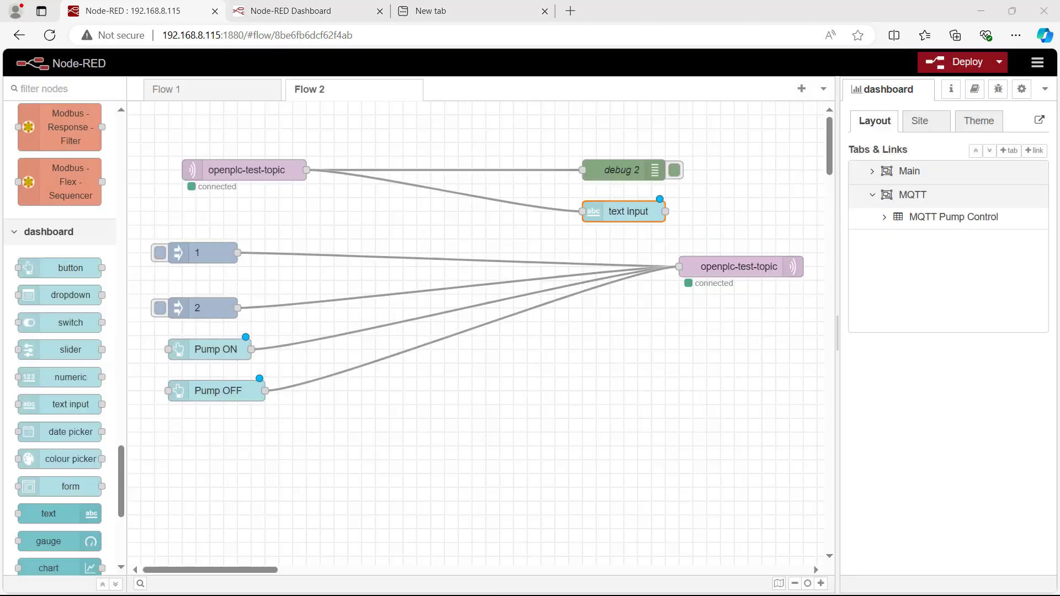
pyautogui.moveTo(597, 259)
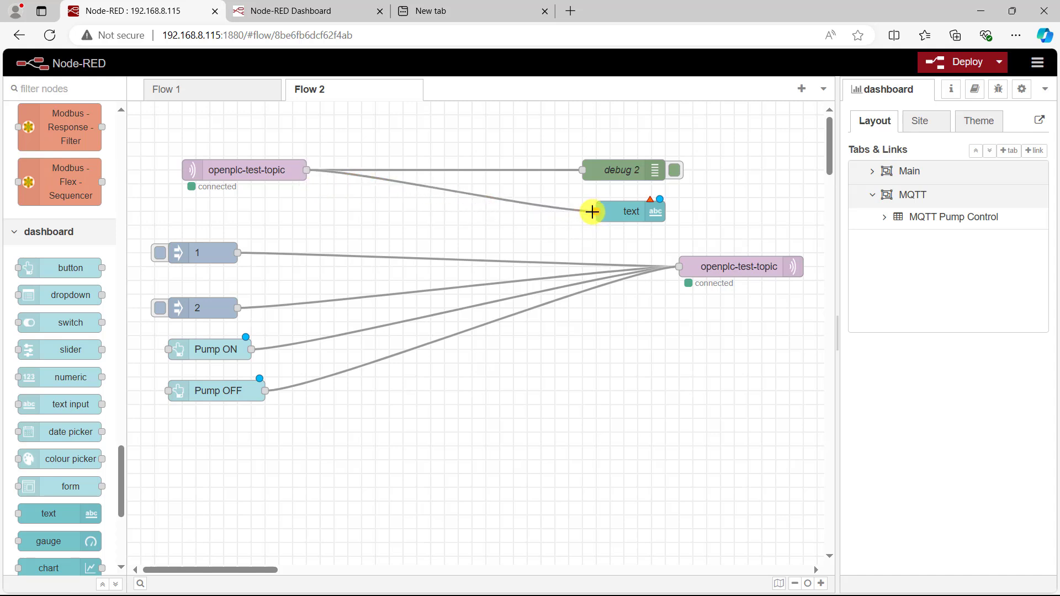
# Step: Give the text display node the MQTT Pump Control group and the label PUMP:
pyautogui.doubleClick(621, 211)
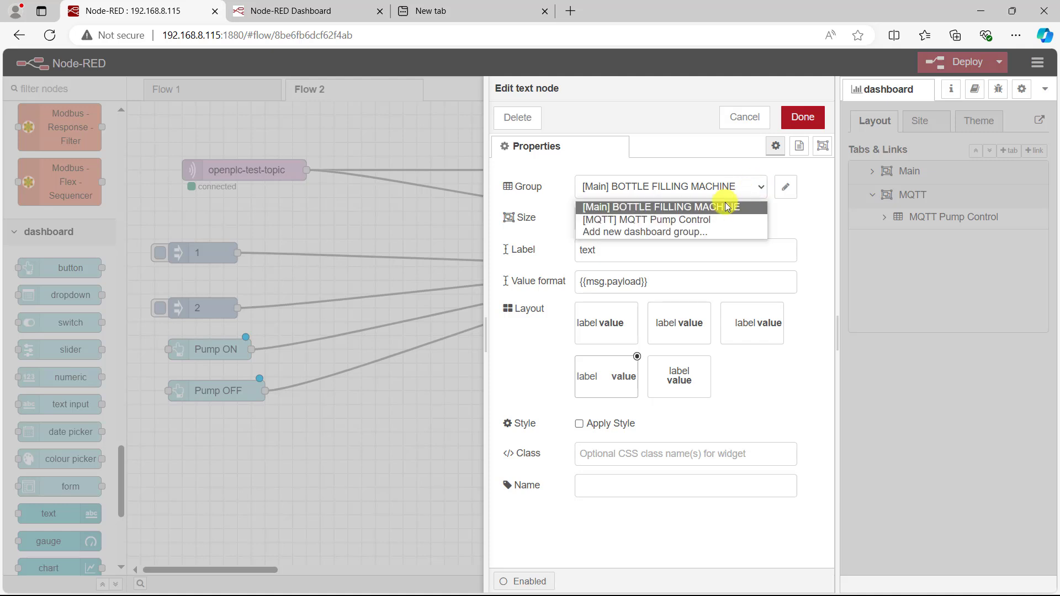
pyautogui.click(645, 220)
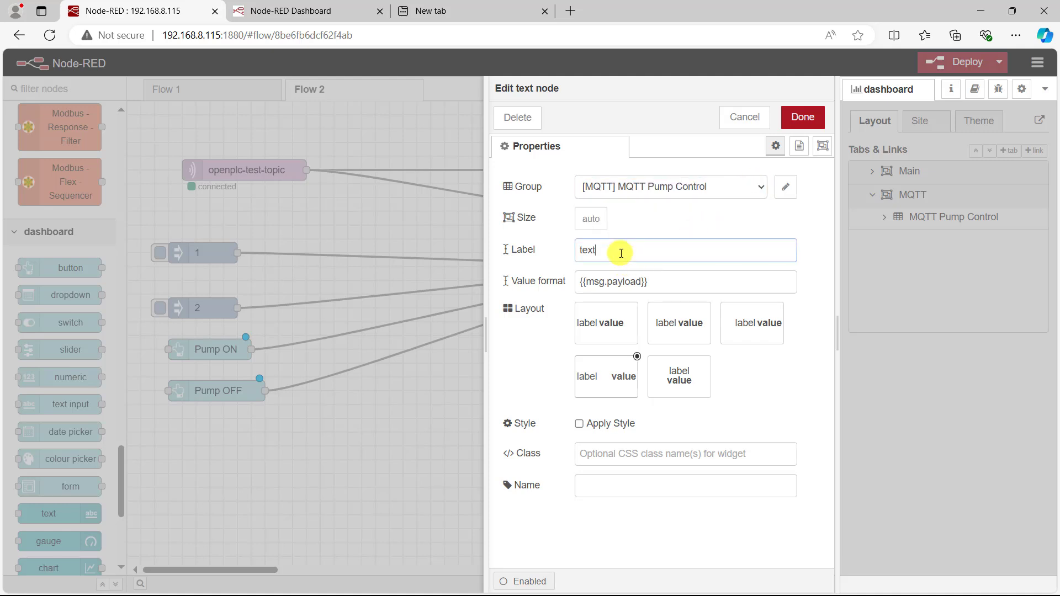
pyautogui.write('P')
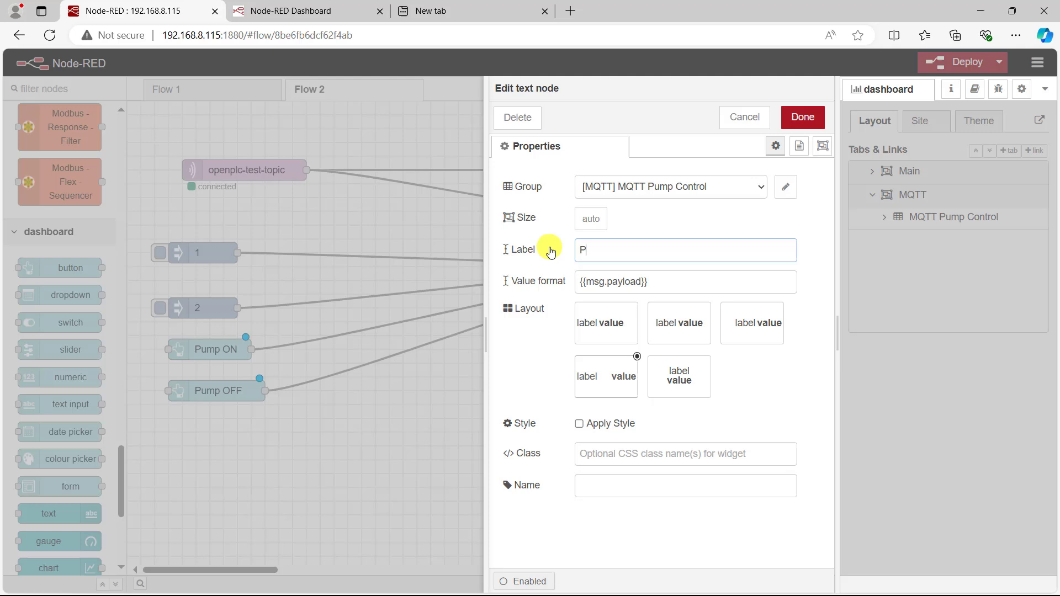
pyautogui.write('UMP')
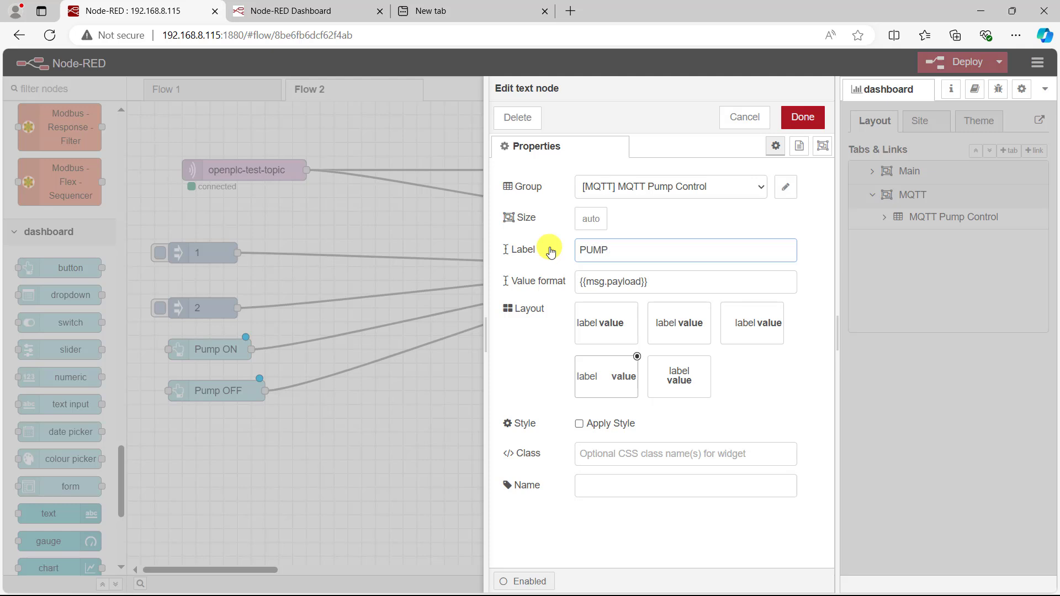
pyautogui.write(':')
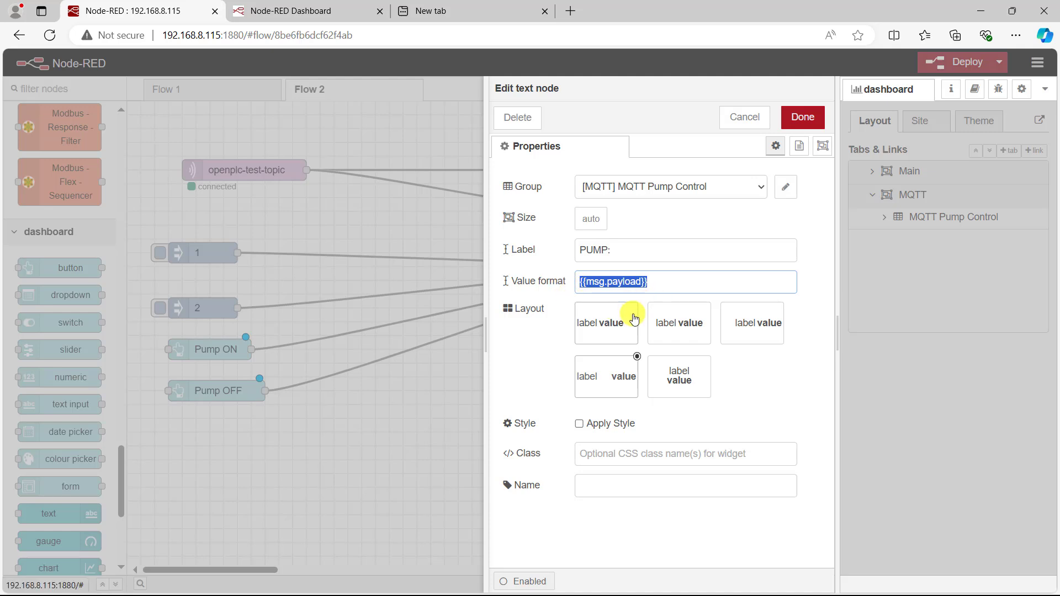
pyautogui.moveTo(703, 349)
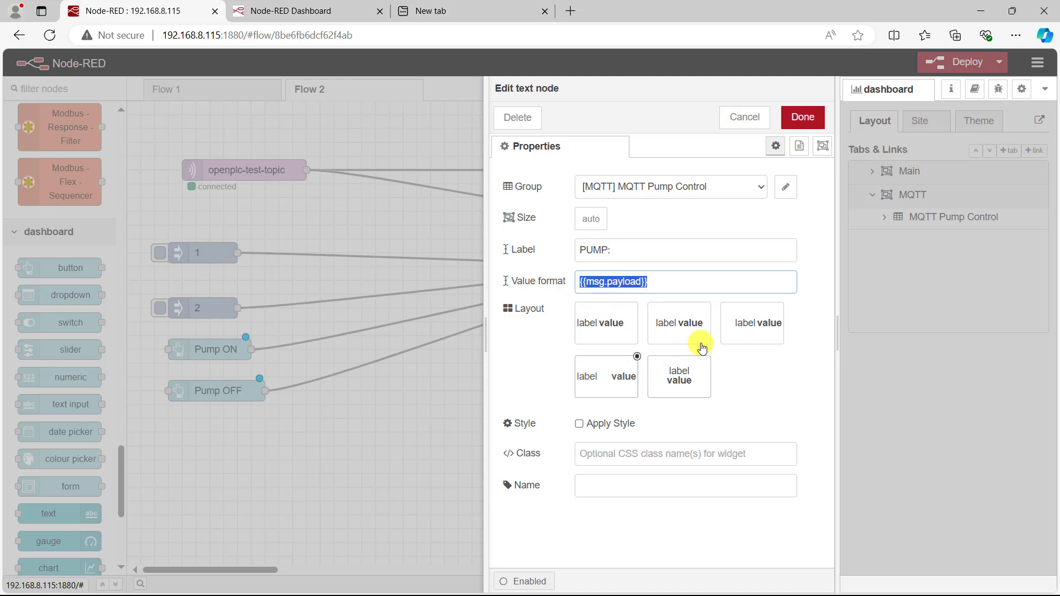
pyautogui.click(801, 117)
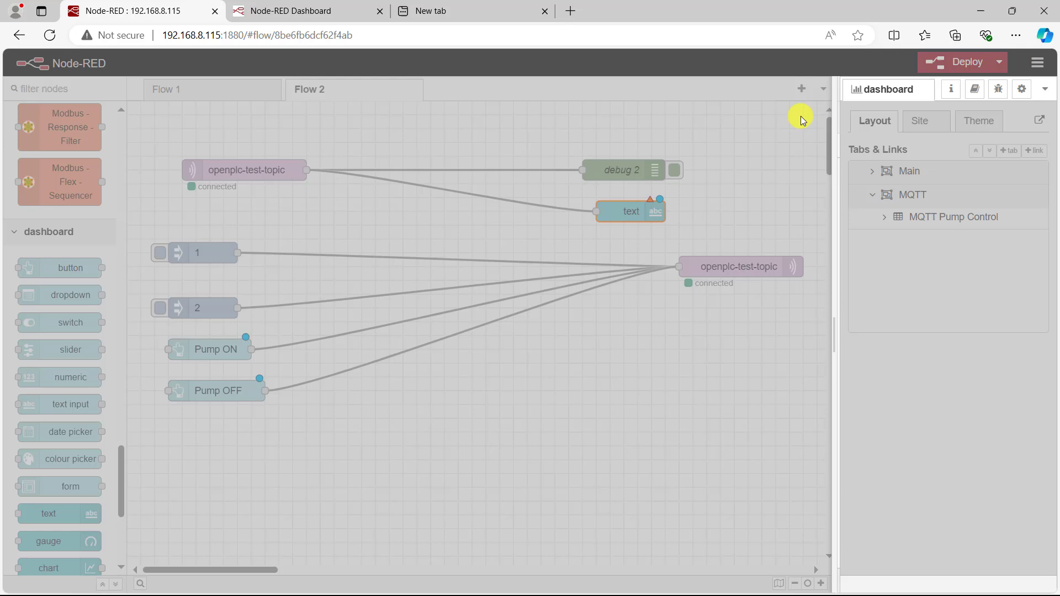
# Step: Deploy the updated flows and dismiss the deployment notice
pyautogui.click(885, 216)
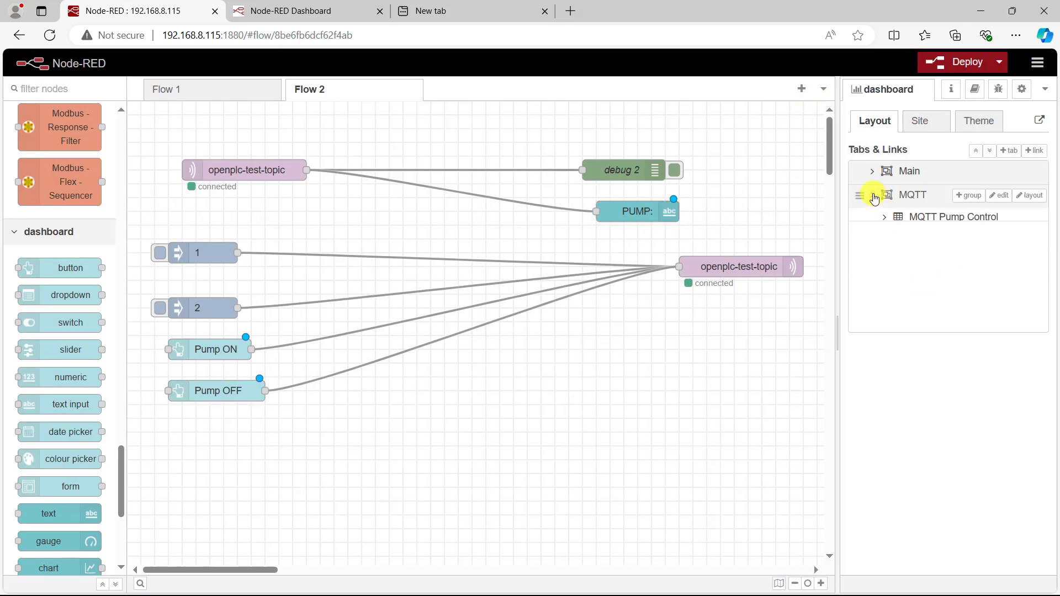
pyautogui.click(873, 195)
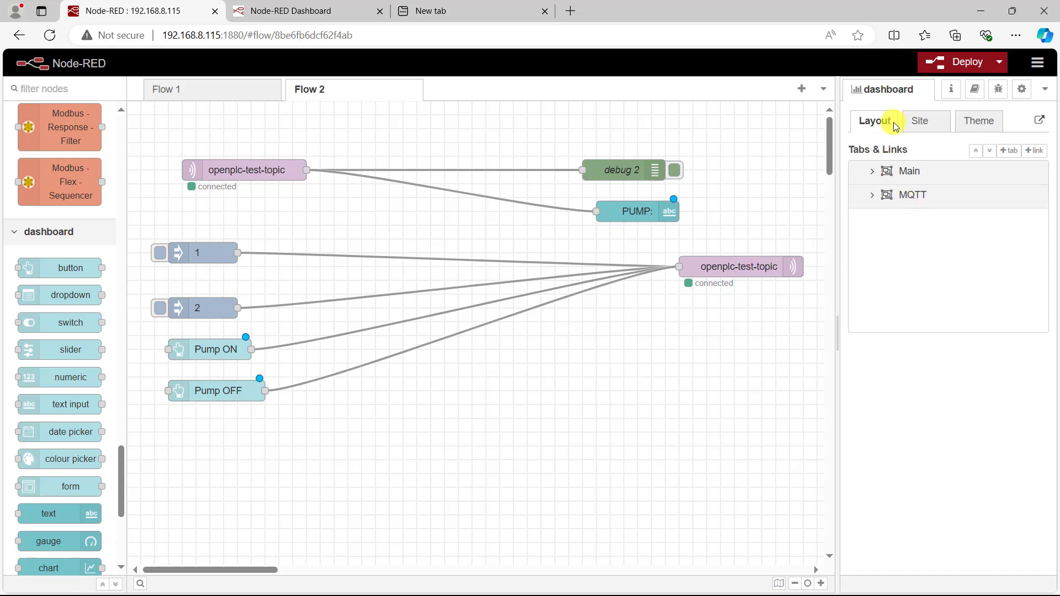
pyautogui.click(961, 62)
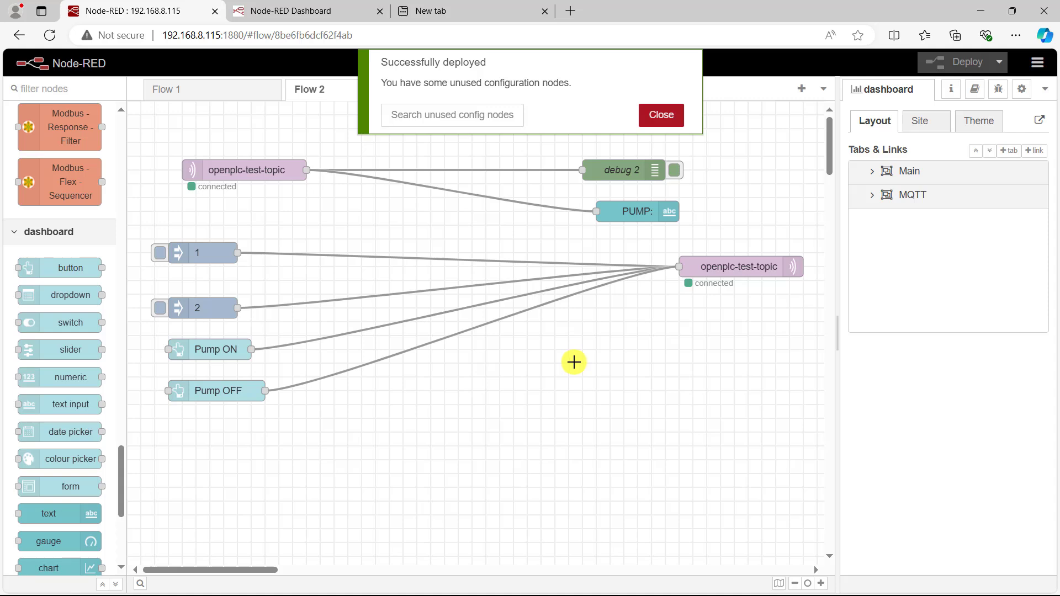
pyautogui.click(660, 115)
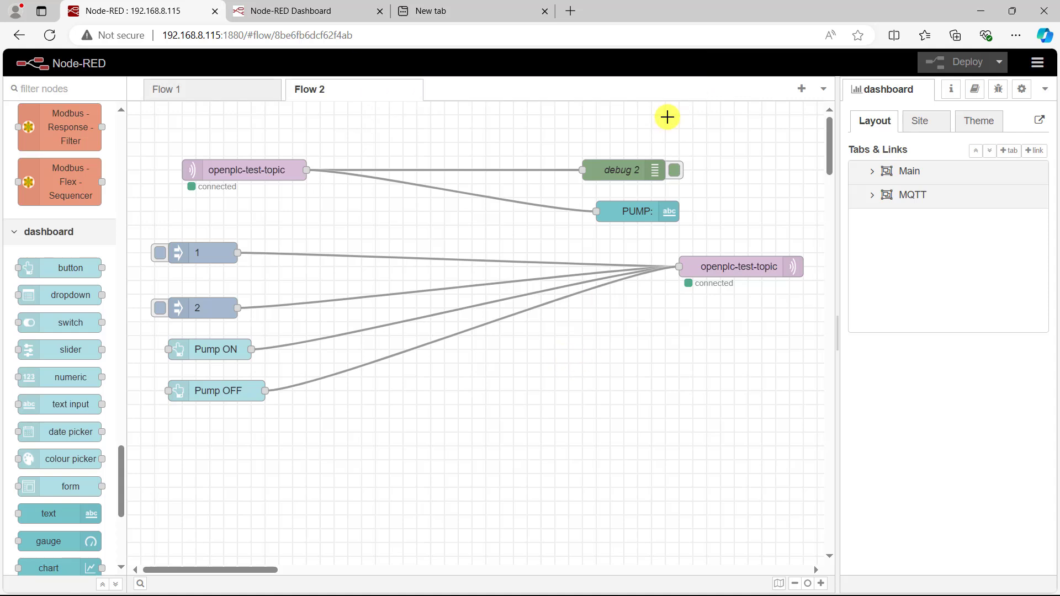
pyautogui.moveTo(875, 196)
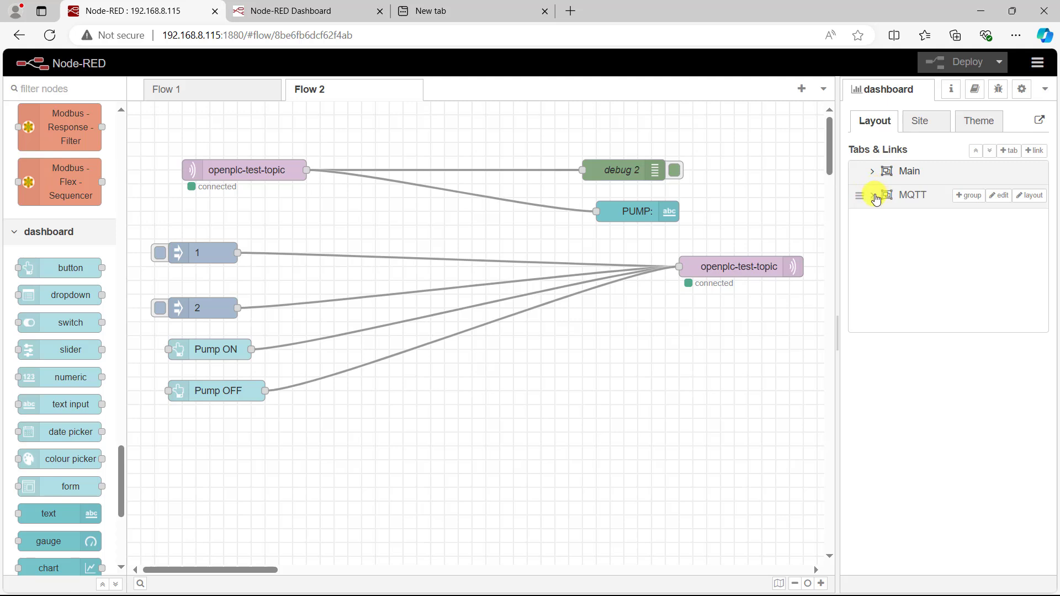
# Step: Expand MQTT and MQTT Pump Control in the layout to show Pump ON, Pump OFF and PUMP: widgets
pyautogui.click(873, 196)
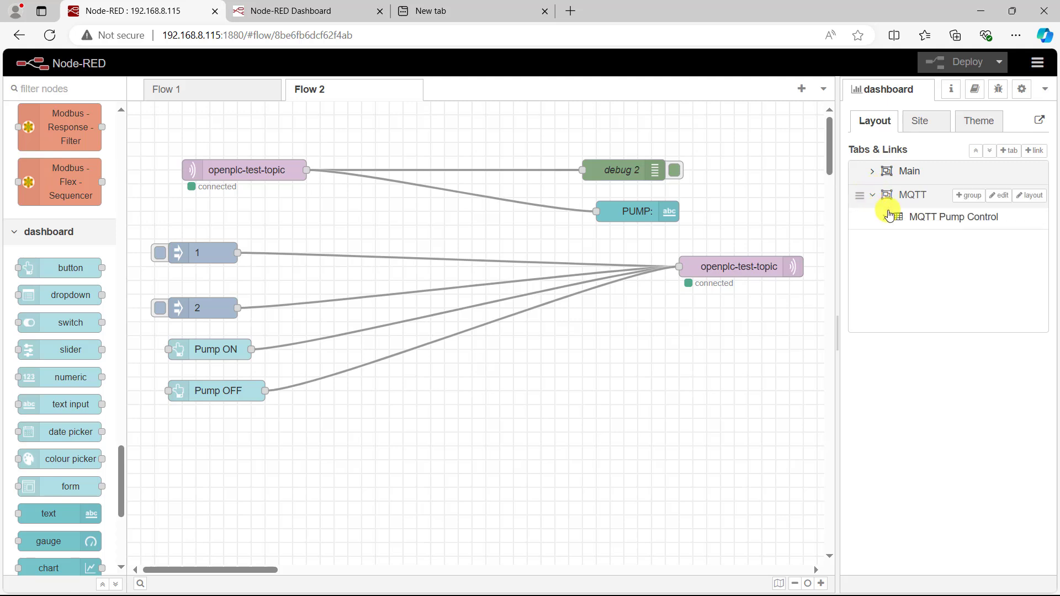
pyautogui.click(886, 217)
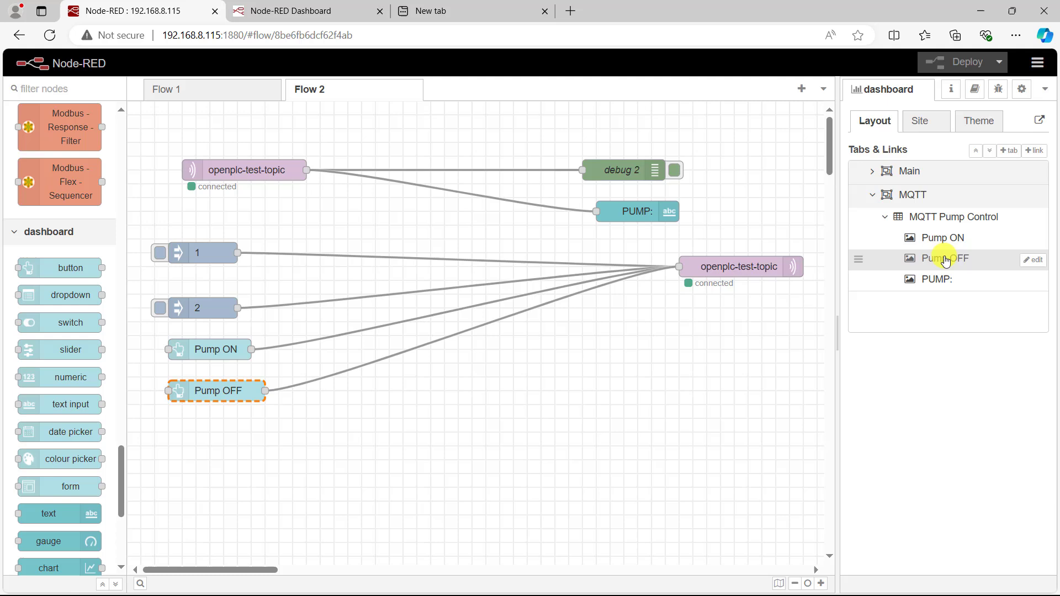
pyautogui.click(1039, 121)
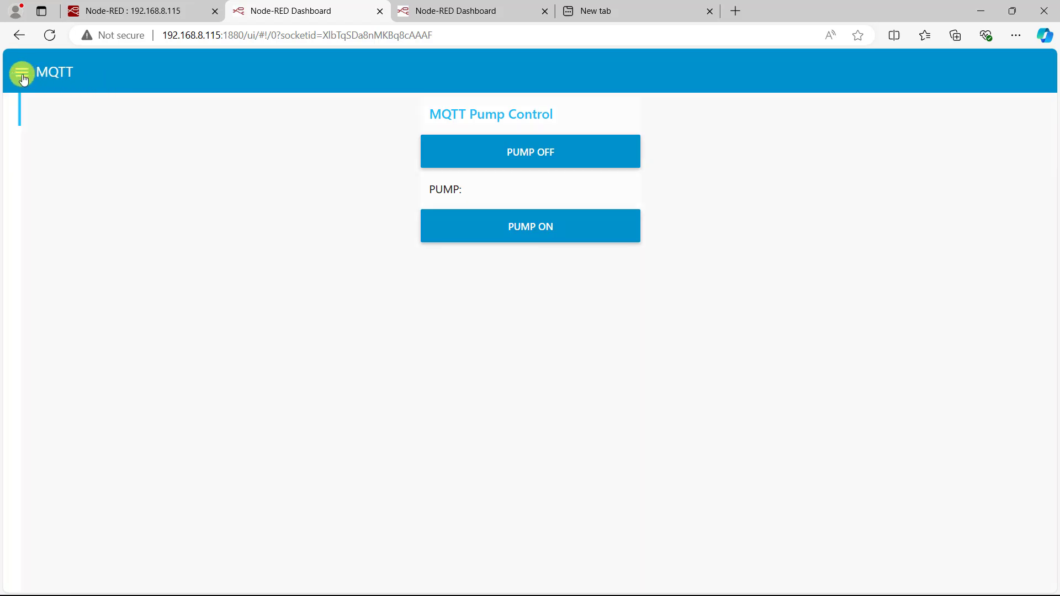
# Step: Check the dashboard side menu's MQTT and Main pages and switch to Main
pyautogui.click(21, 72)
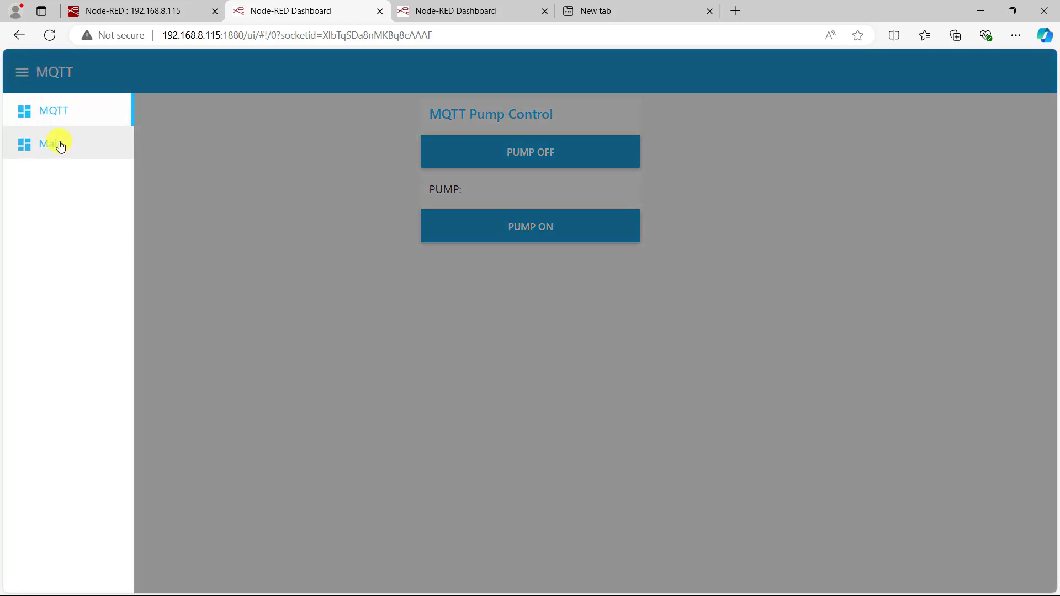
pyautogui.click(48, 144)
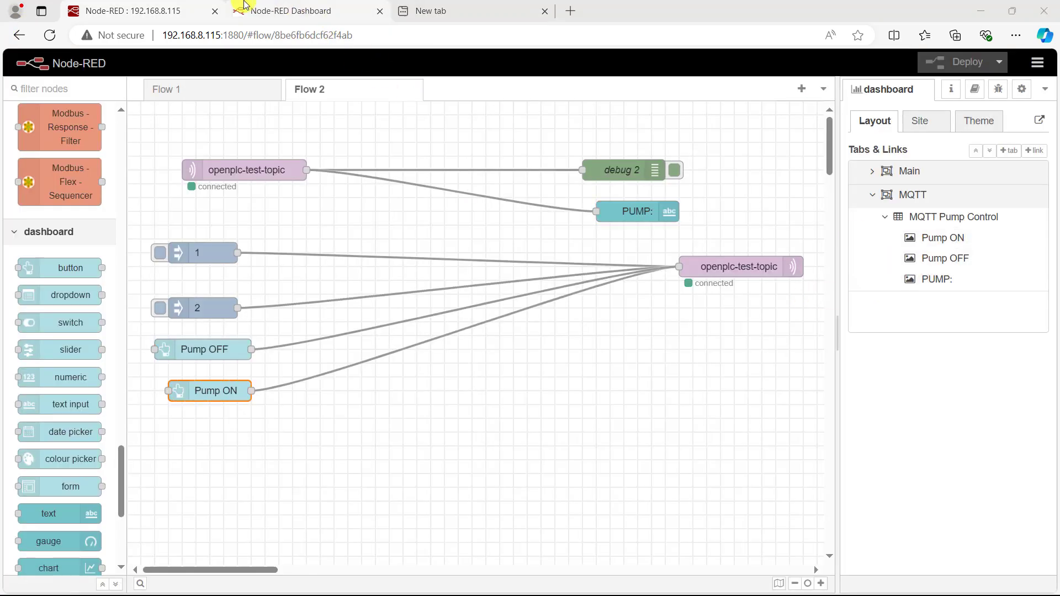
# Step: Test the MQTT dashboard: send PUMP ON twice, then PUMP OFF twice, watching the PUMP: readout
pyautogui.click(291, 11)
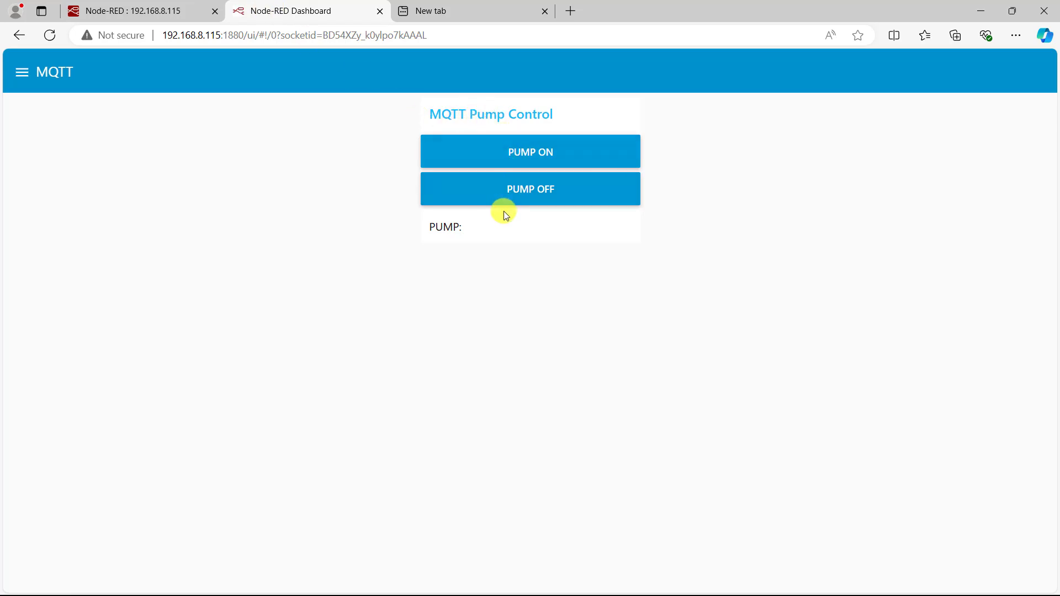
pyautogui.moveTo(470, 239)
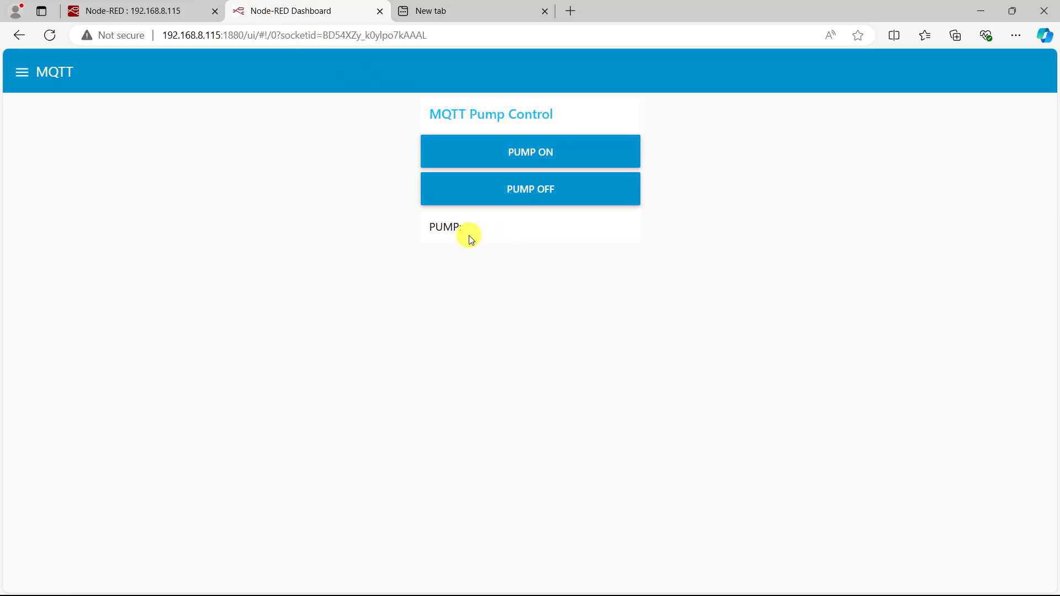
pyautogui.moveTo(165, 158)
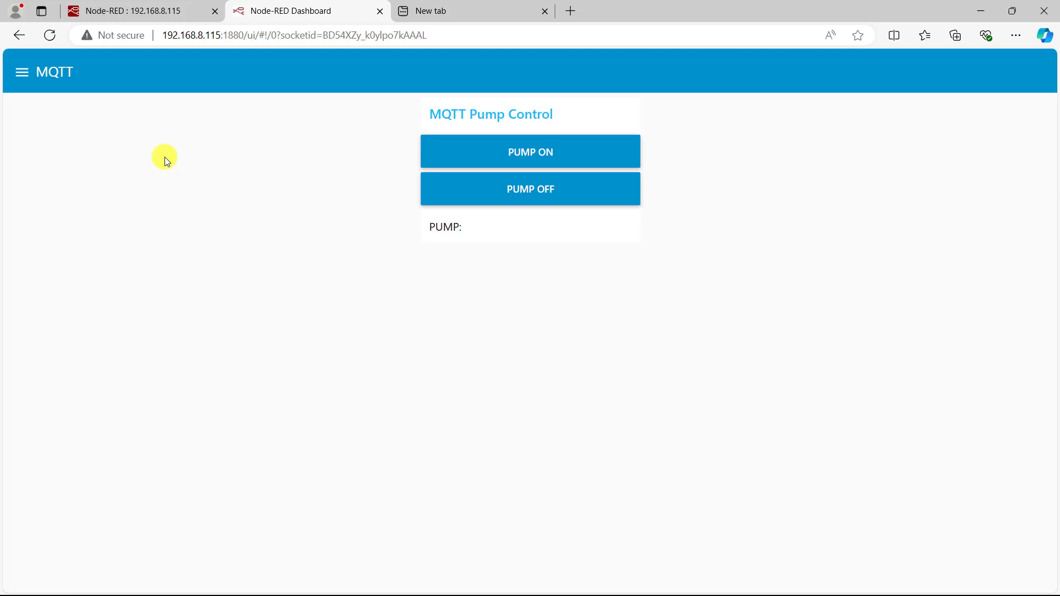
pyautogui.click(530, 151)
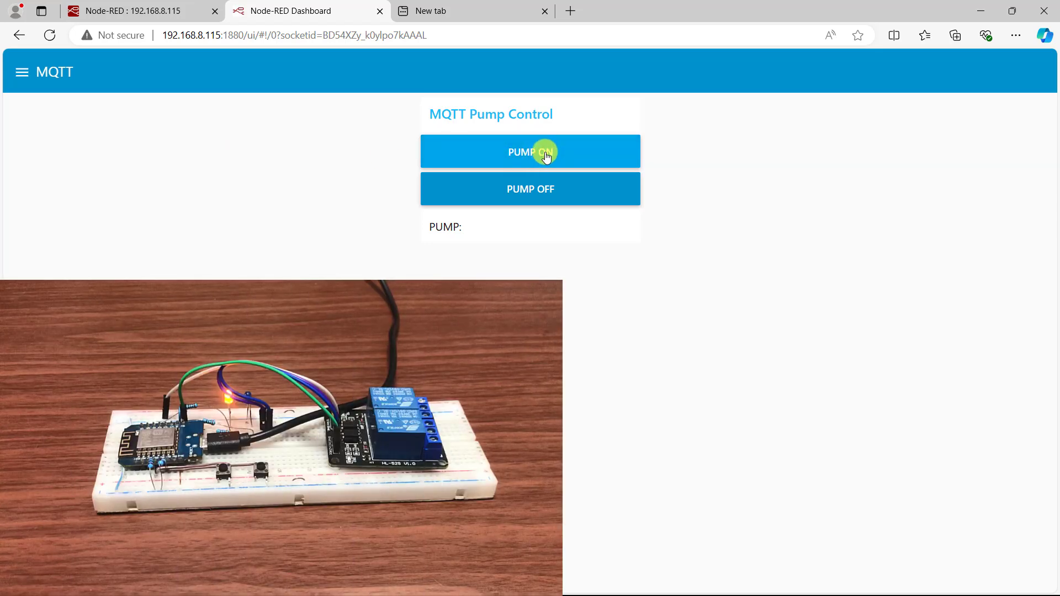
pyautogui.click(530, 151)
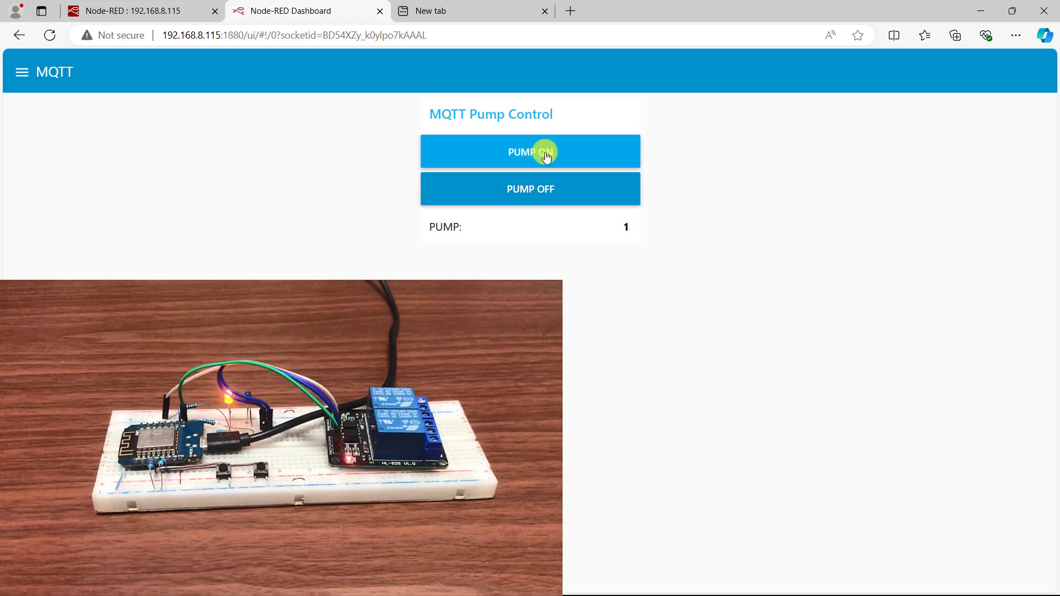
pyautogui.click(530, 189)
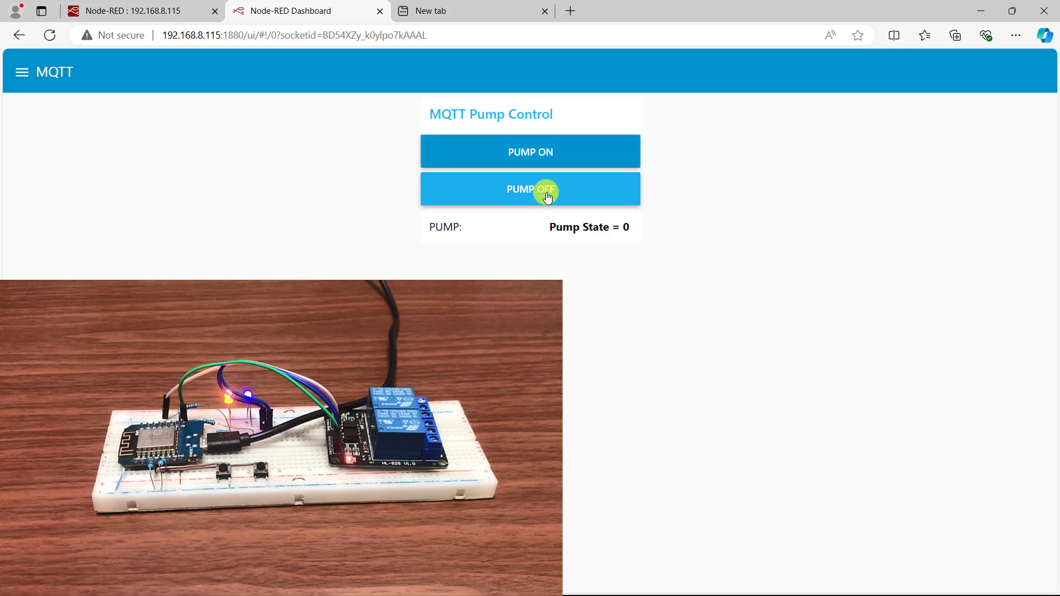
pyautogui.click(530, 190)
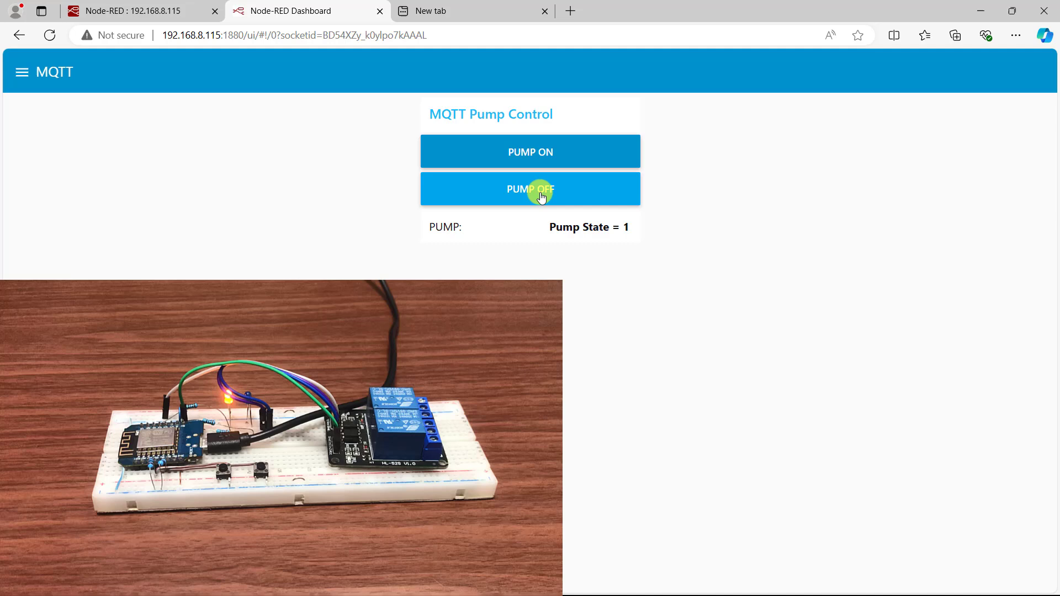